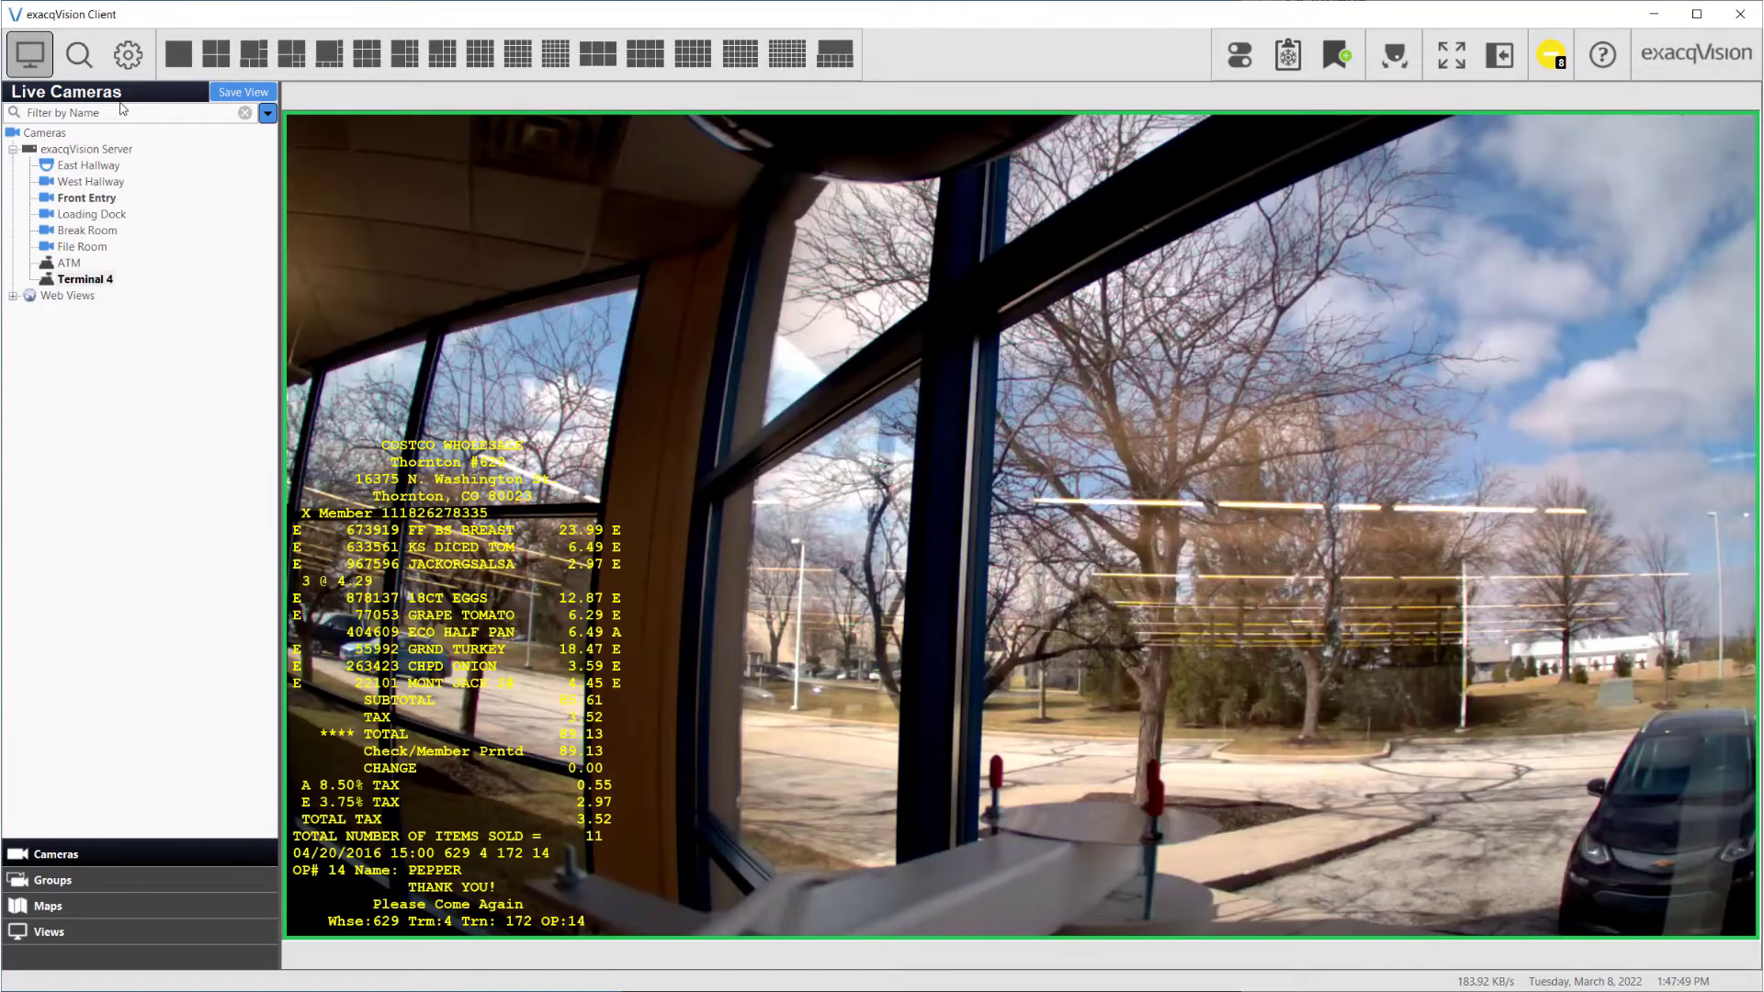
- Review New Profile 1's marker configuration and the Serial Ports list, then return to Serial Profiles
click(127, 54)
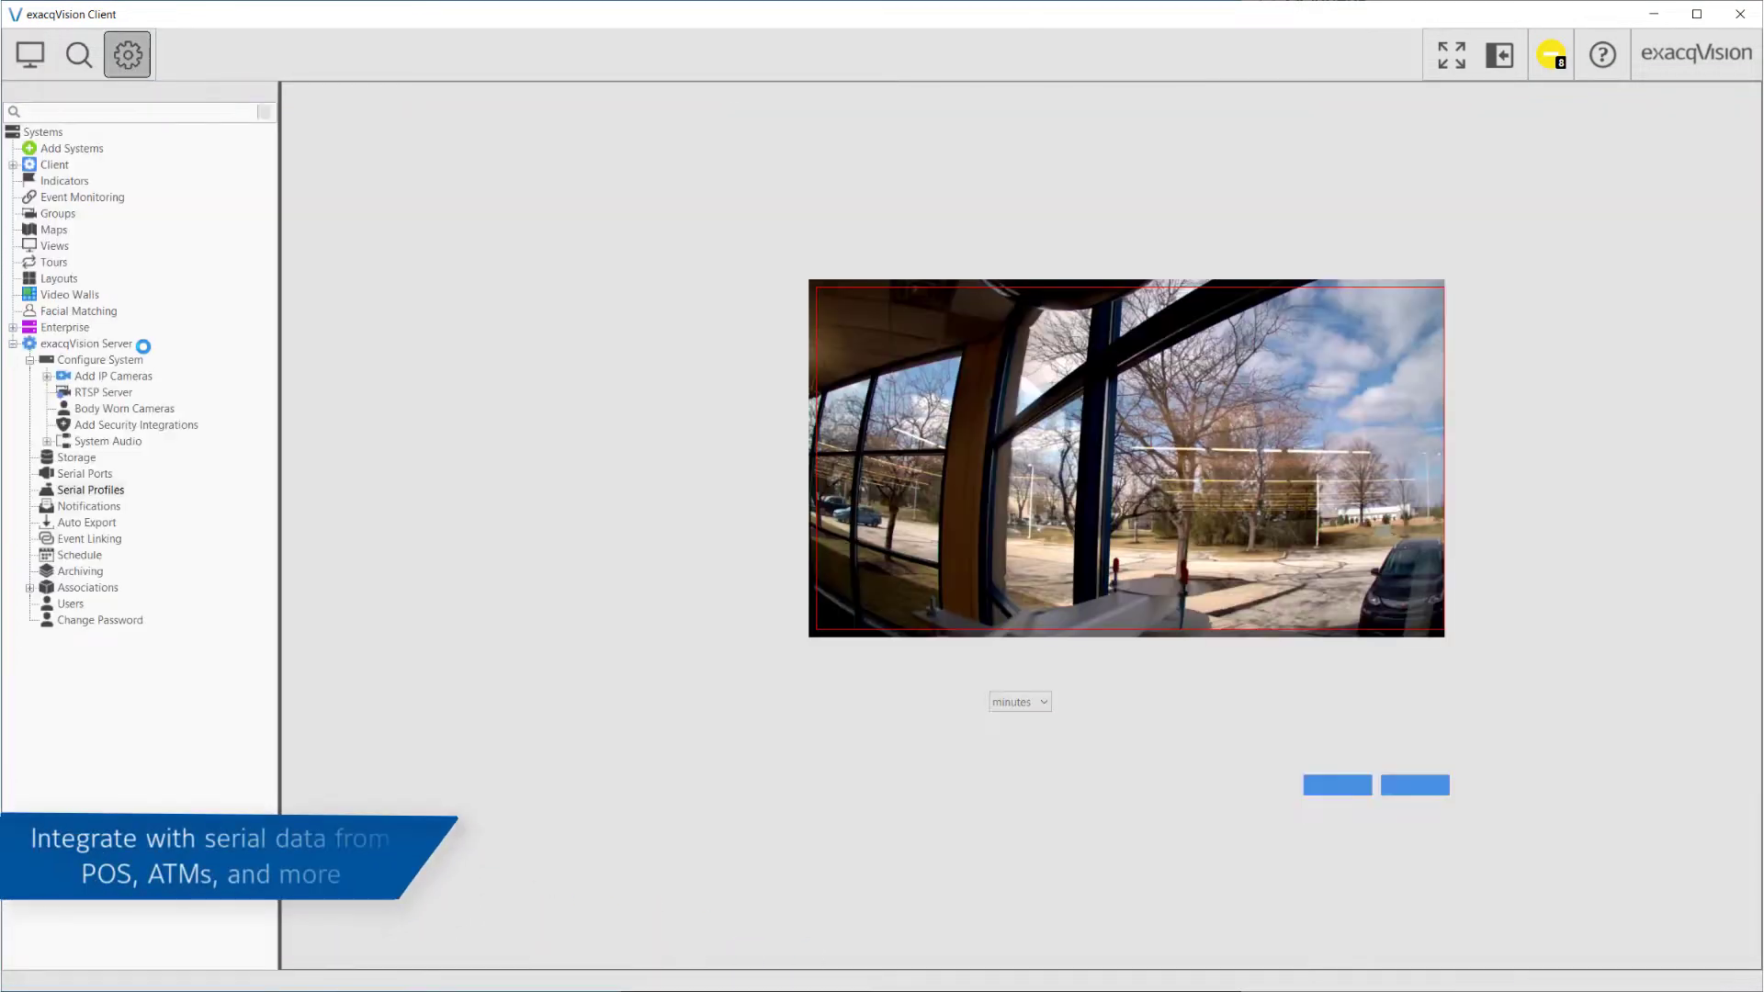
click(92, 489)
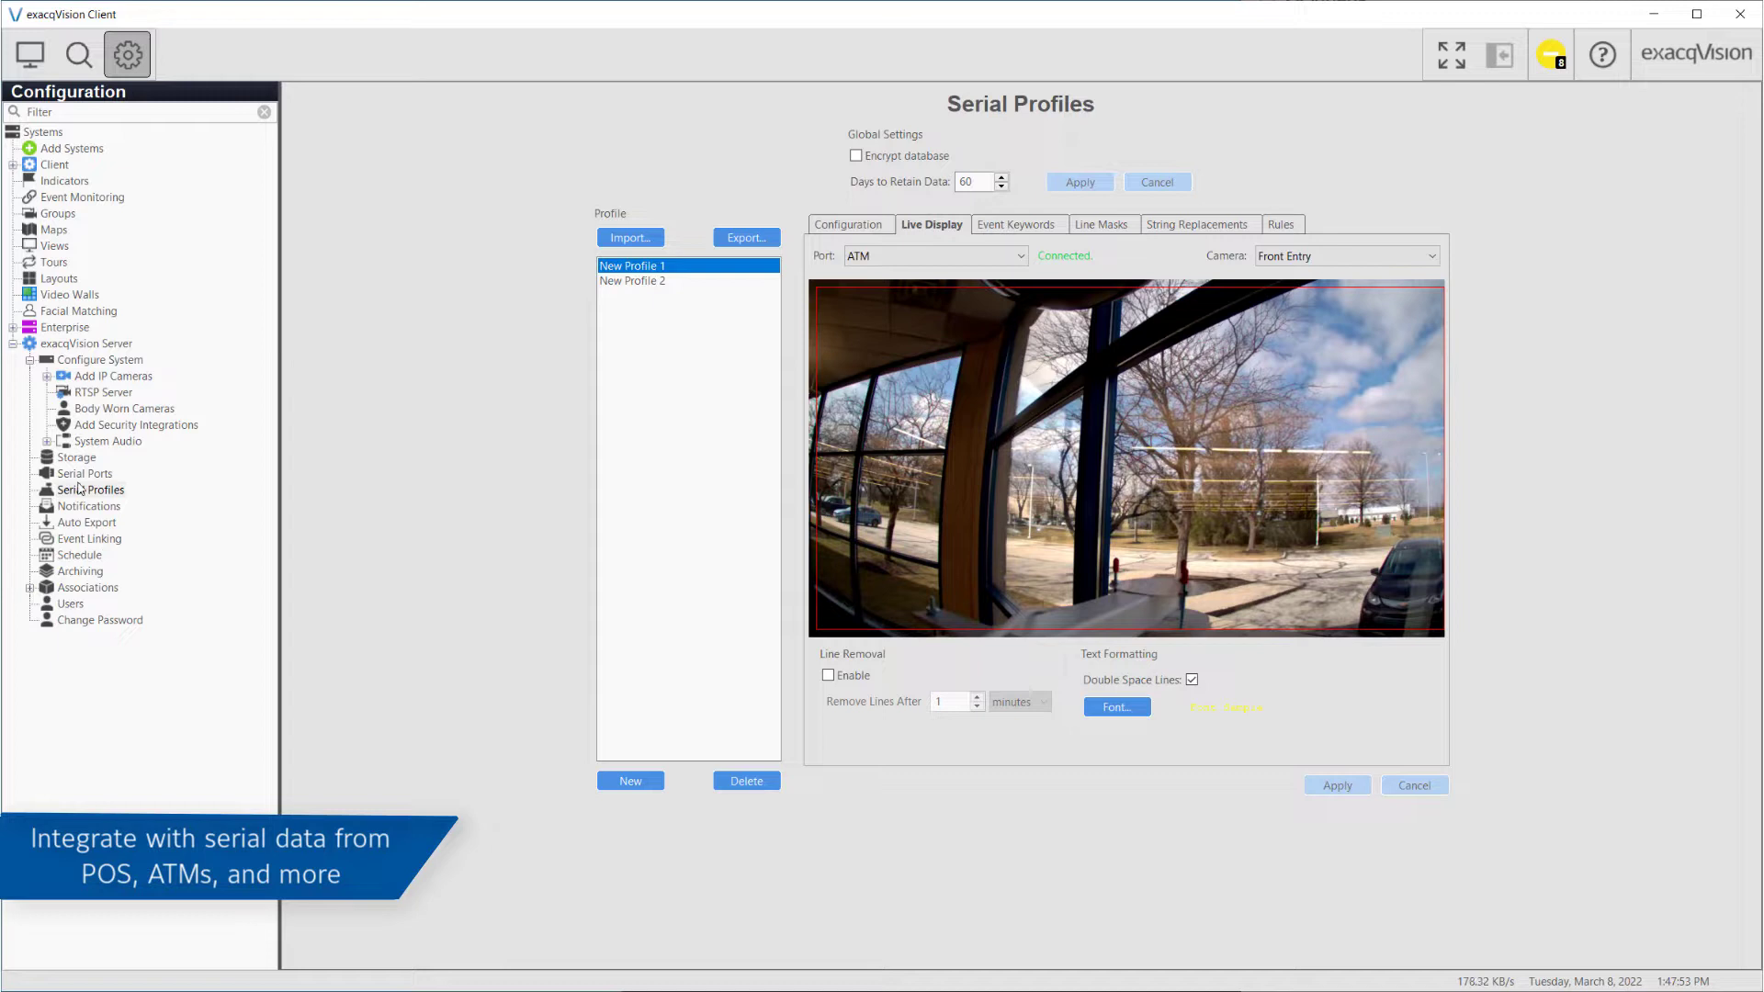
click(849, 224)
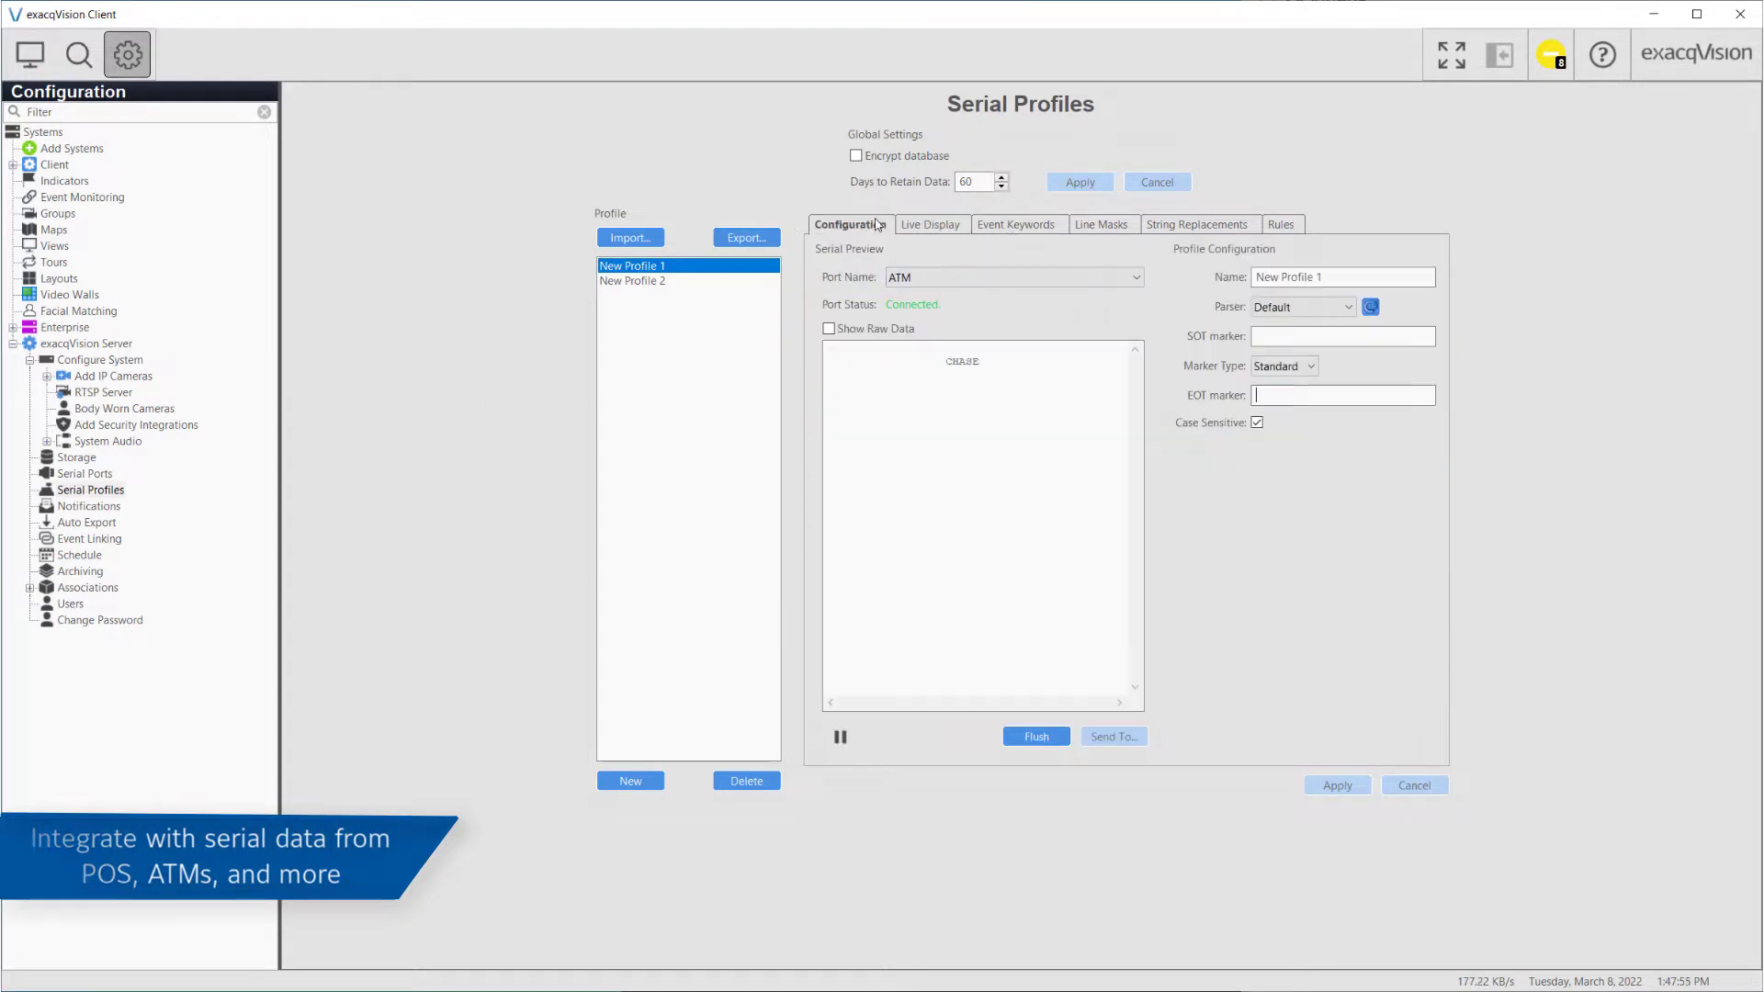
click(86, 474)
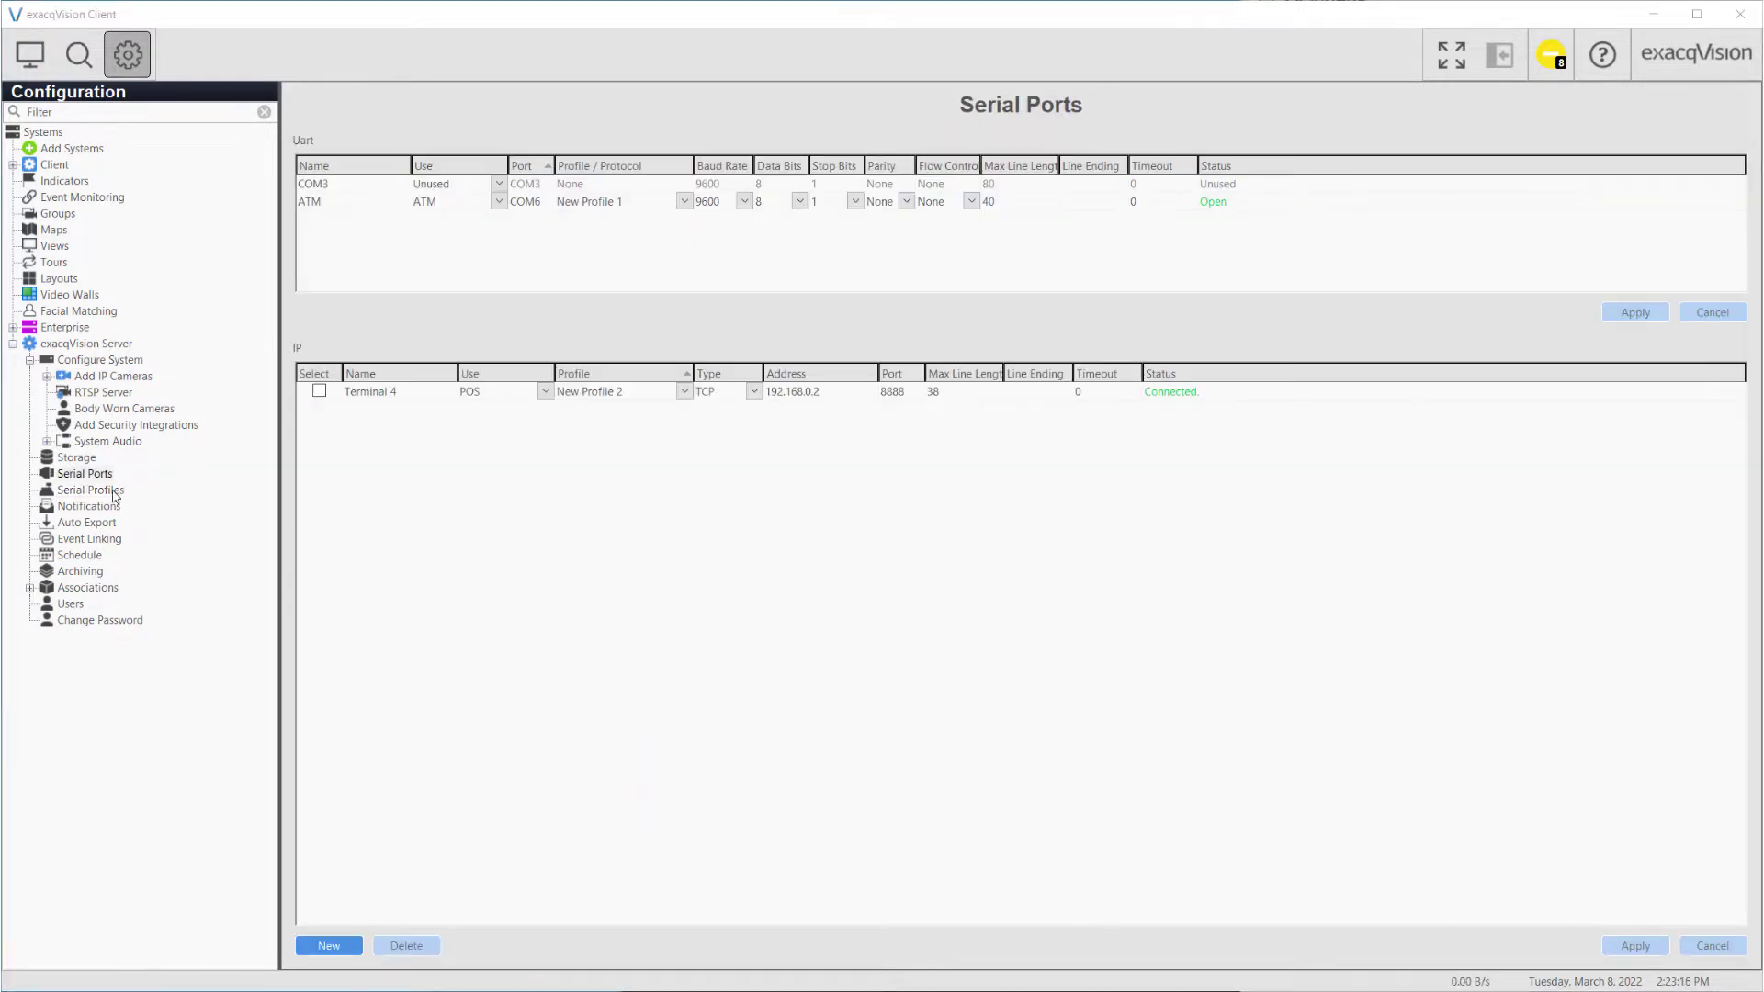
click(90, 489)
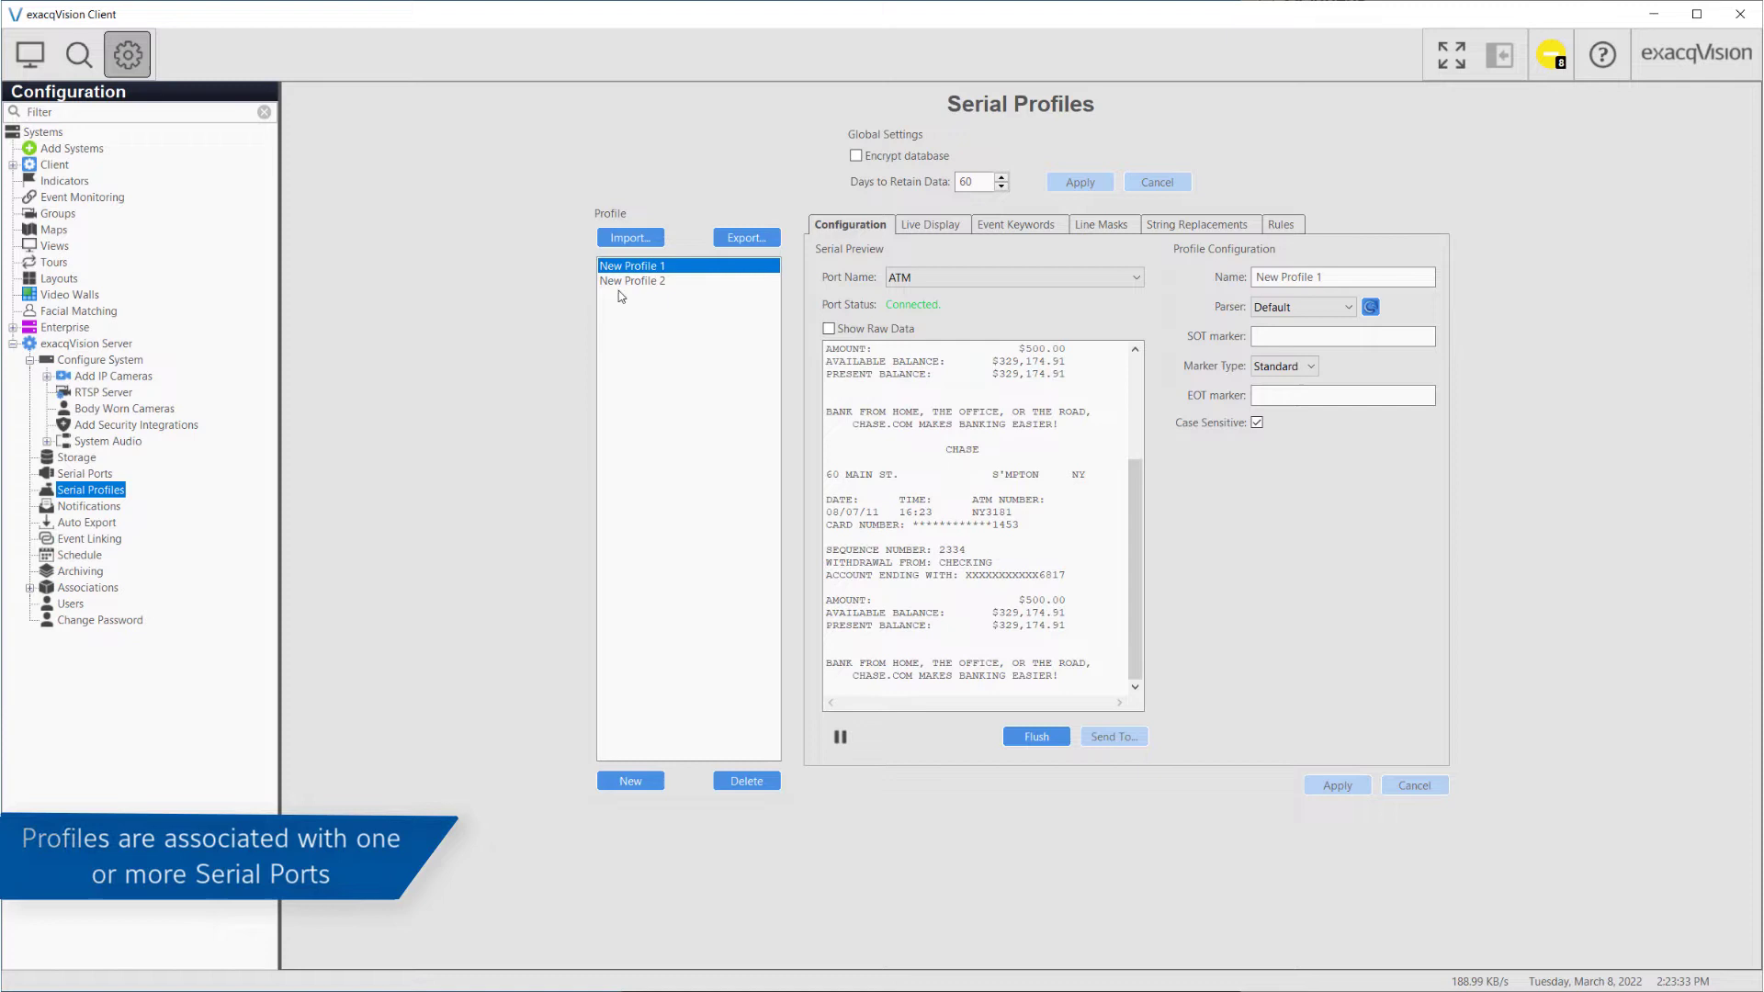
- Select New Profile 2, discarding an accidentally created extra profile along the way
click(632, 279)
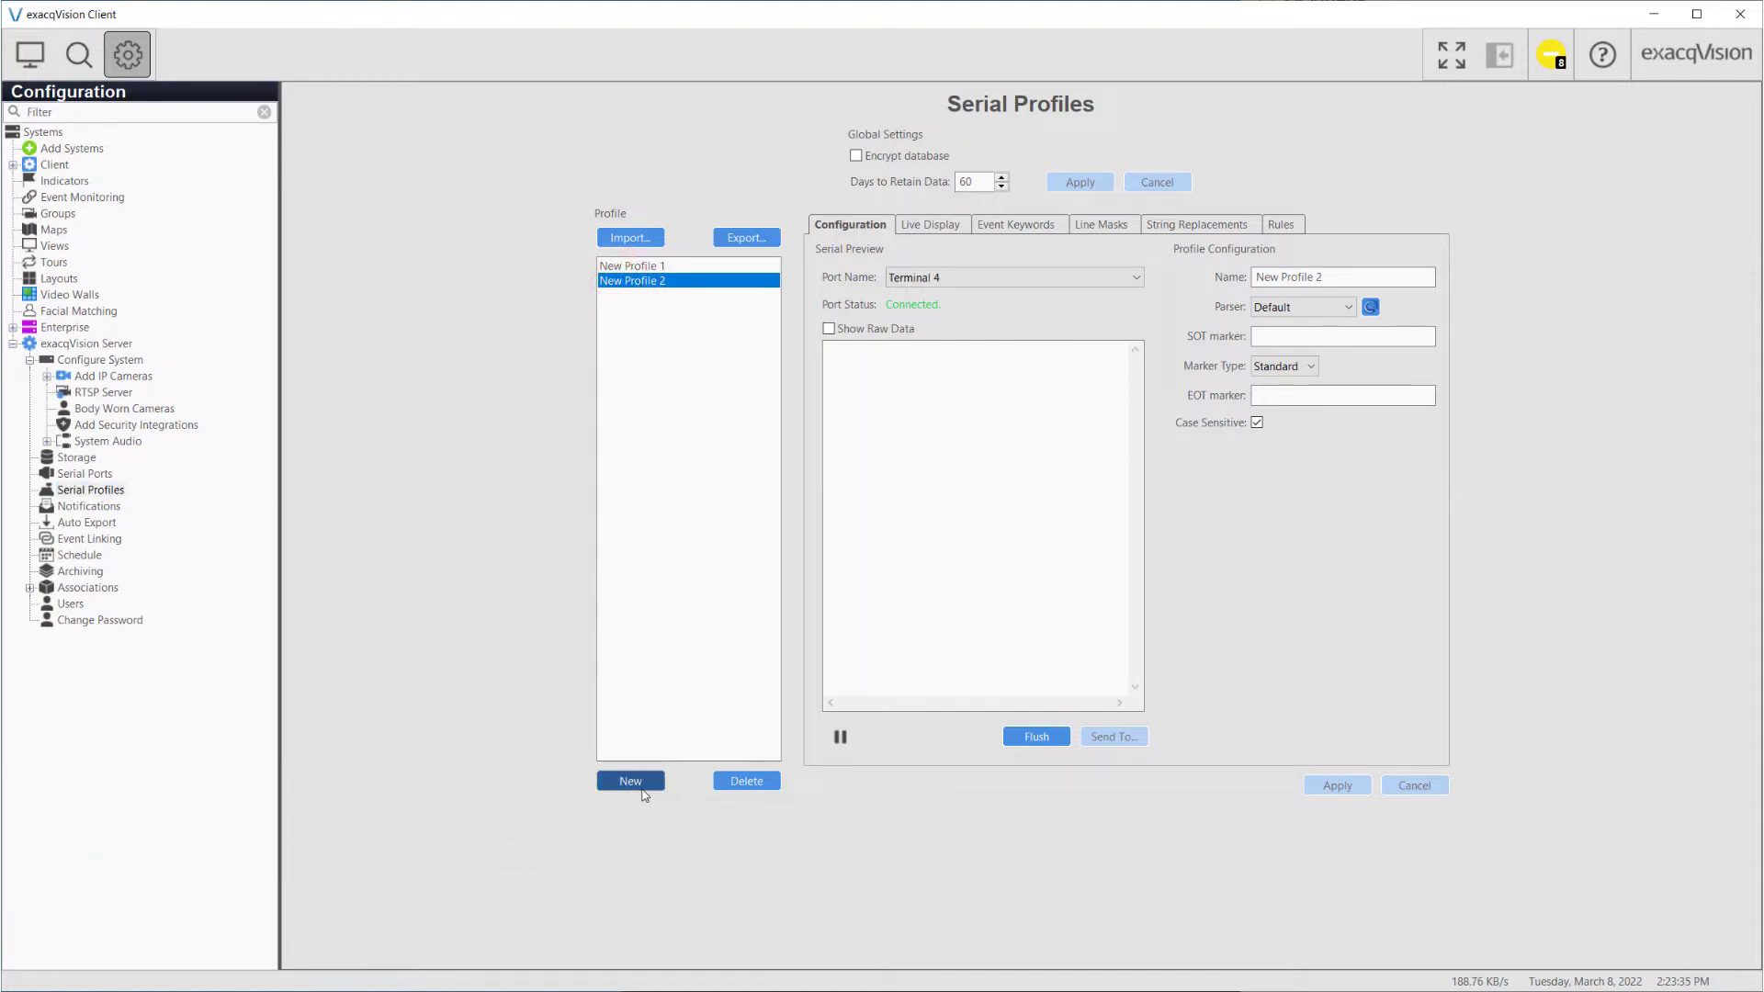
click(629, 781)
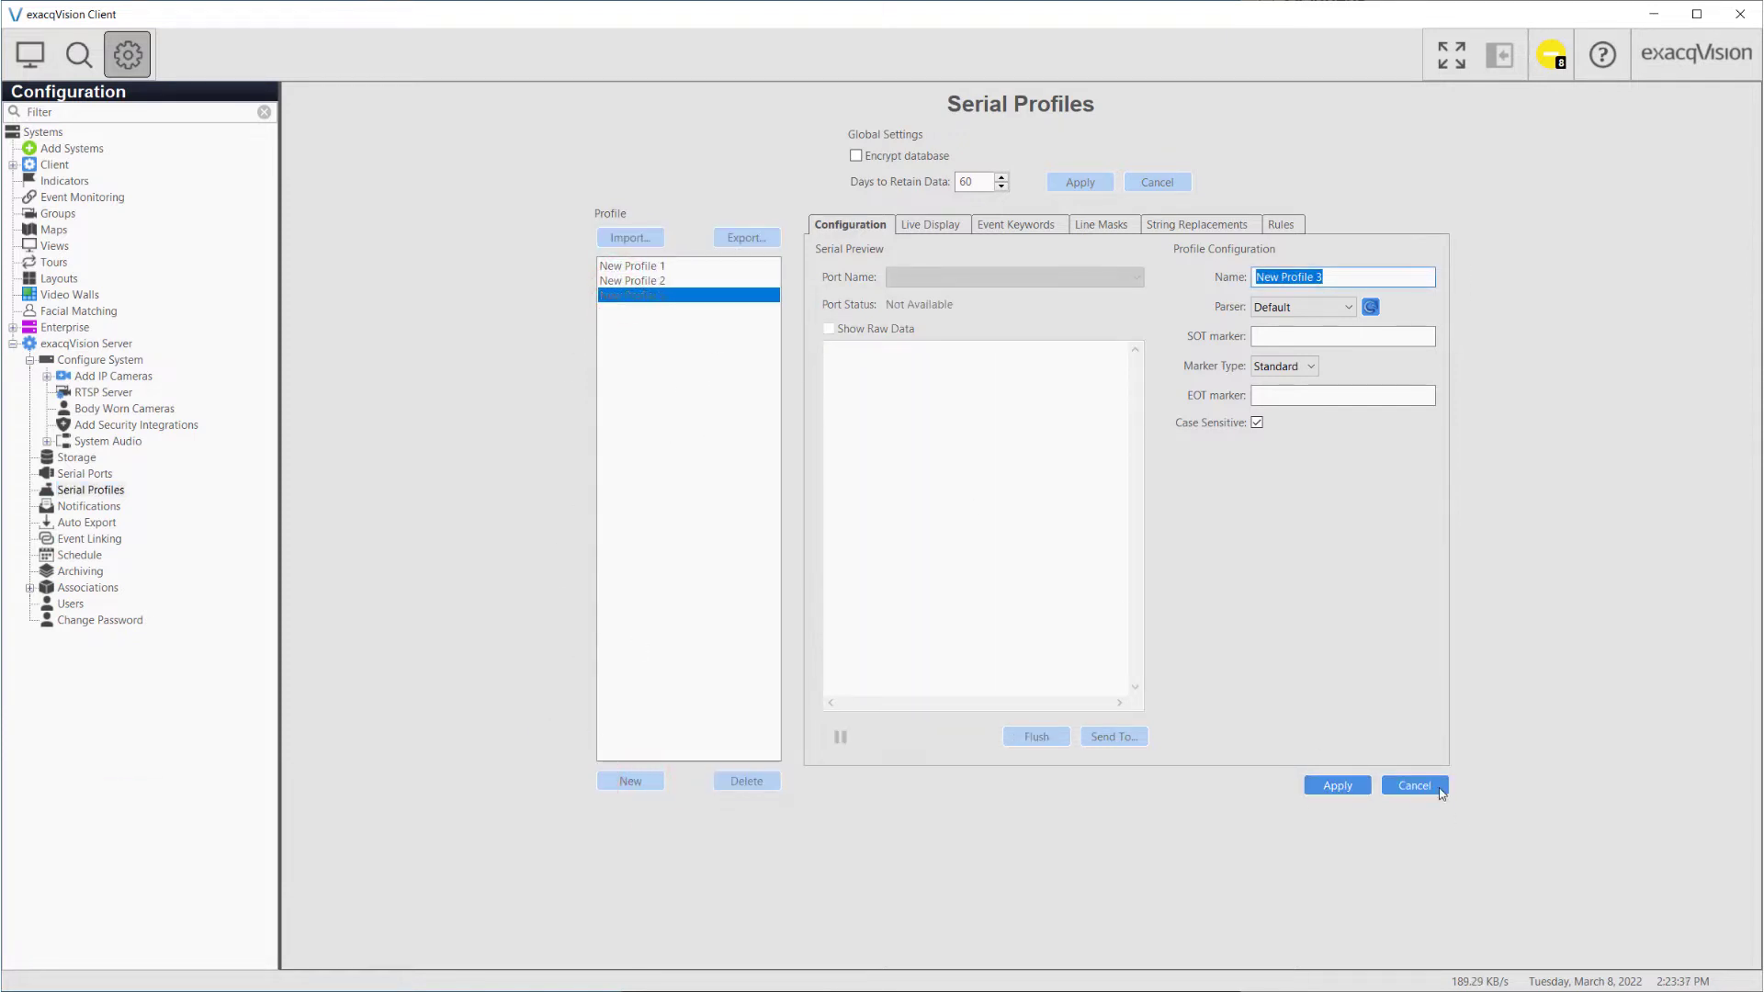
click(1413, 785)
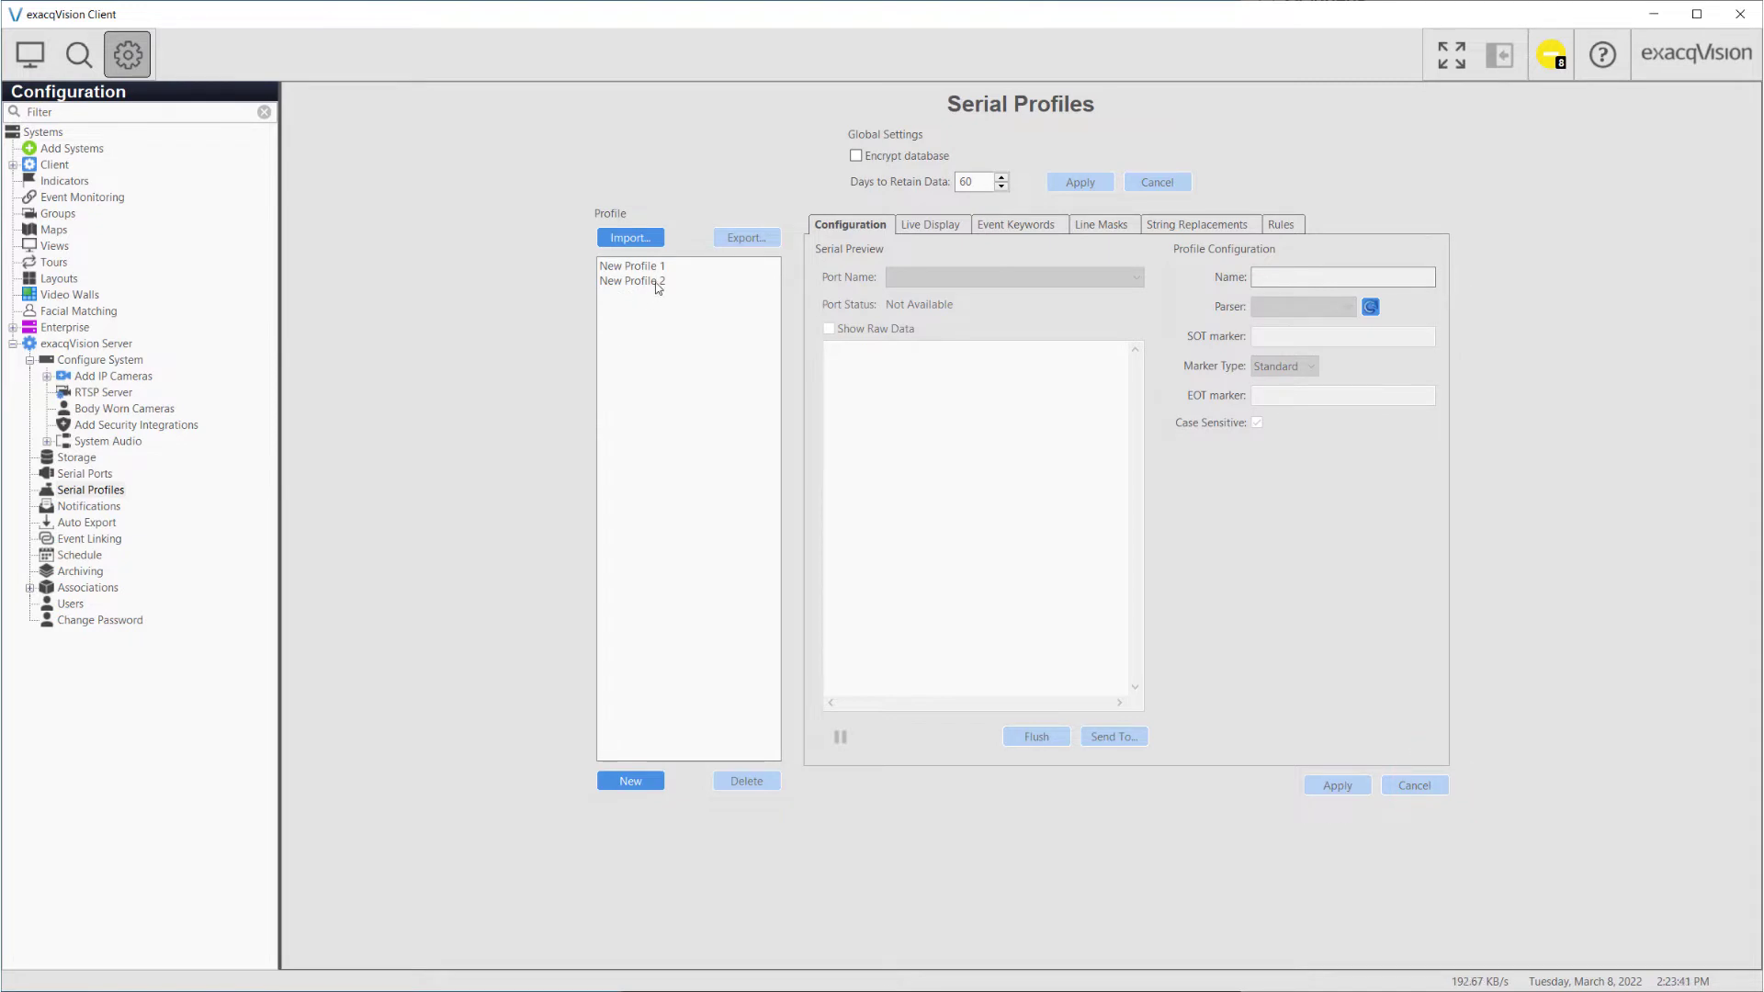
click(632, 281)
text(Terminal 4)
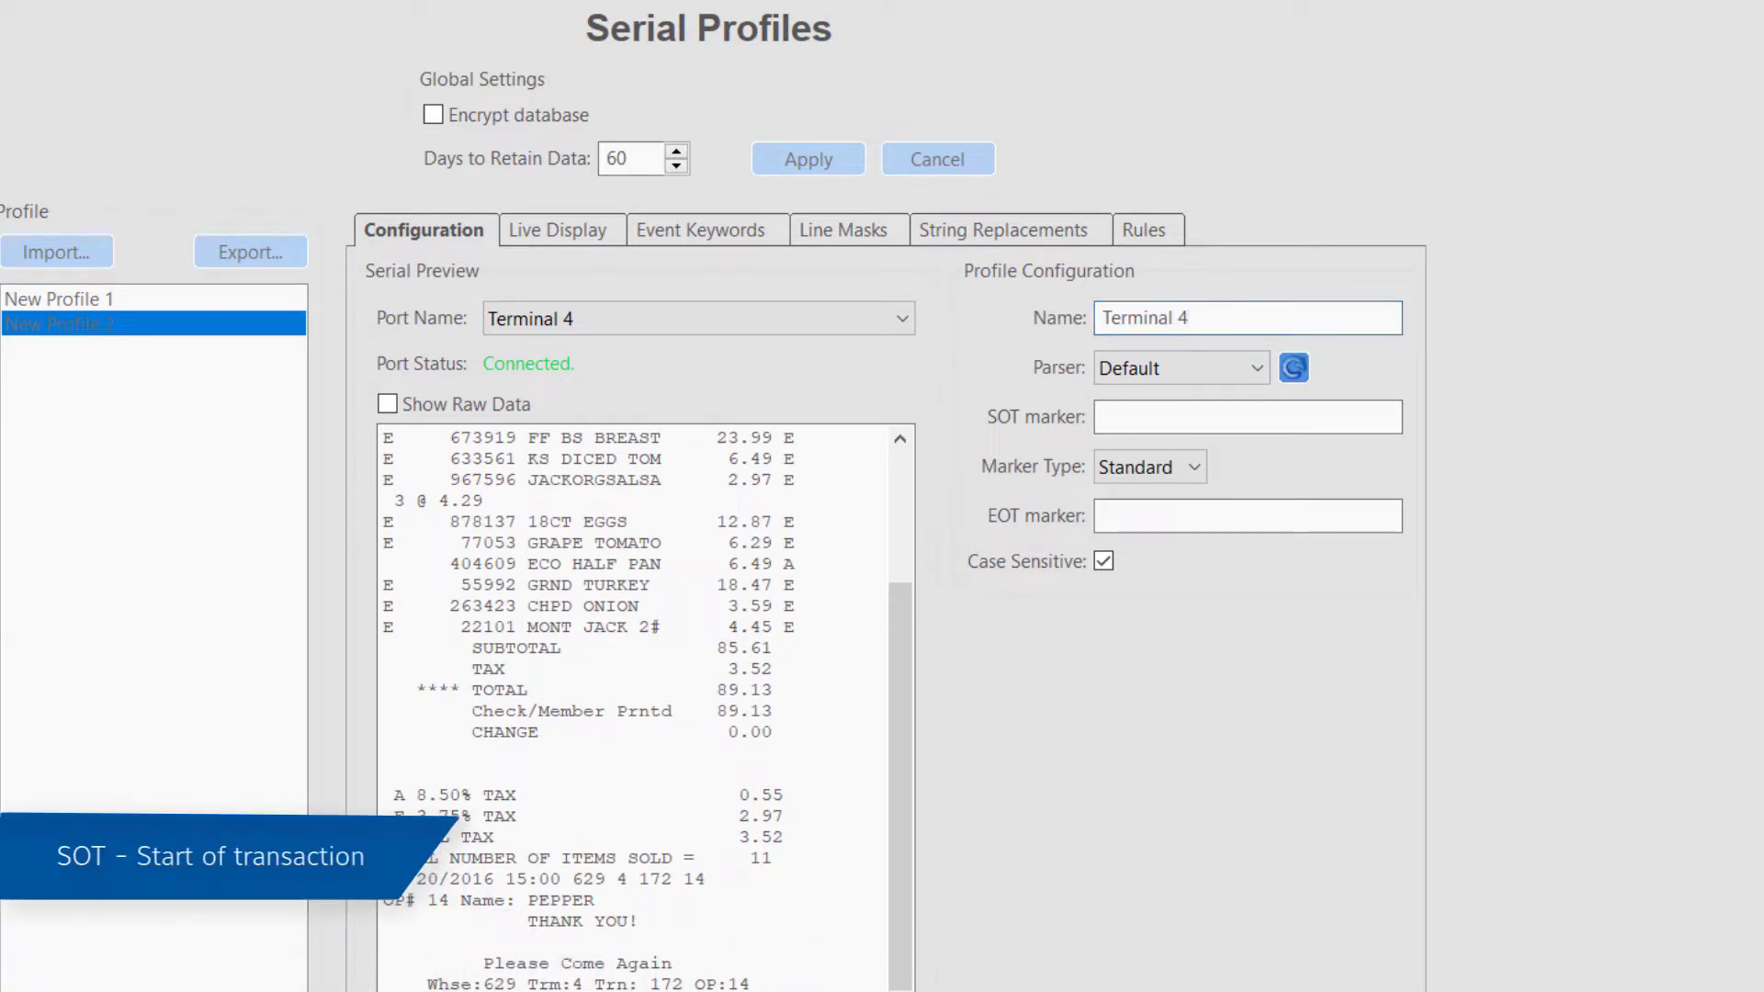
- Set SOT marker 'COSTCO WHOLESALE' and EOT marker 'Whse:629 Trm:4 Trn: 172 OP:14'
text(COSTCO WHOLESALE)
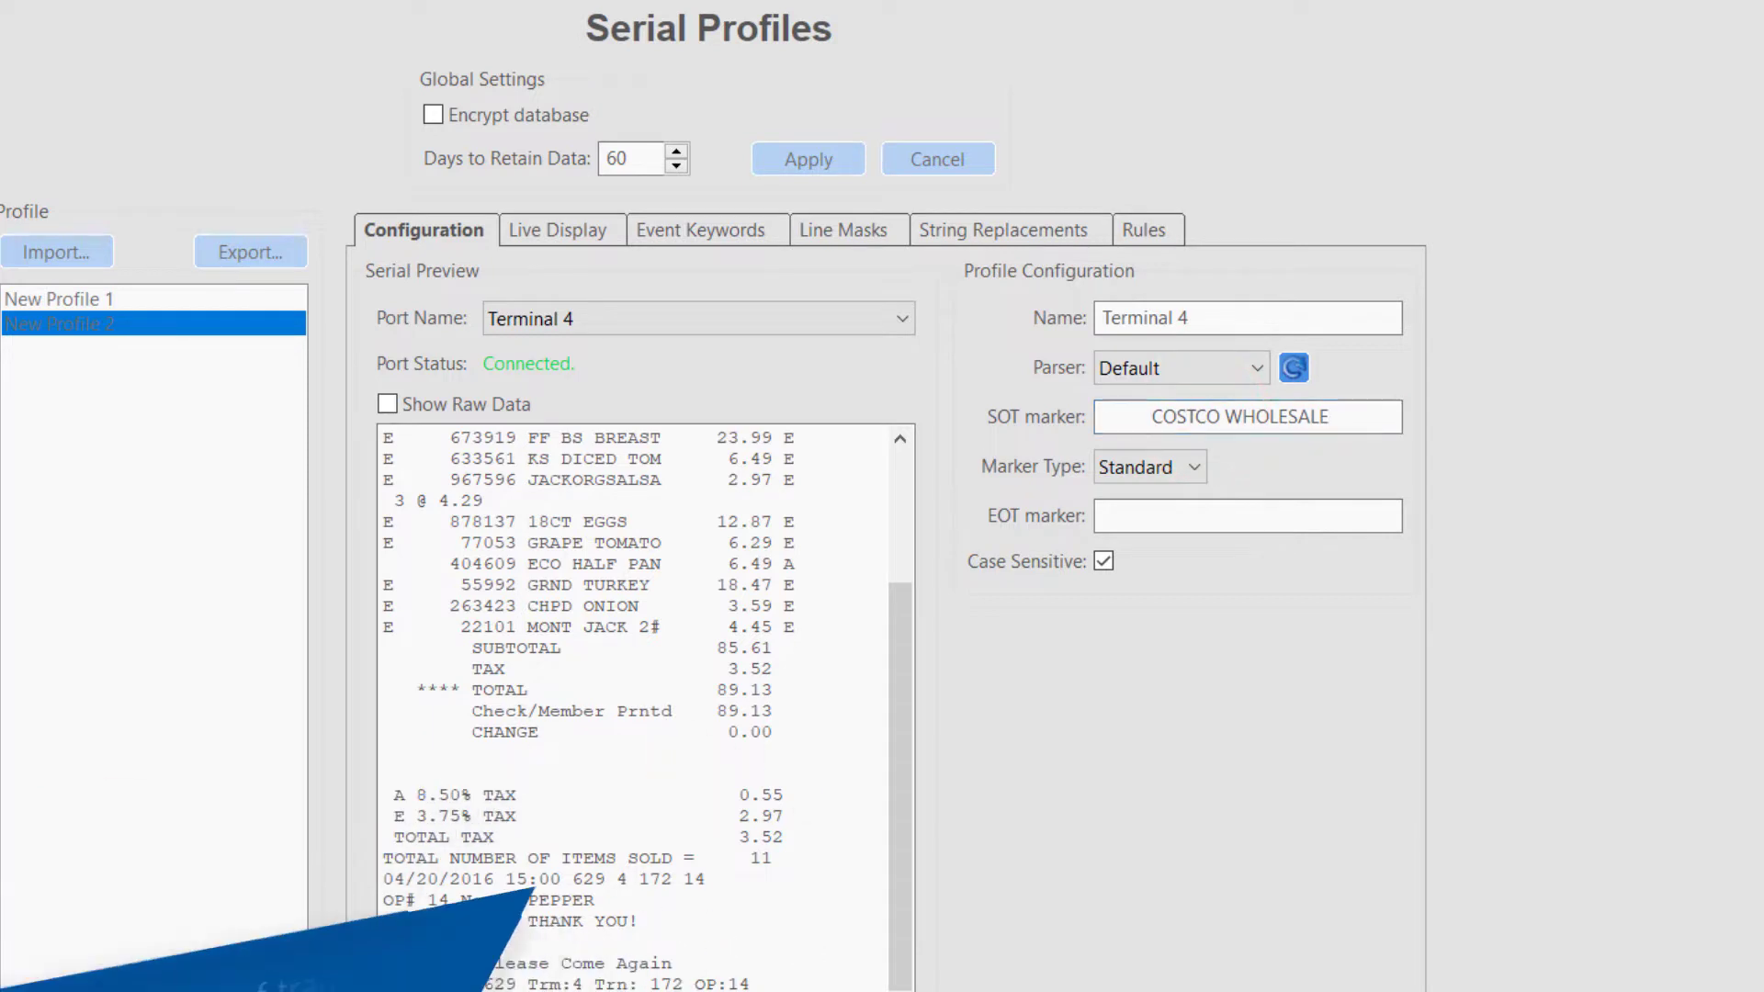
click(1246, 514)
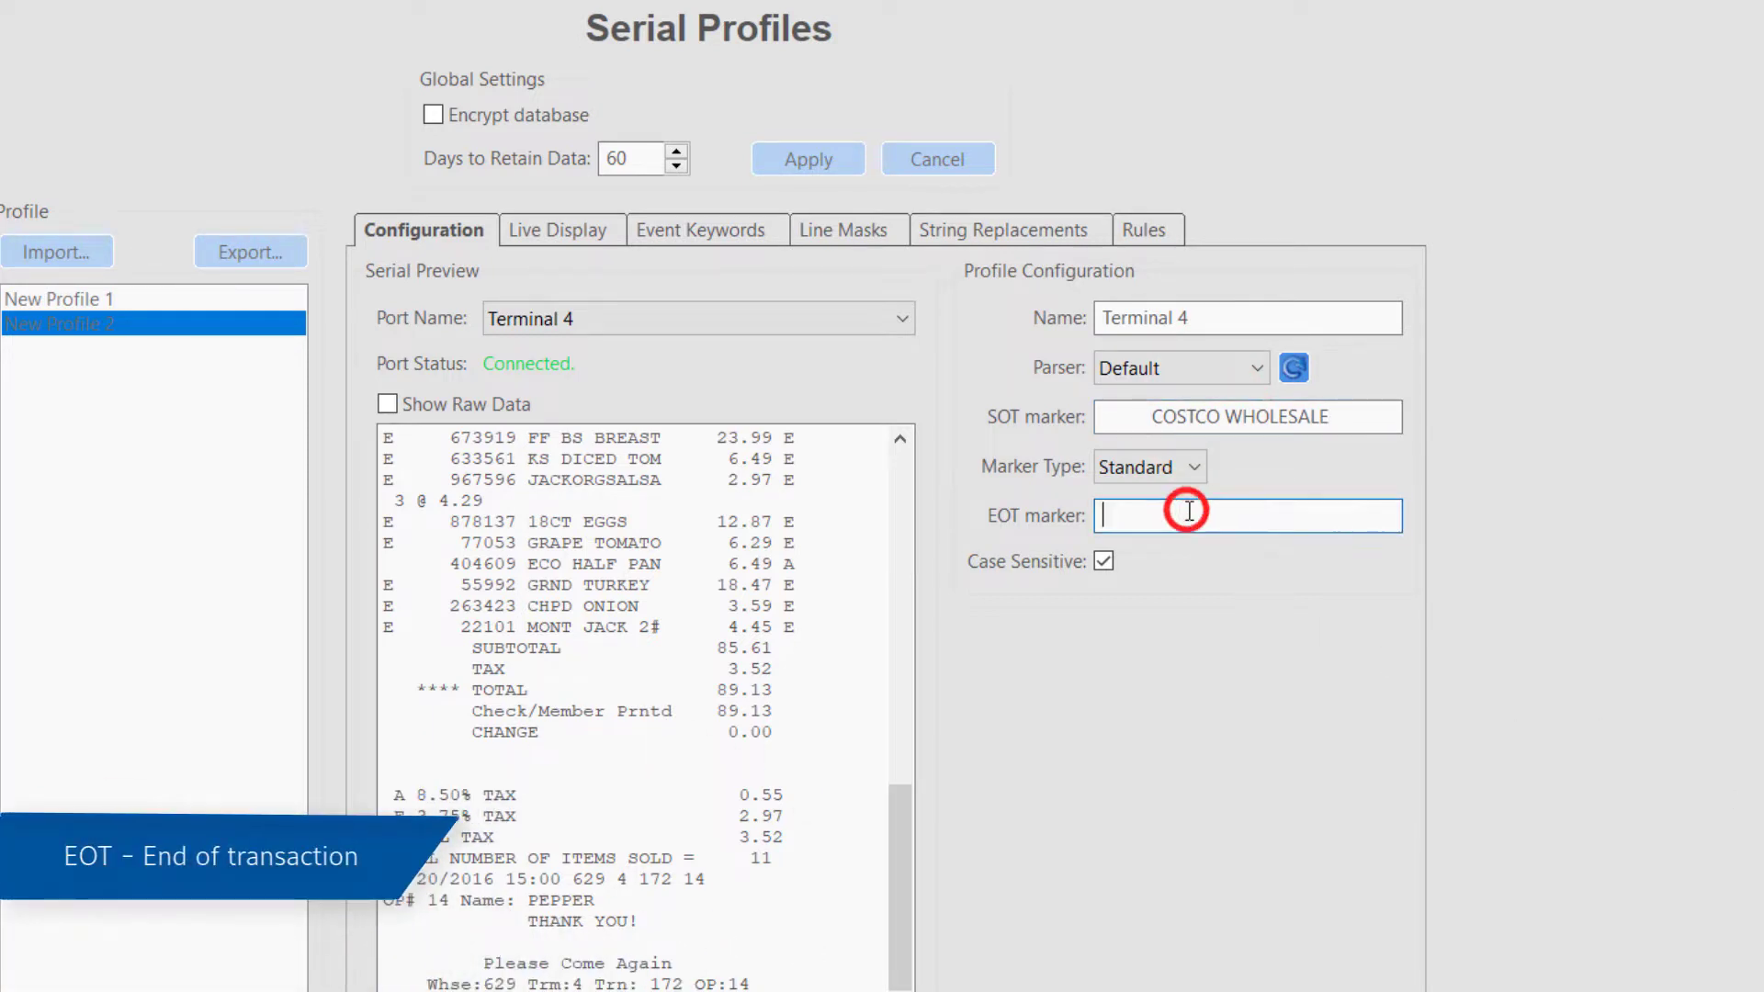
text(Whse:629 Trm:4 Trn: 172 OP:14)
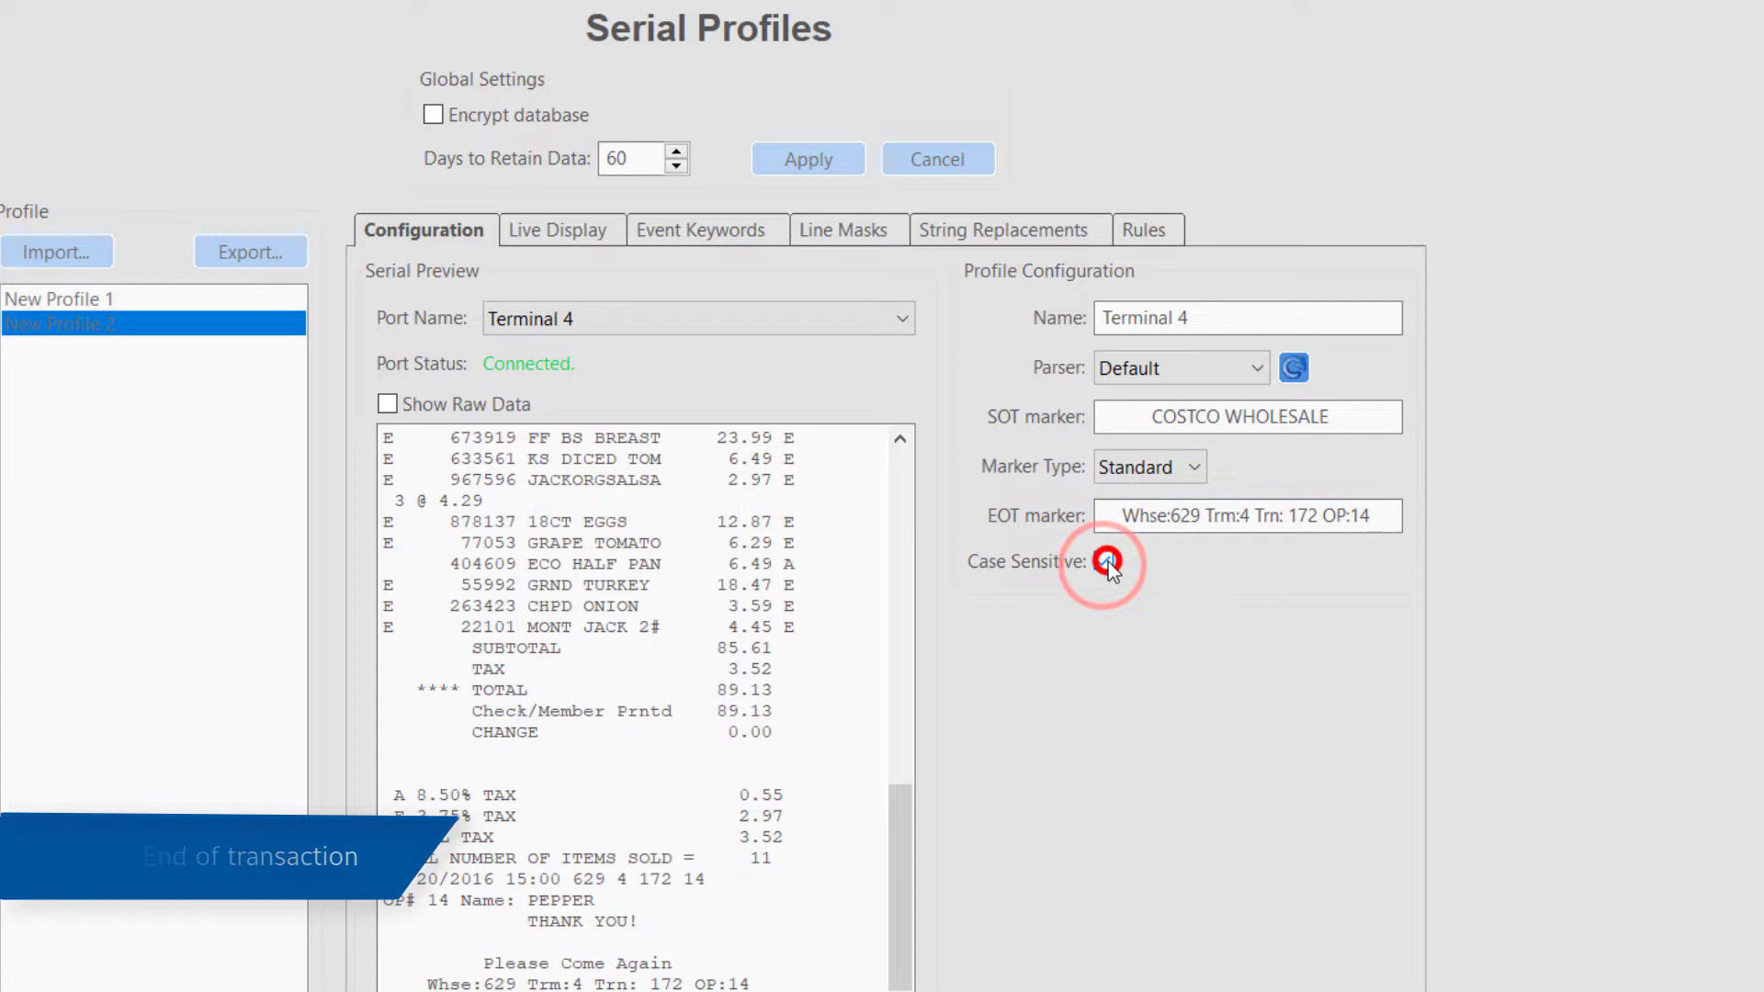
click(1105, 563)
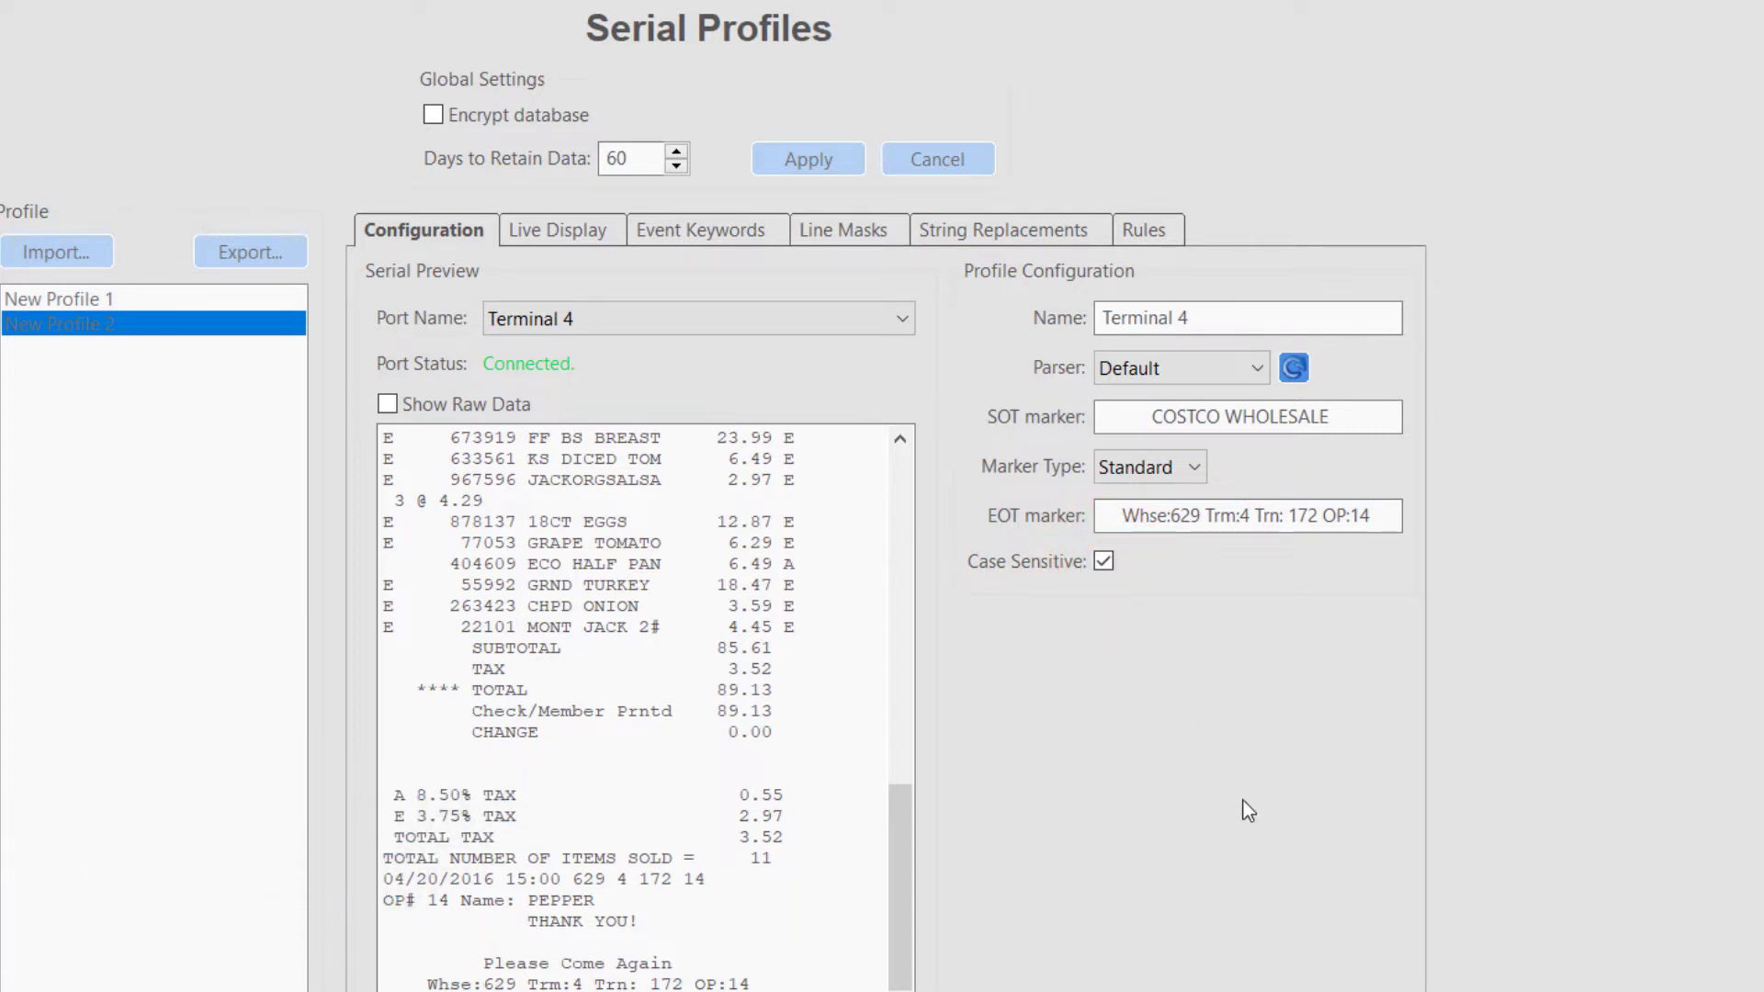
- Toggle Show Raw Data on and off in the preview and apply the markers
click(388, 404)
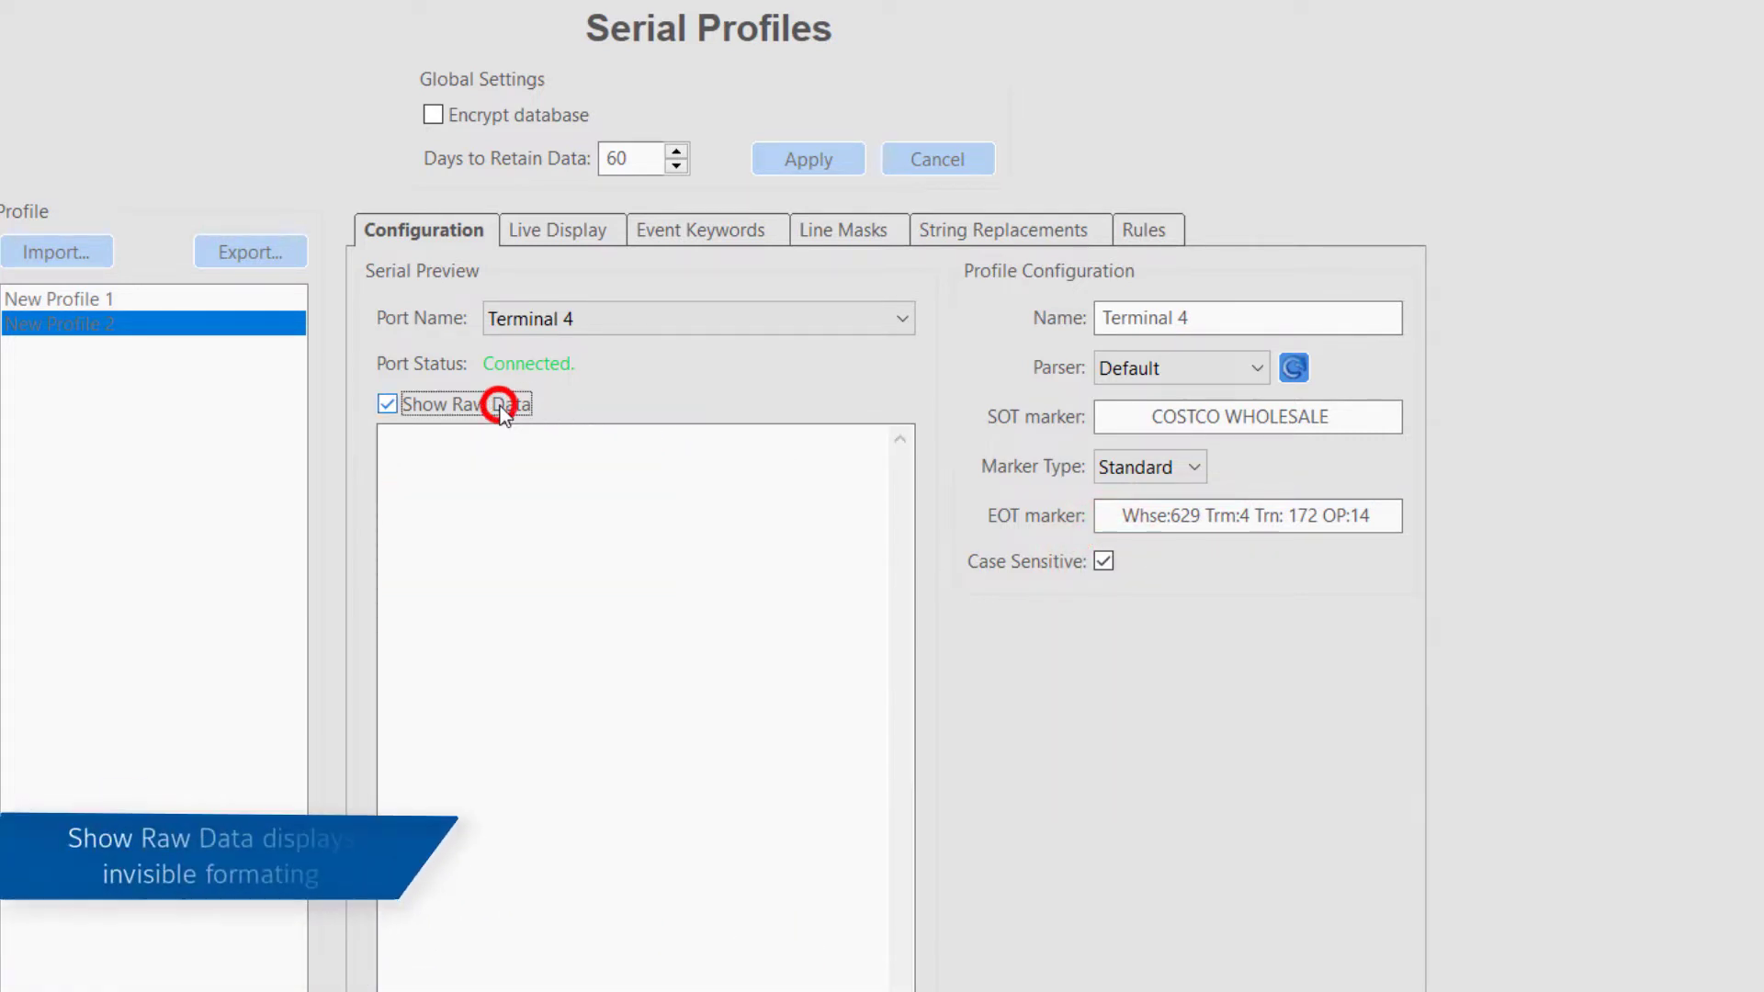
click(388, 403)
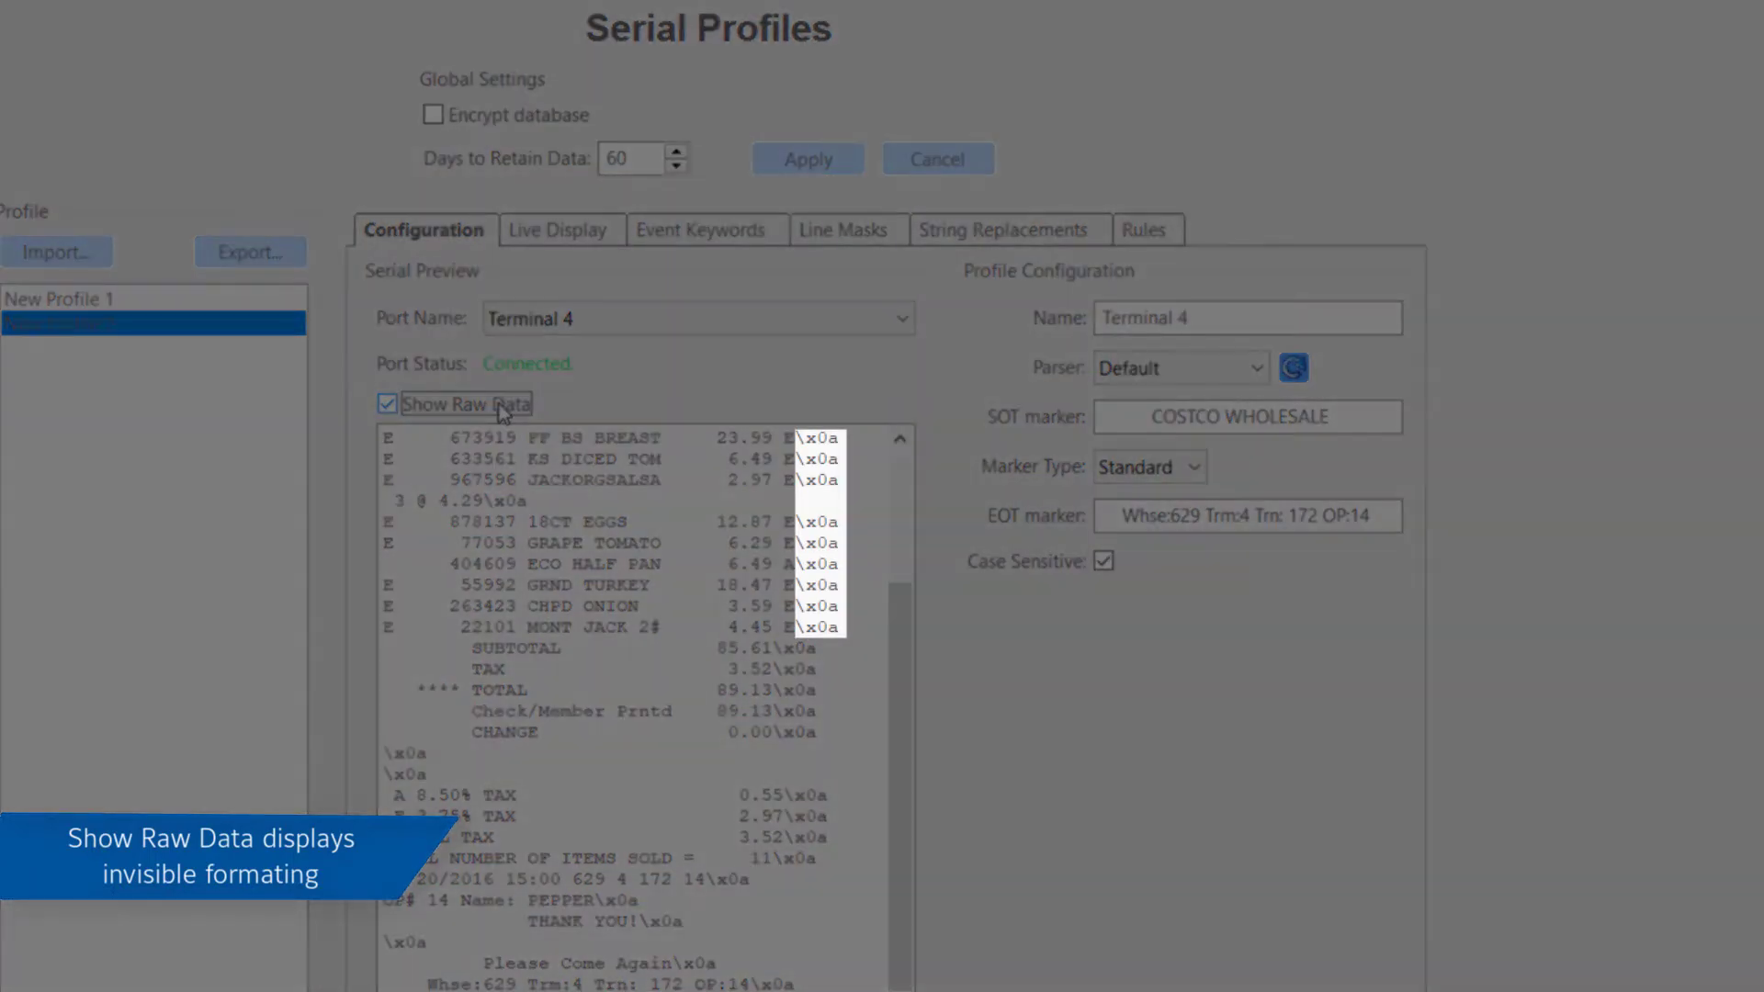
click(829, 327)
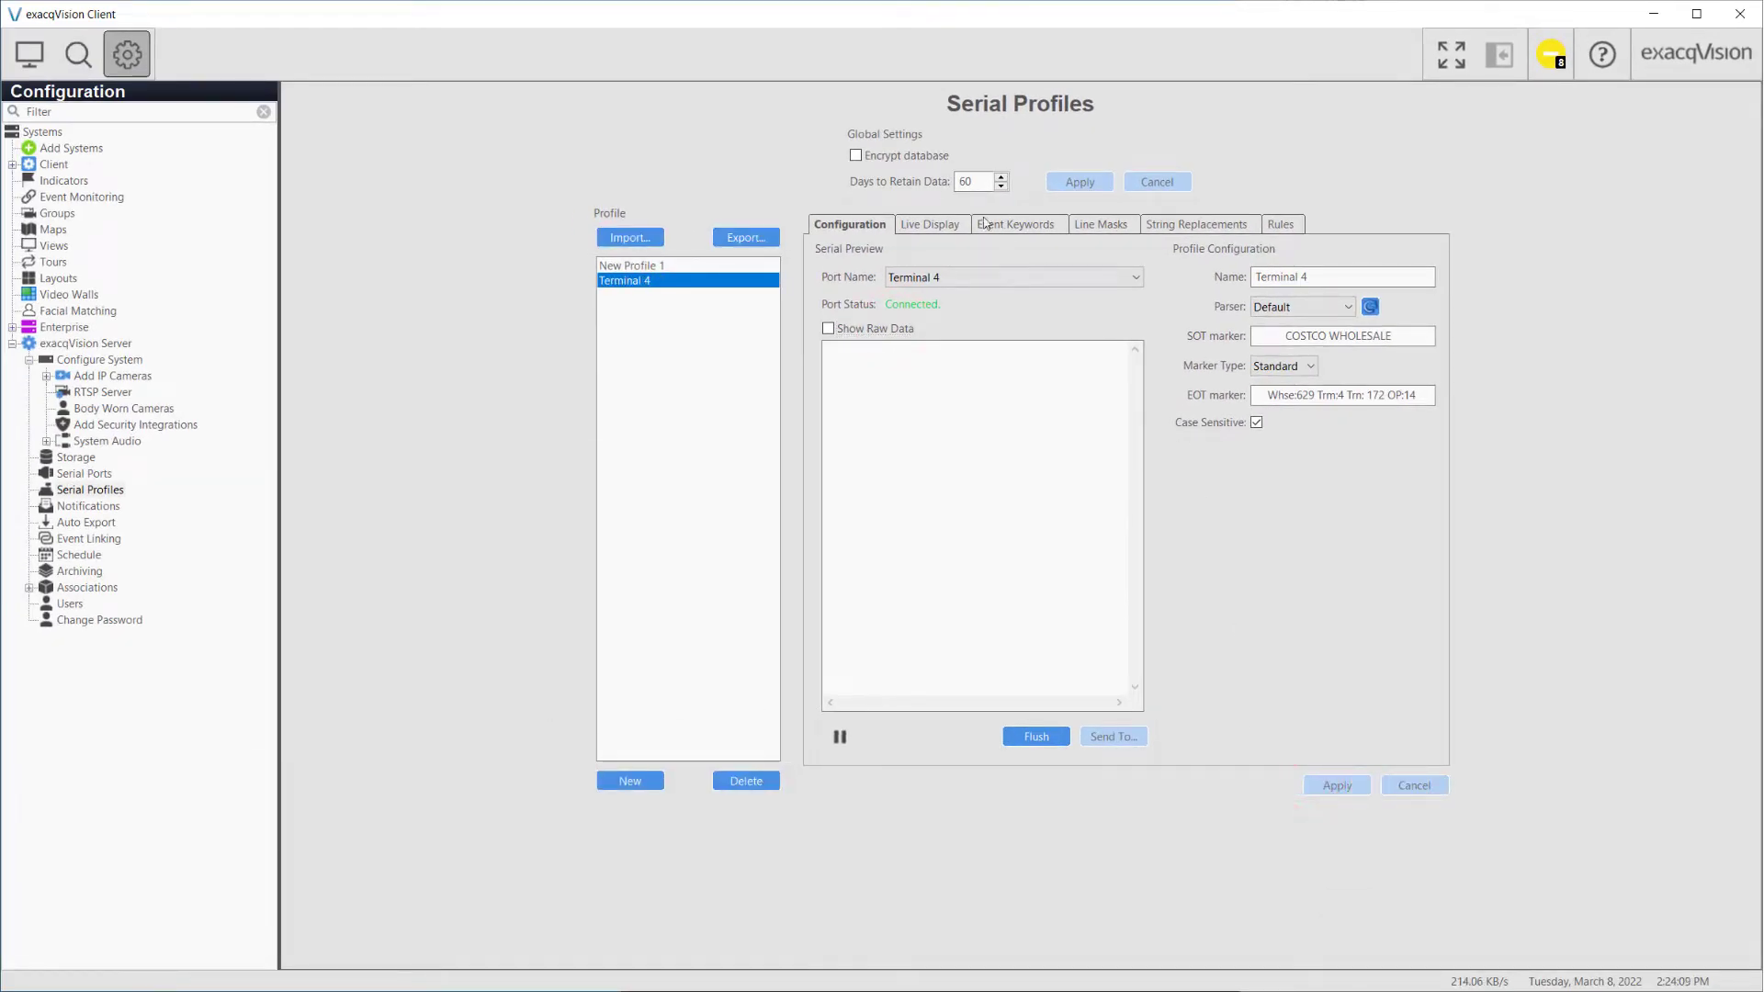
- Set the Live Display overlay font style to Bold
click(930, 224)
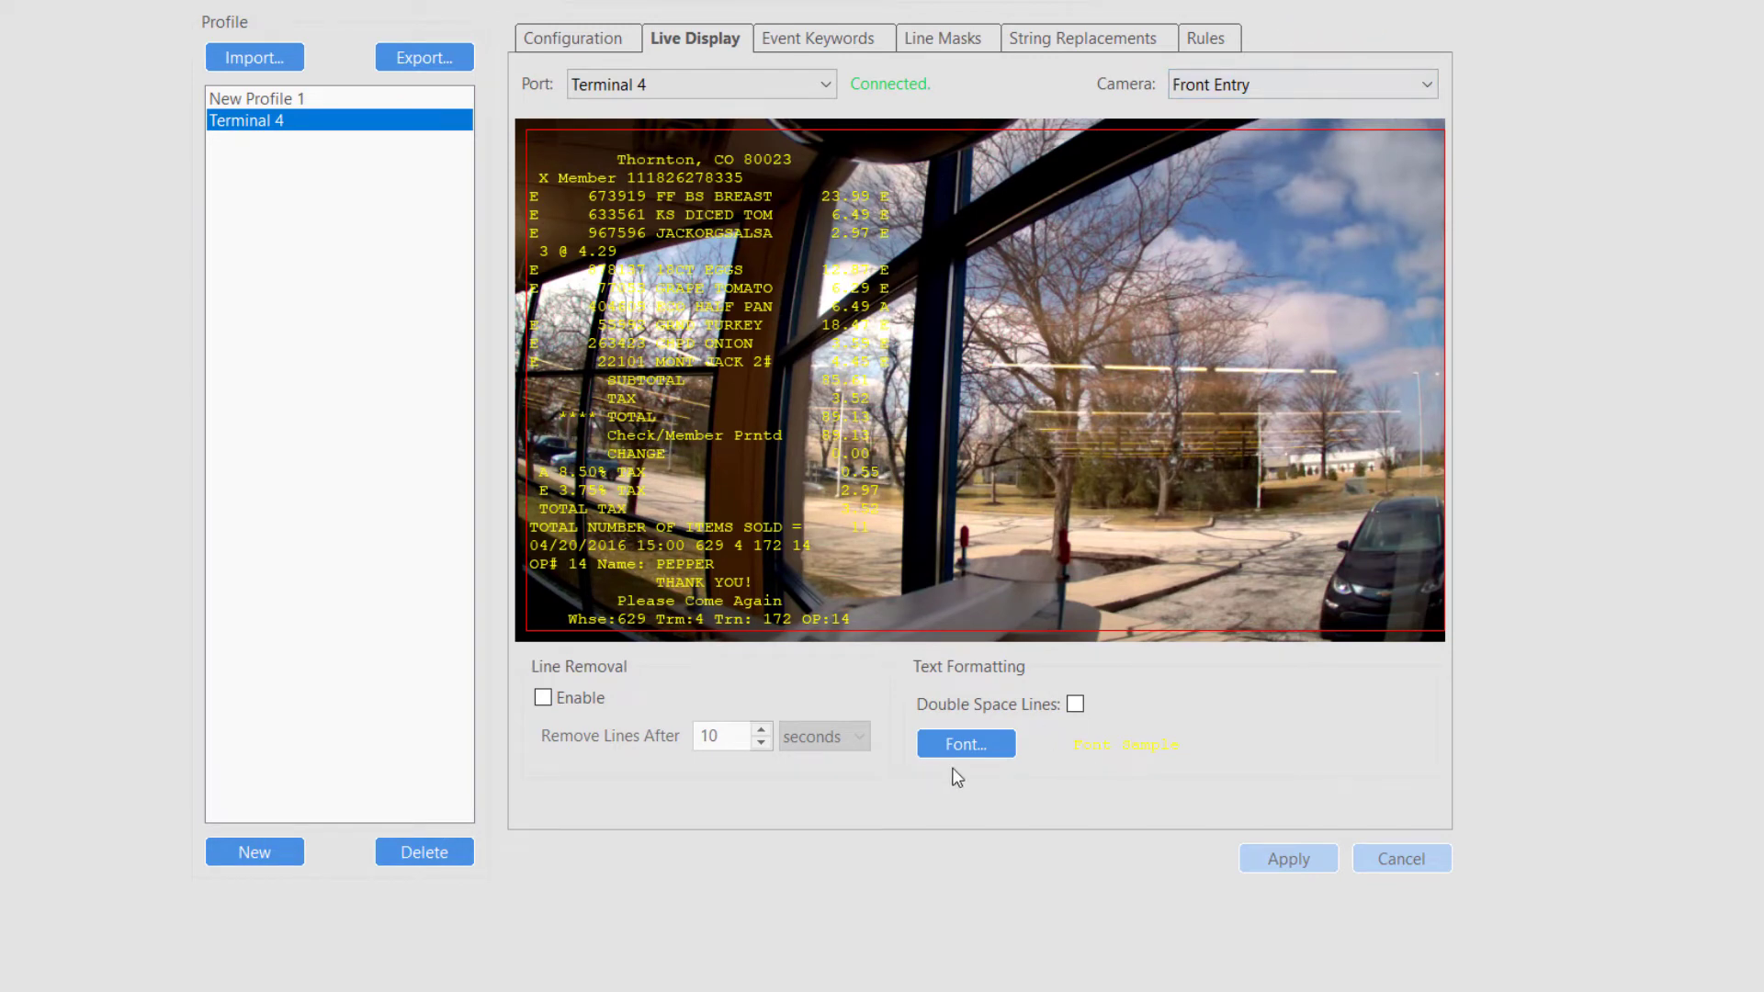
click(965, 744)
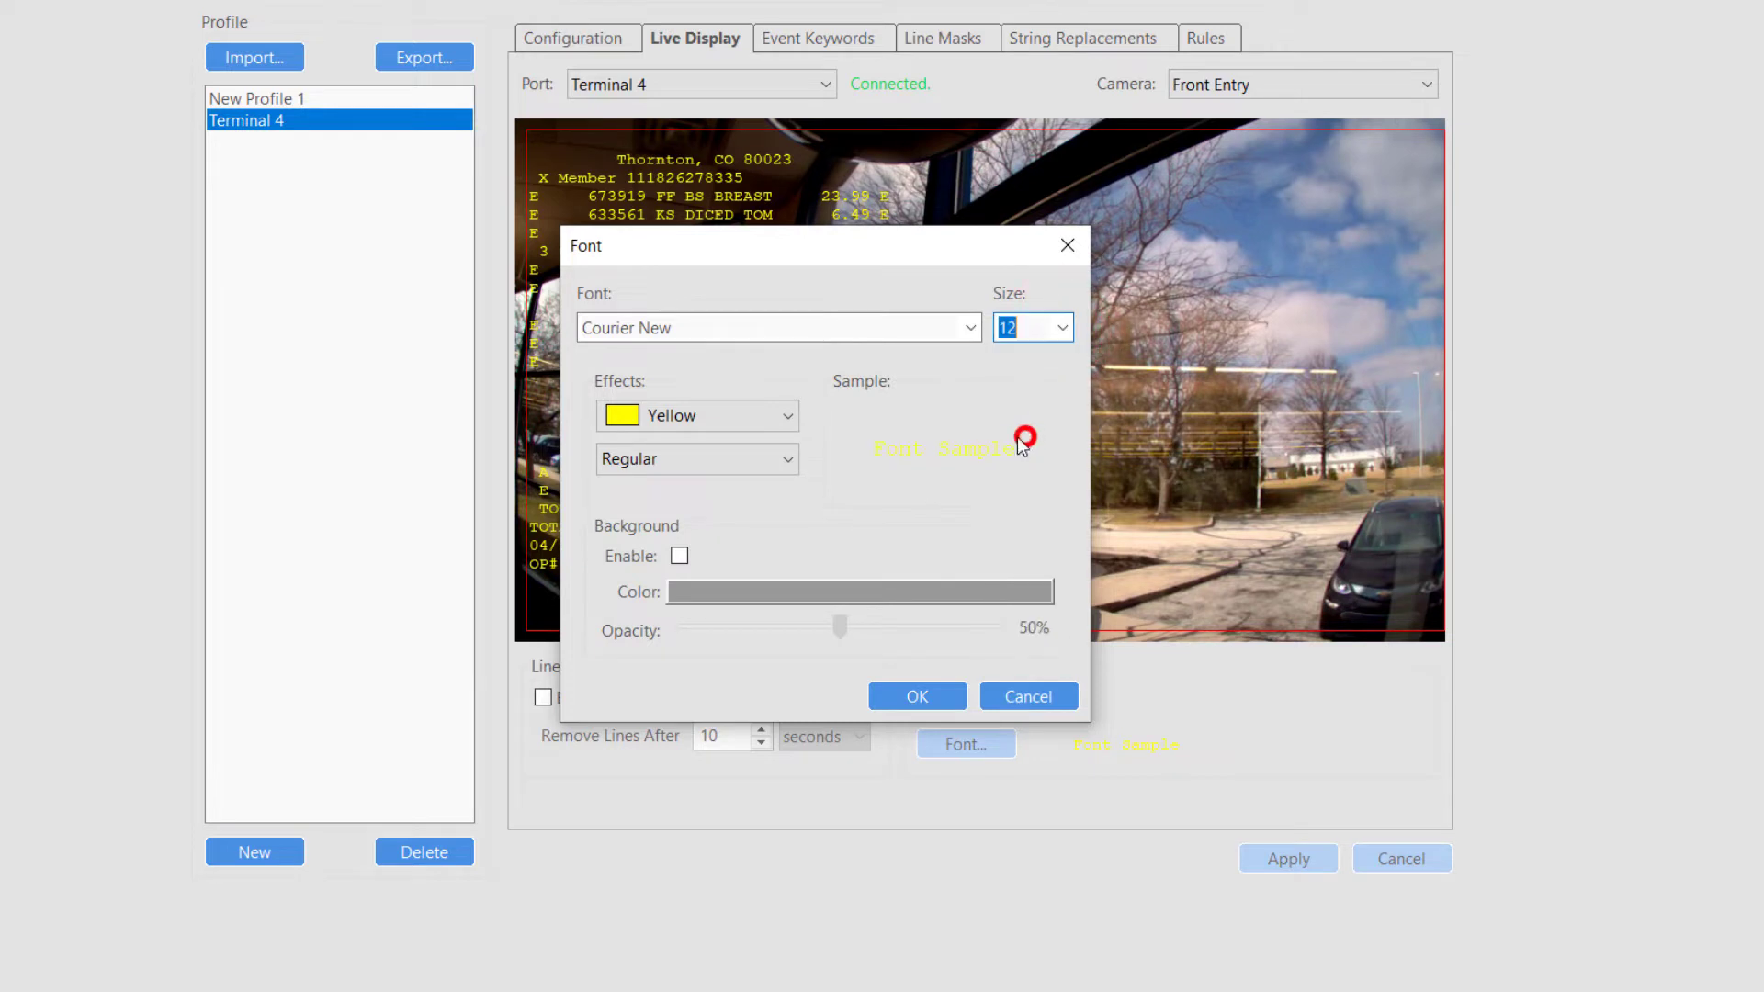
click(695, 460)
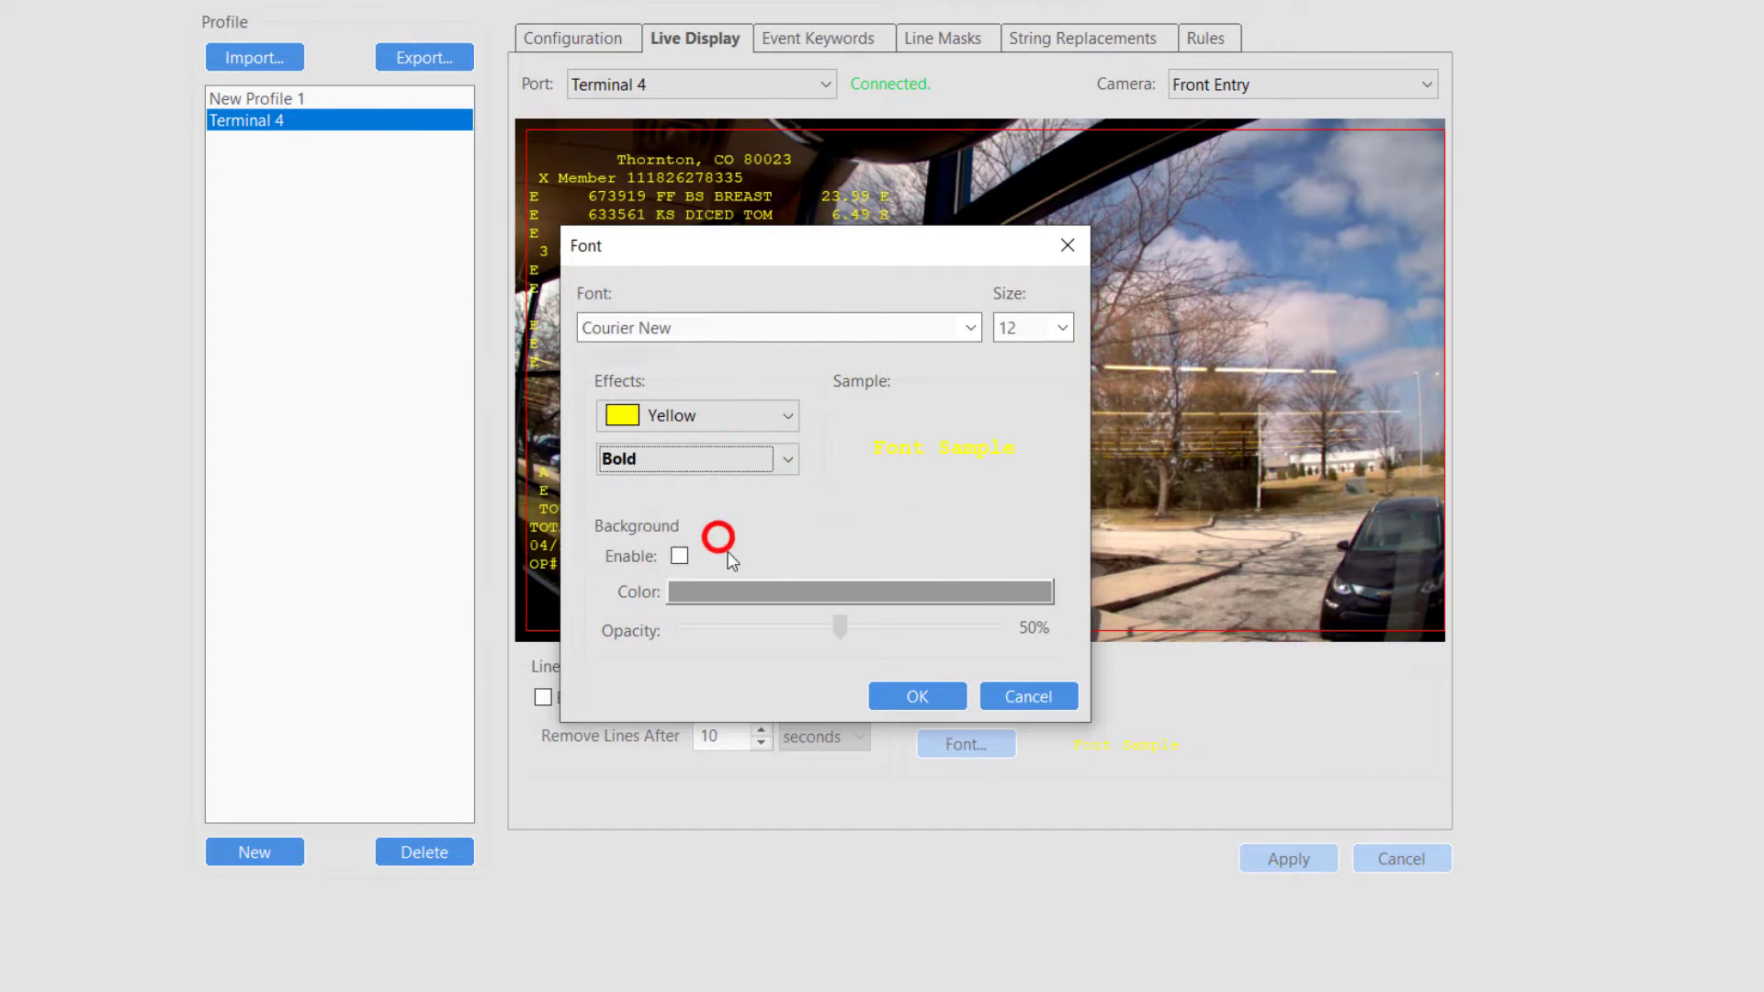
click(915, 695)
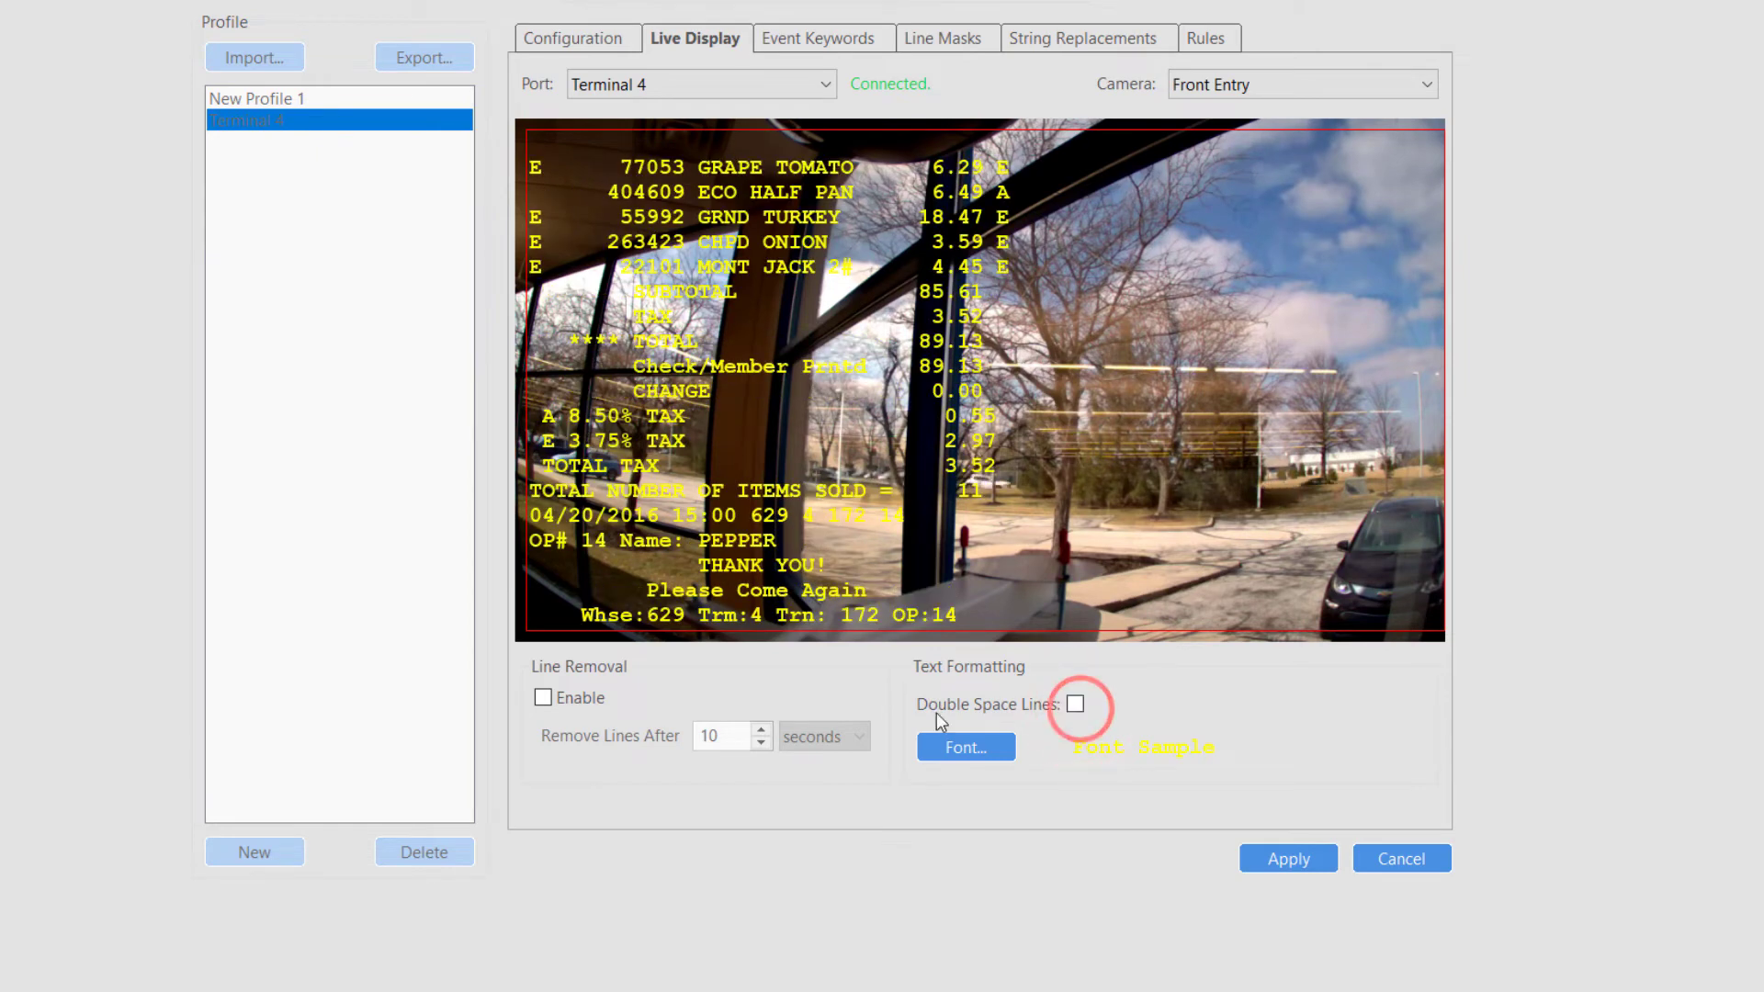
- Enable Line Removal and adjust the Remove Lines After delay
click(544, 699)
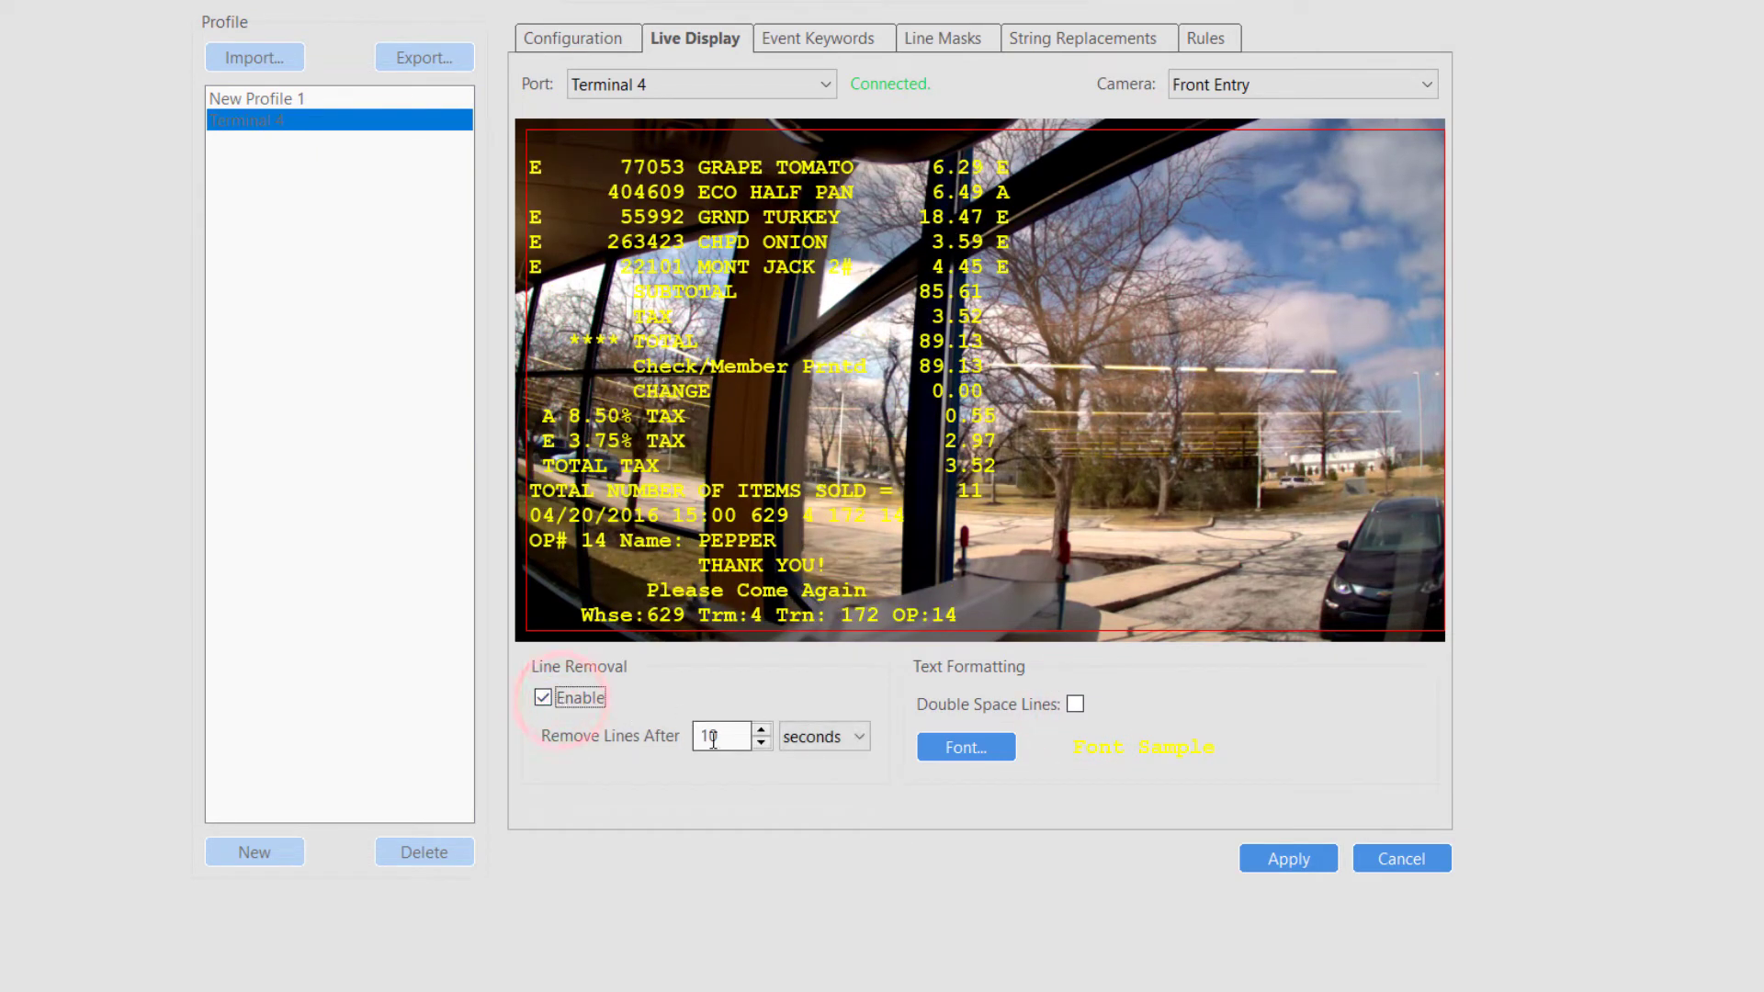
click(720, 735)
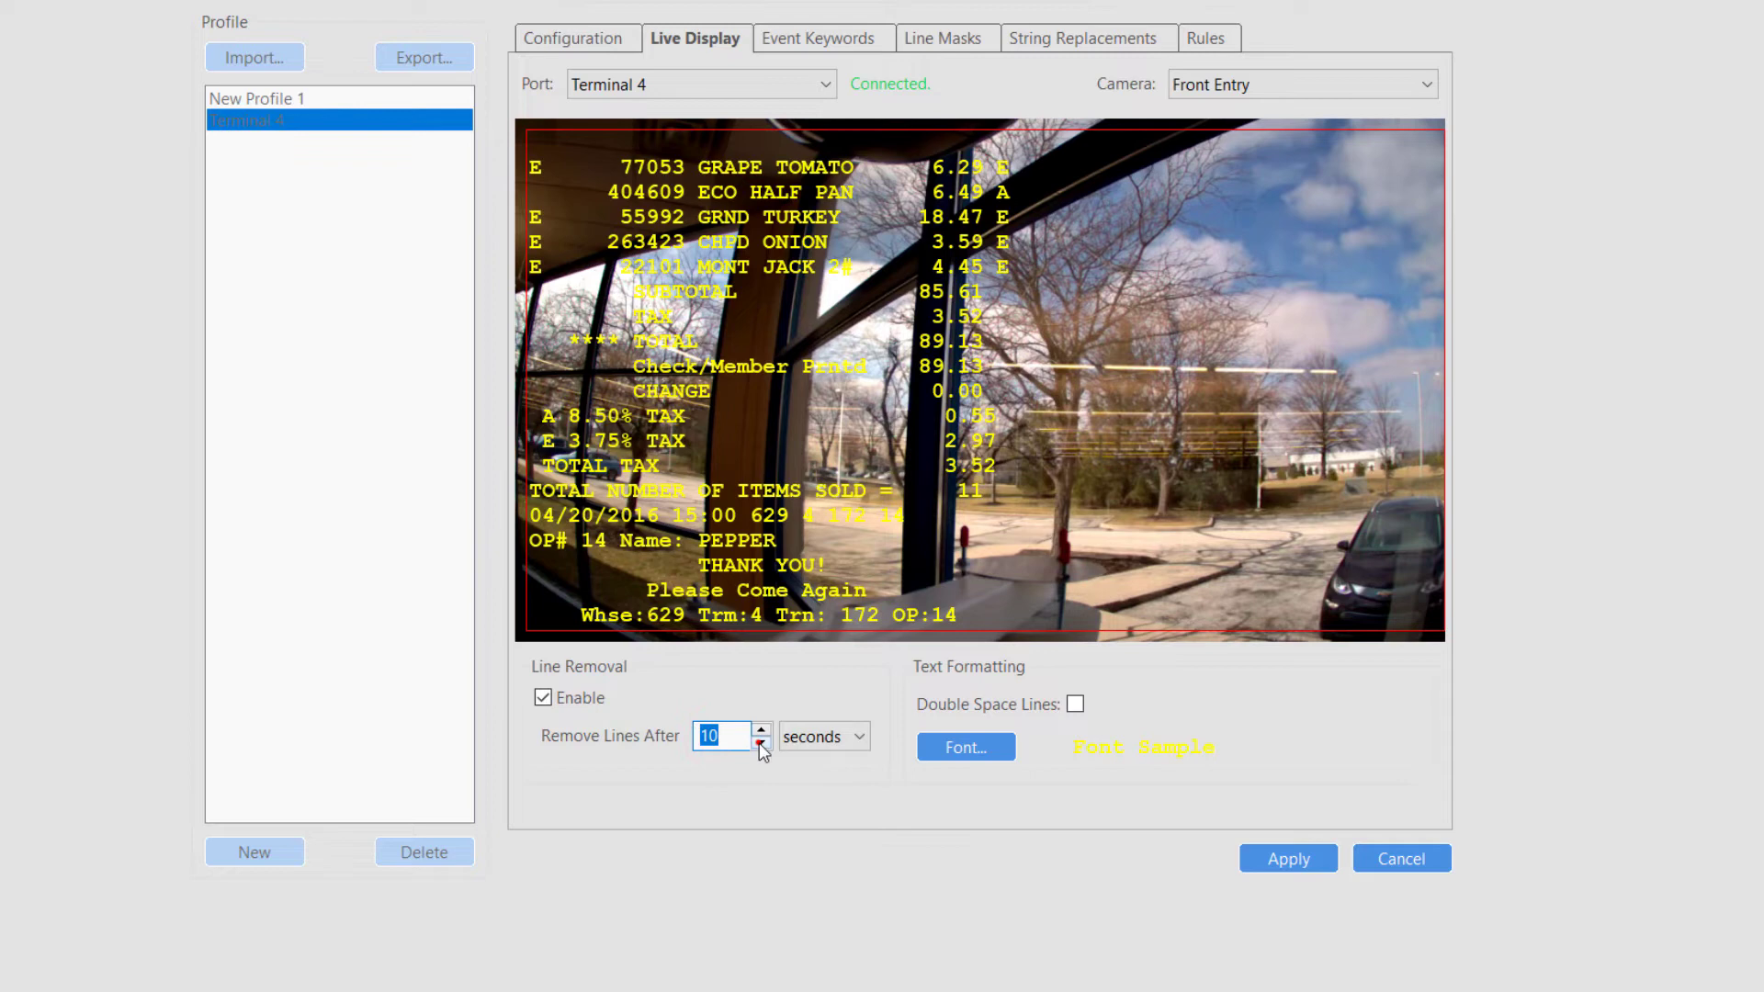
click(761, 743)
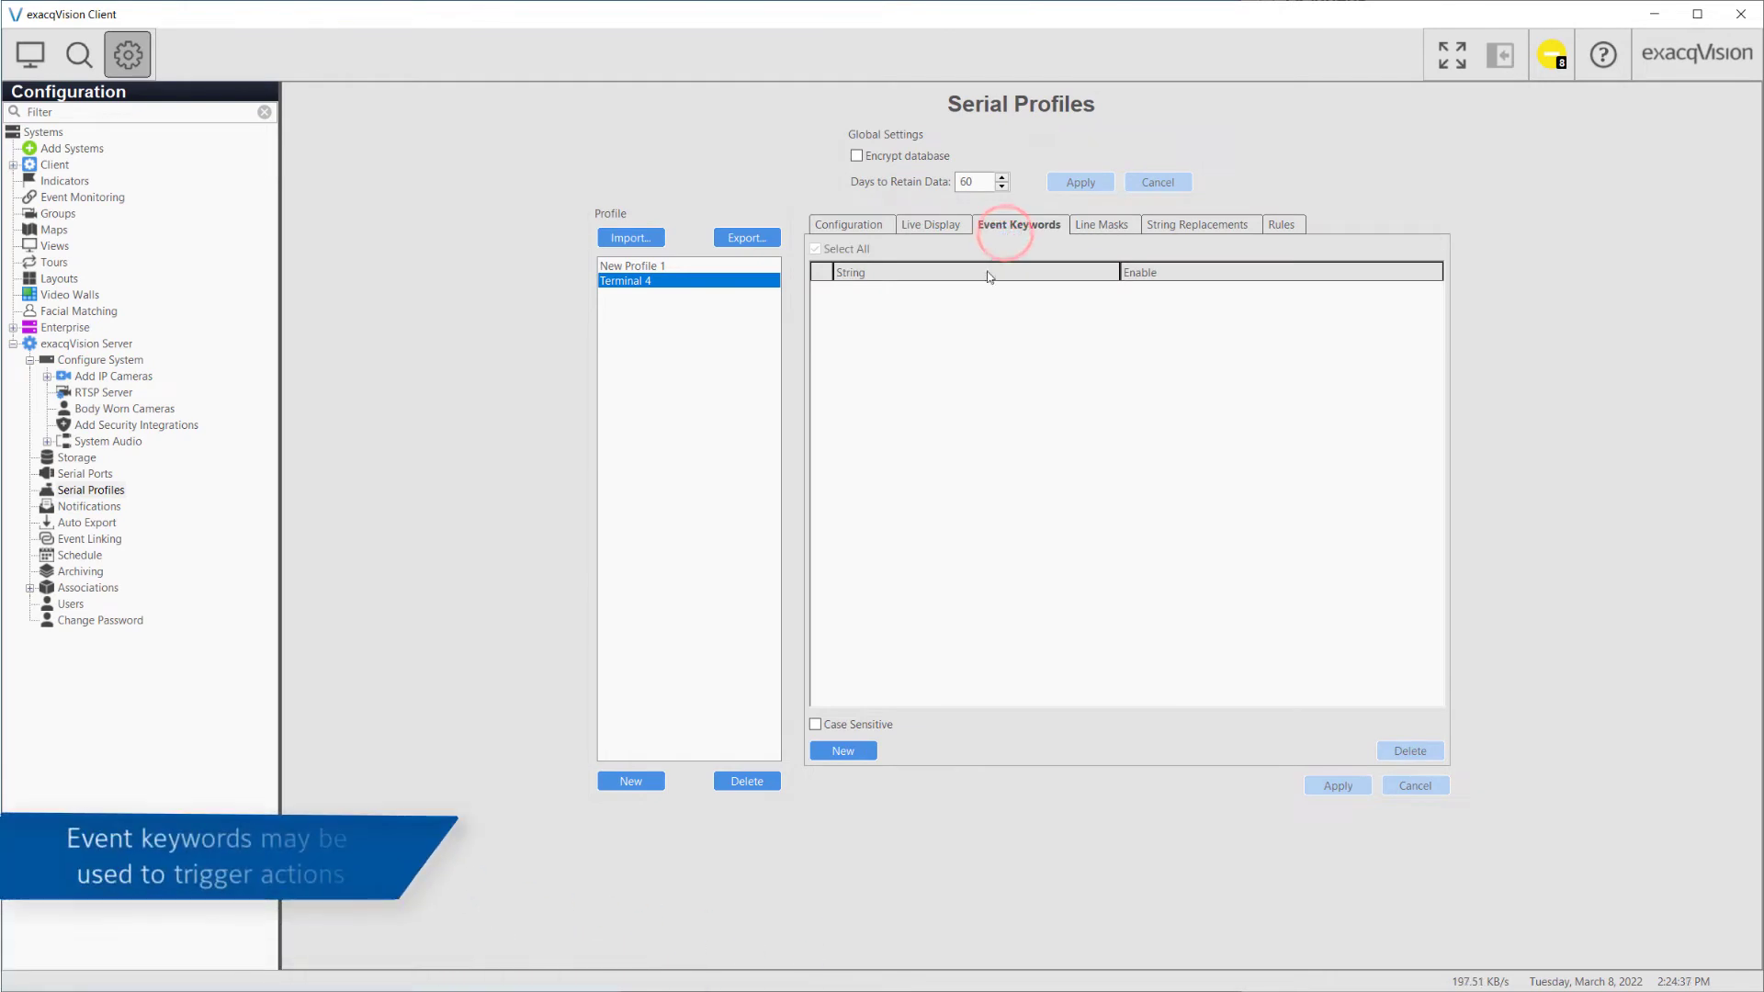
- Add 'GRND TURKEY' as an event keyword and apply it
click(842, 750)
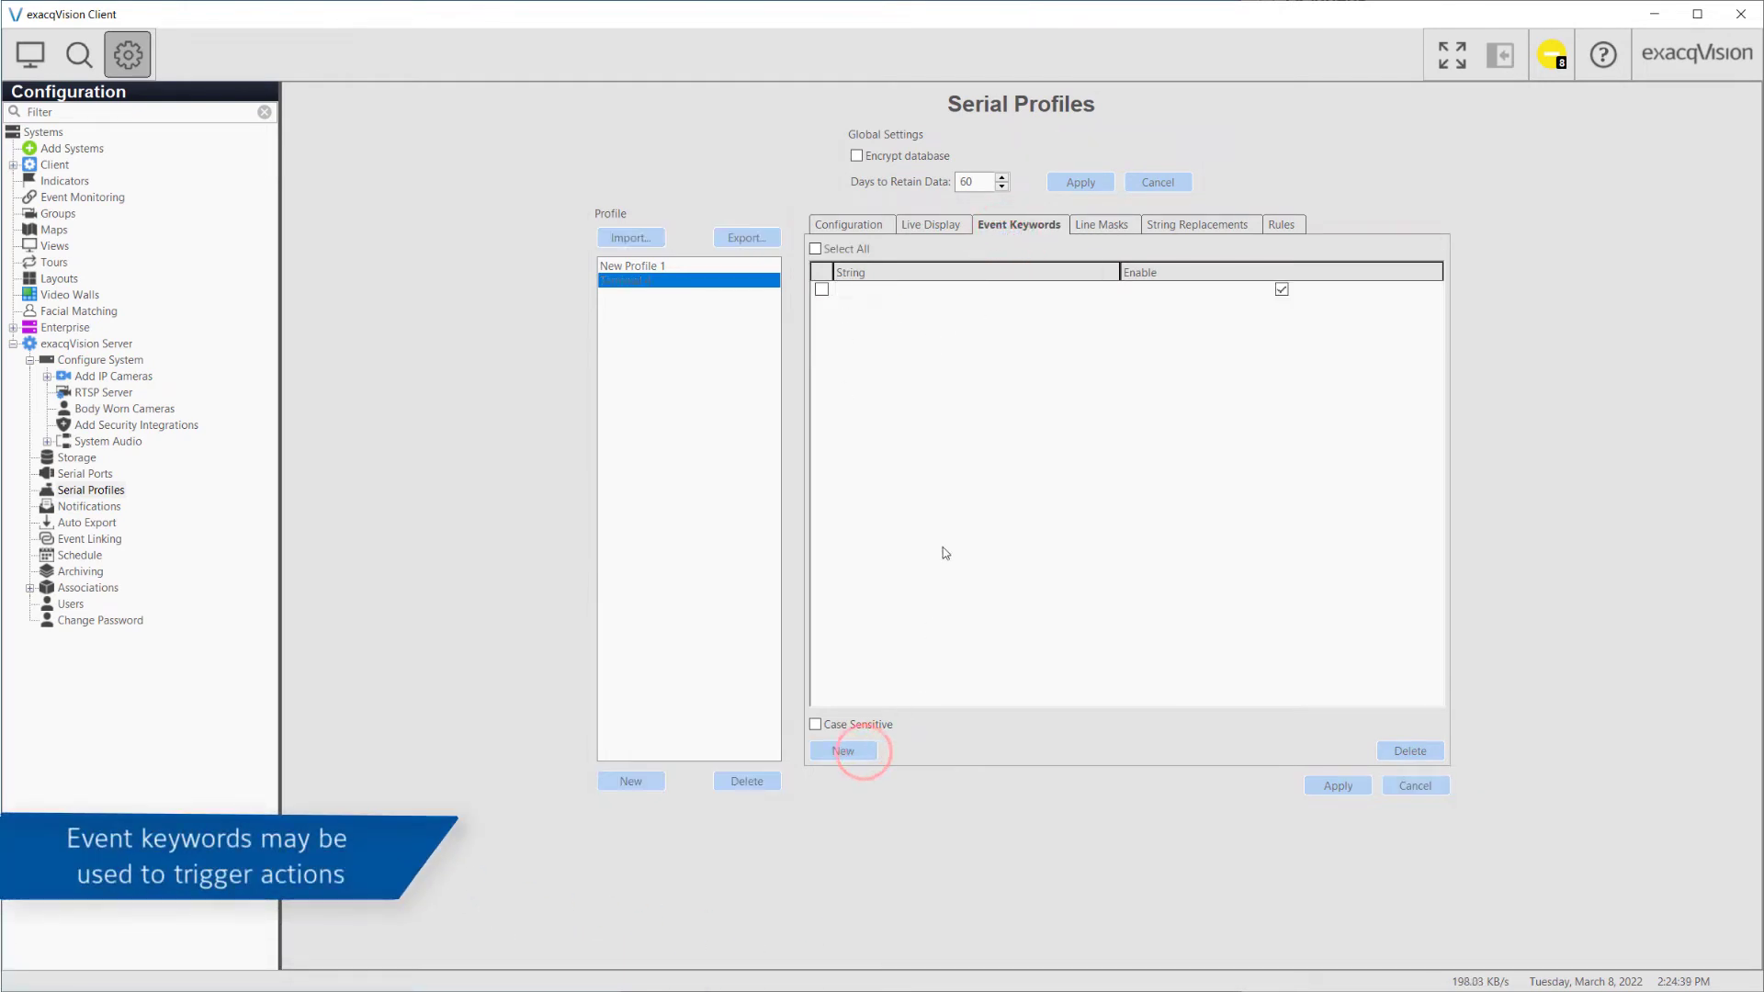
click(843, 750)
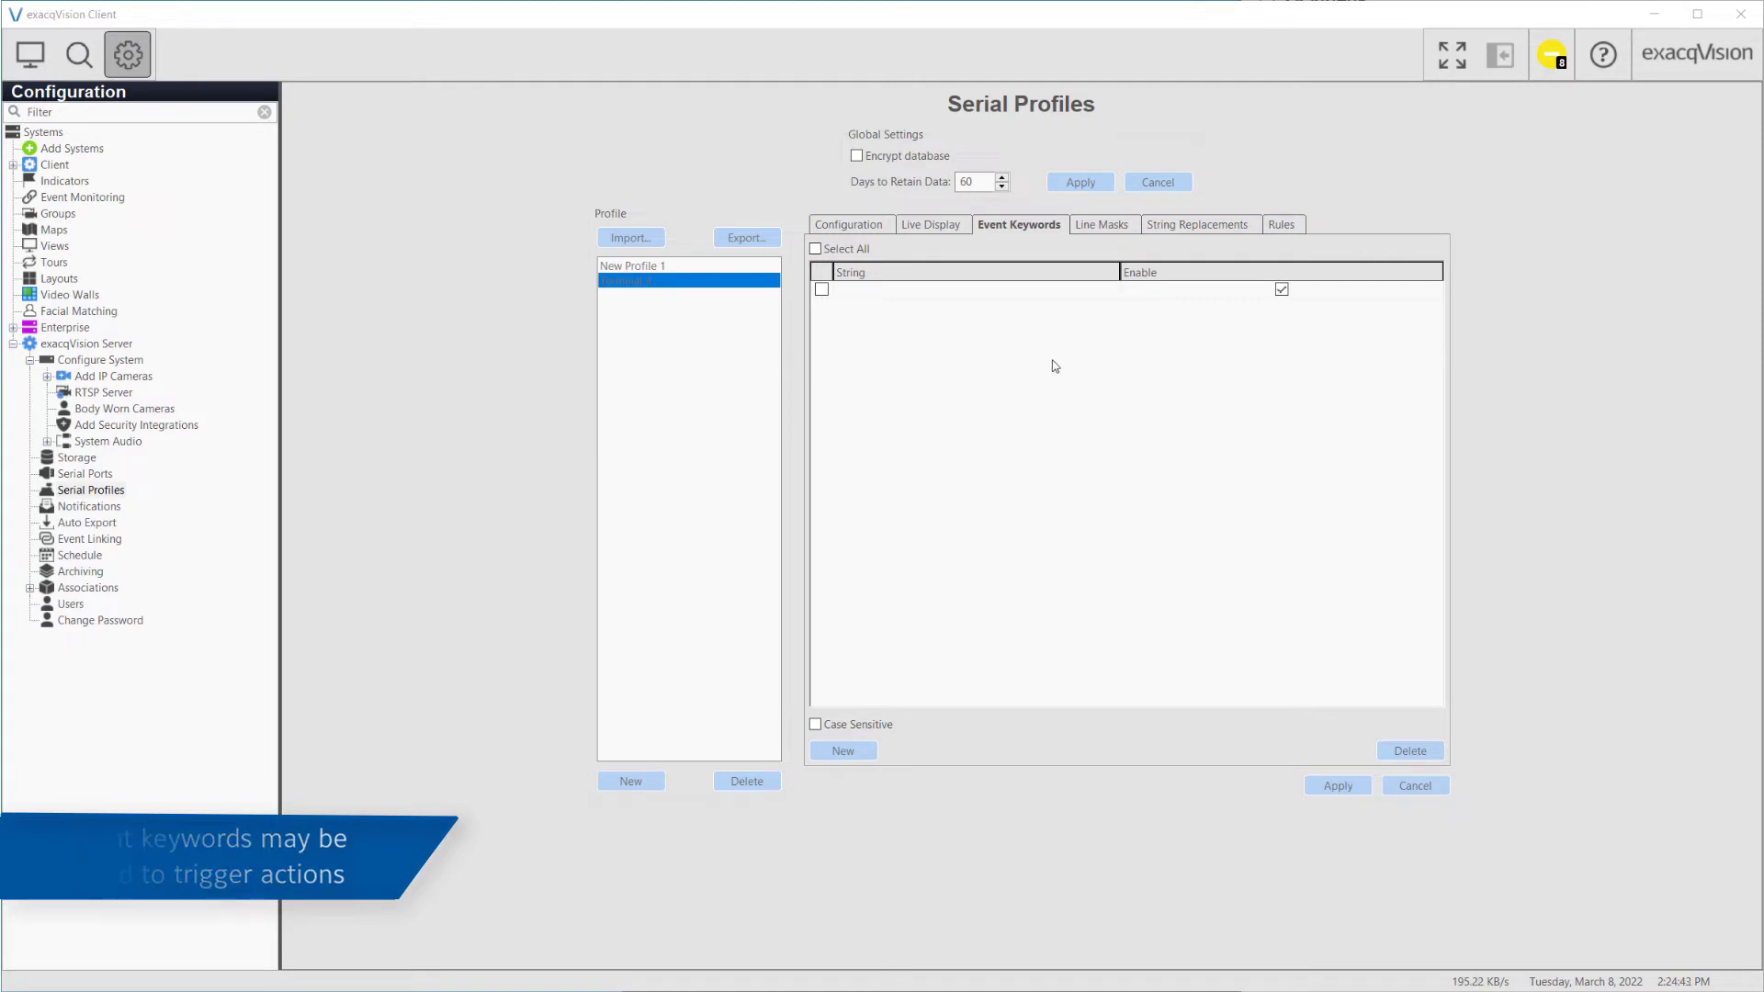
text(GRND TURKEY)
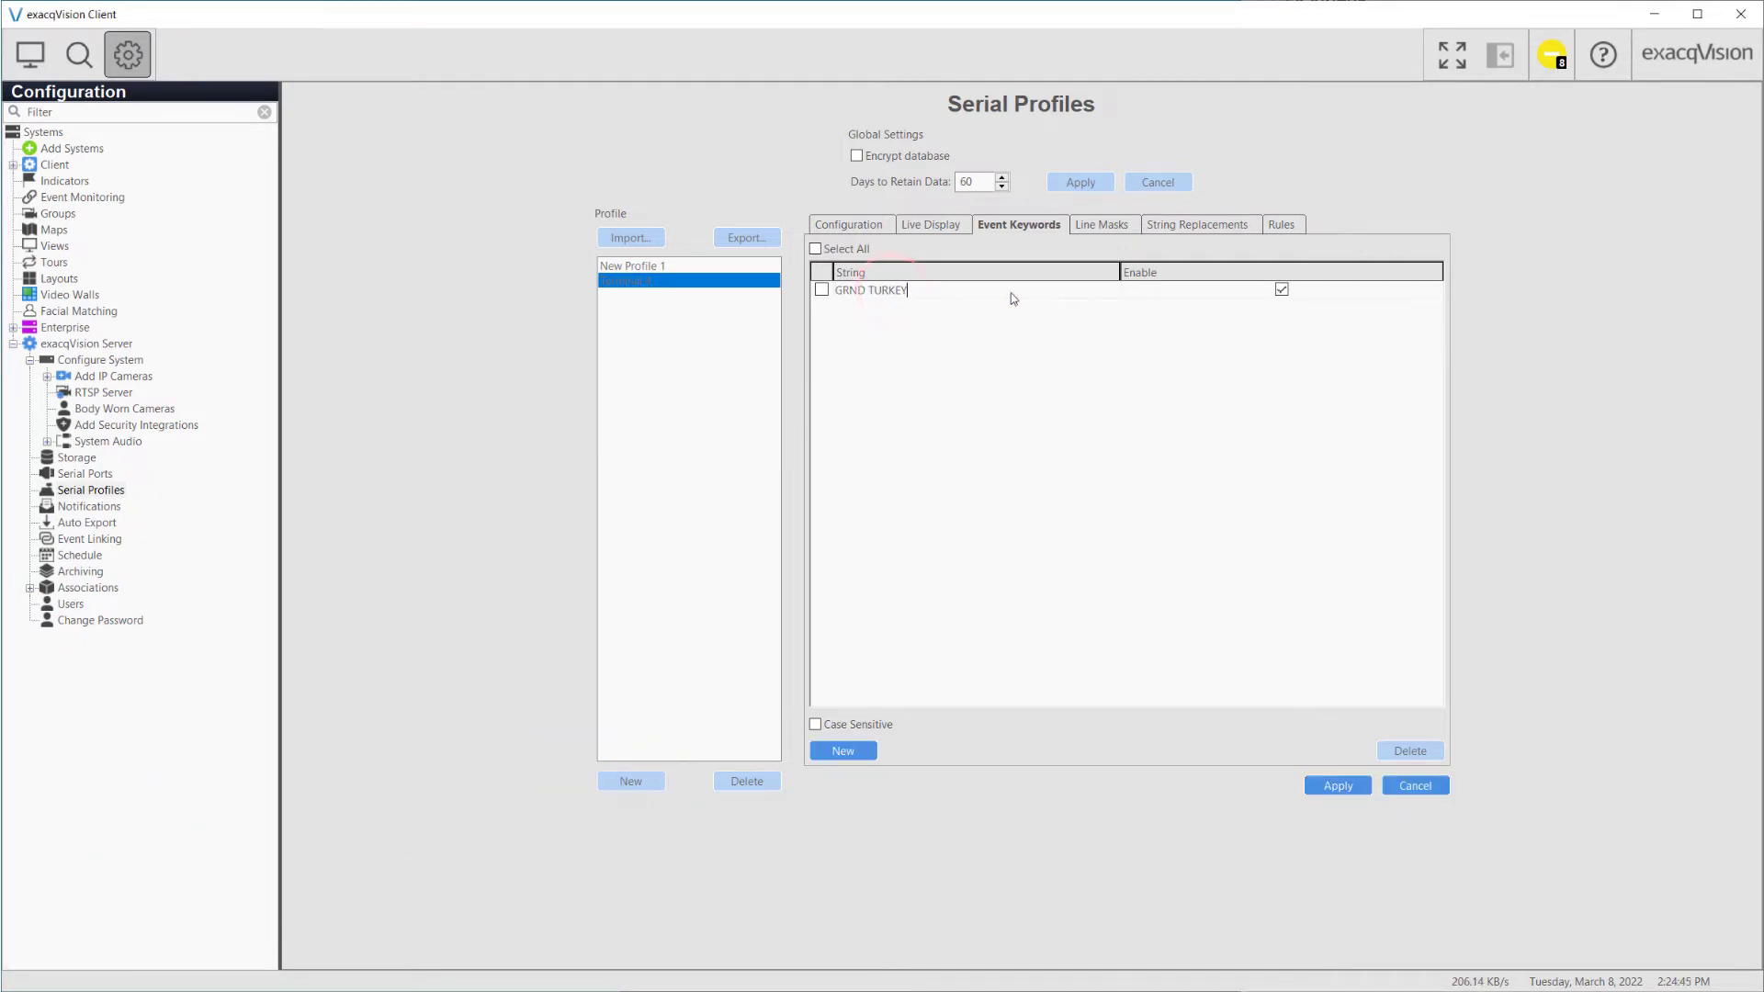
click(1336, 785)
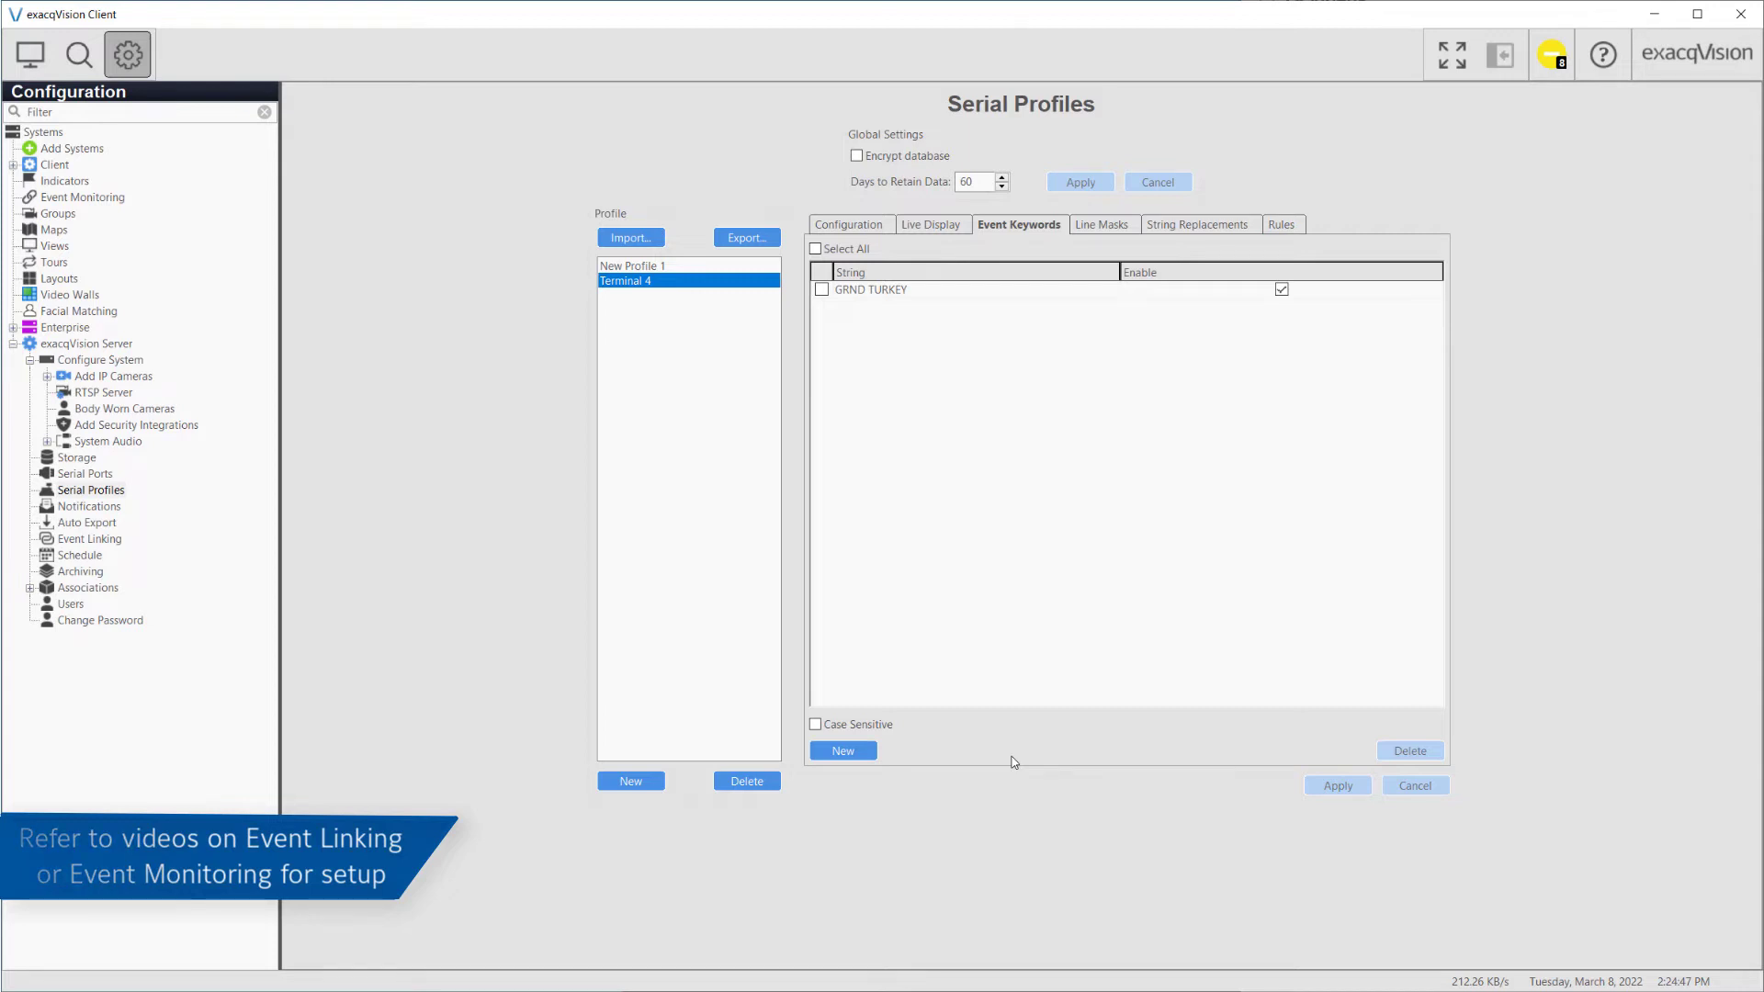
click(816, 248)
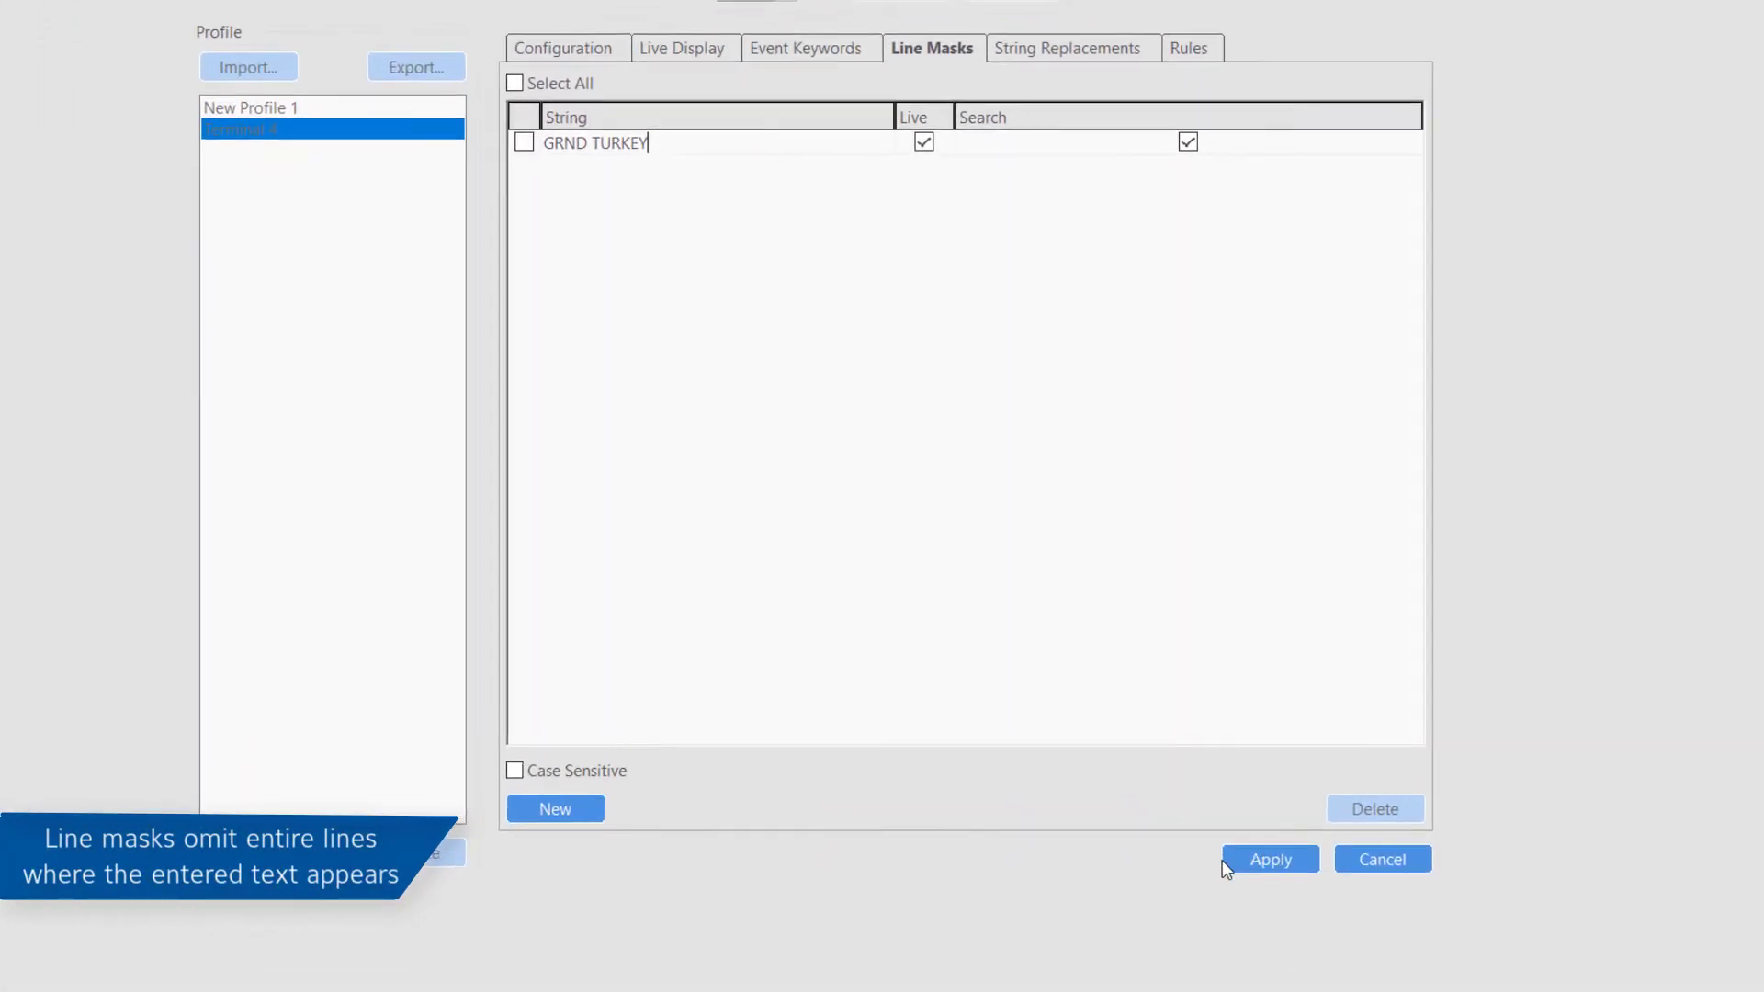
- Apply a 'GRND TURKEY' line mask, check the live overlay, and return to remove it
click(1270, 858)
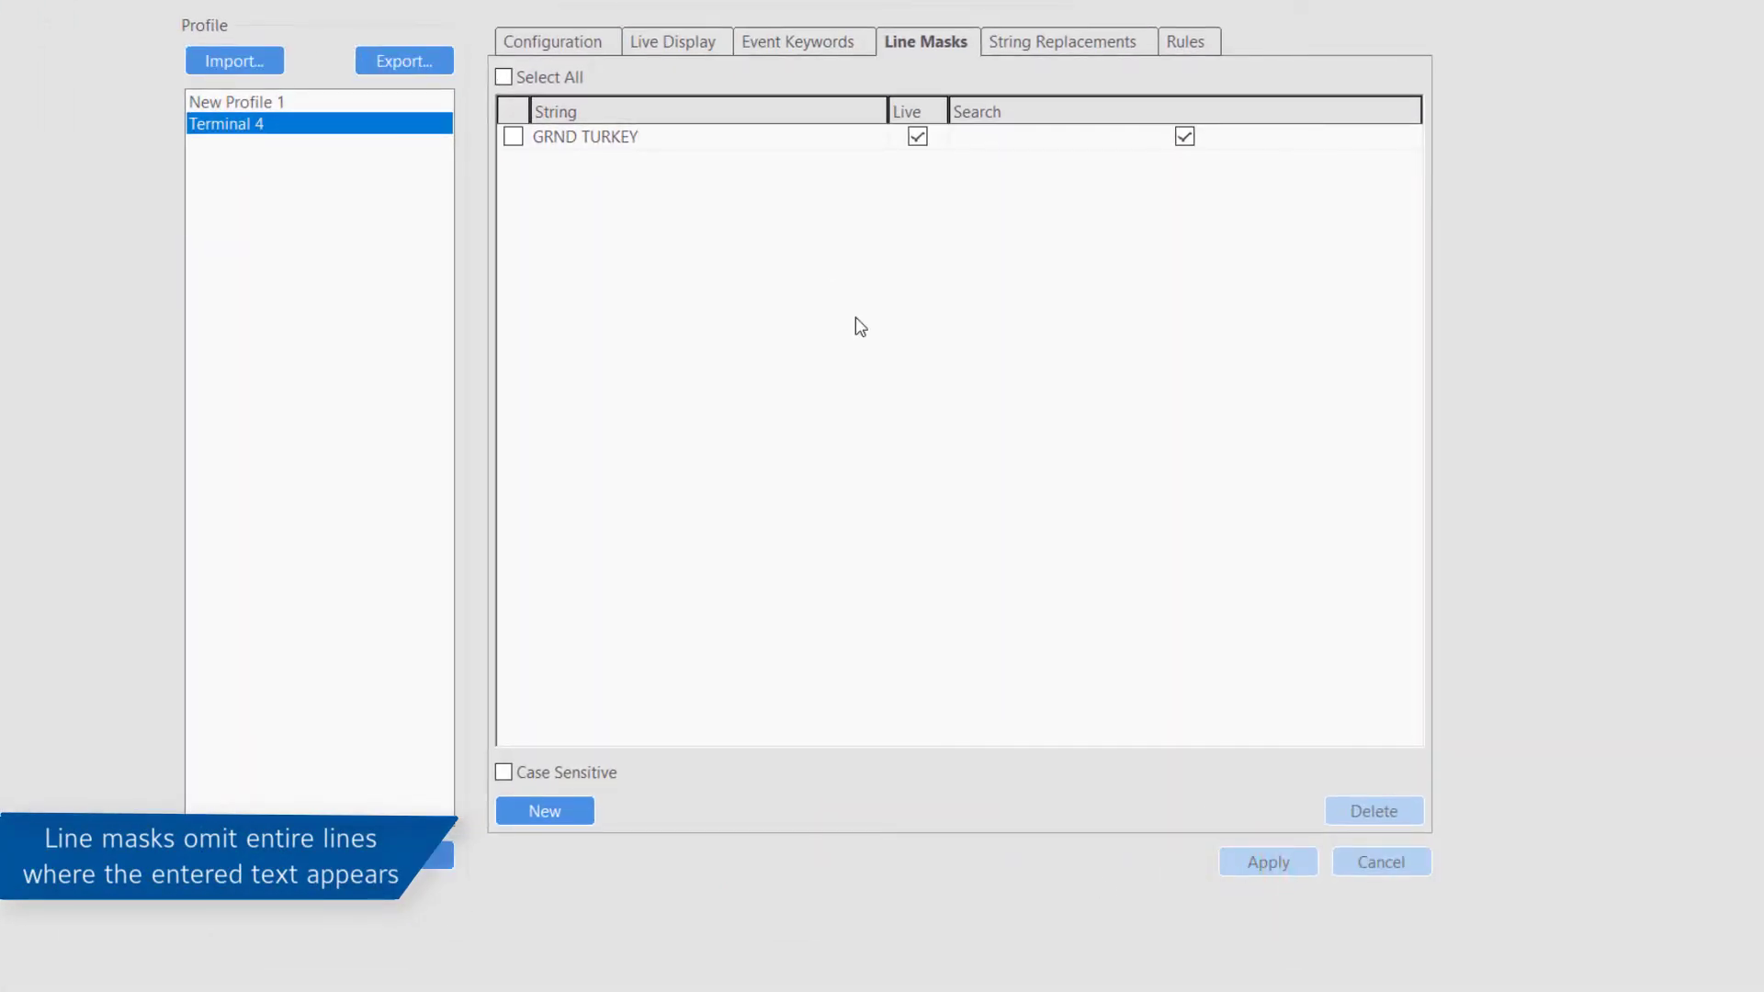
click(673, 42)
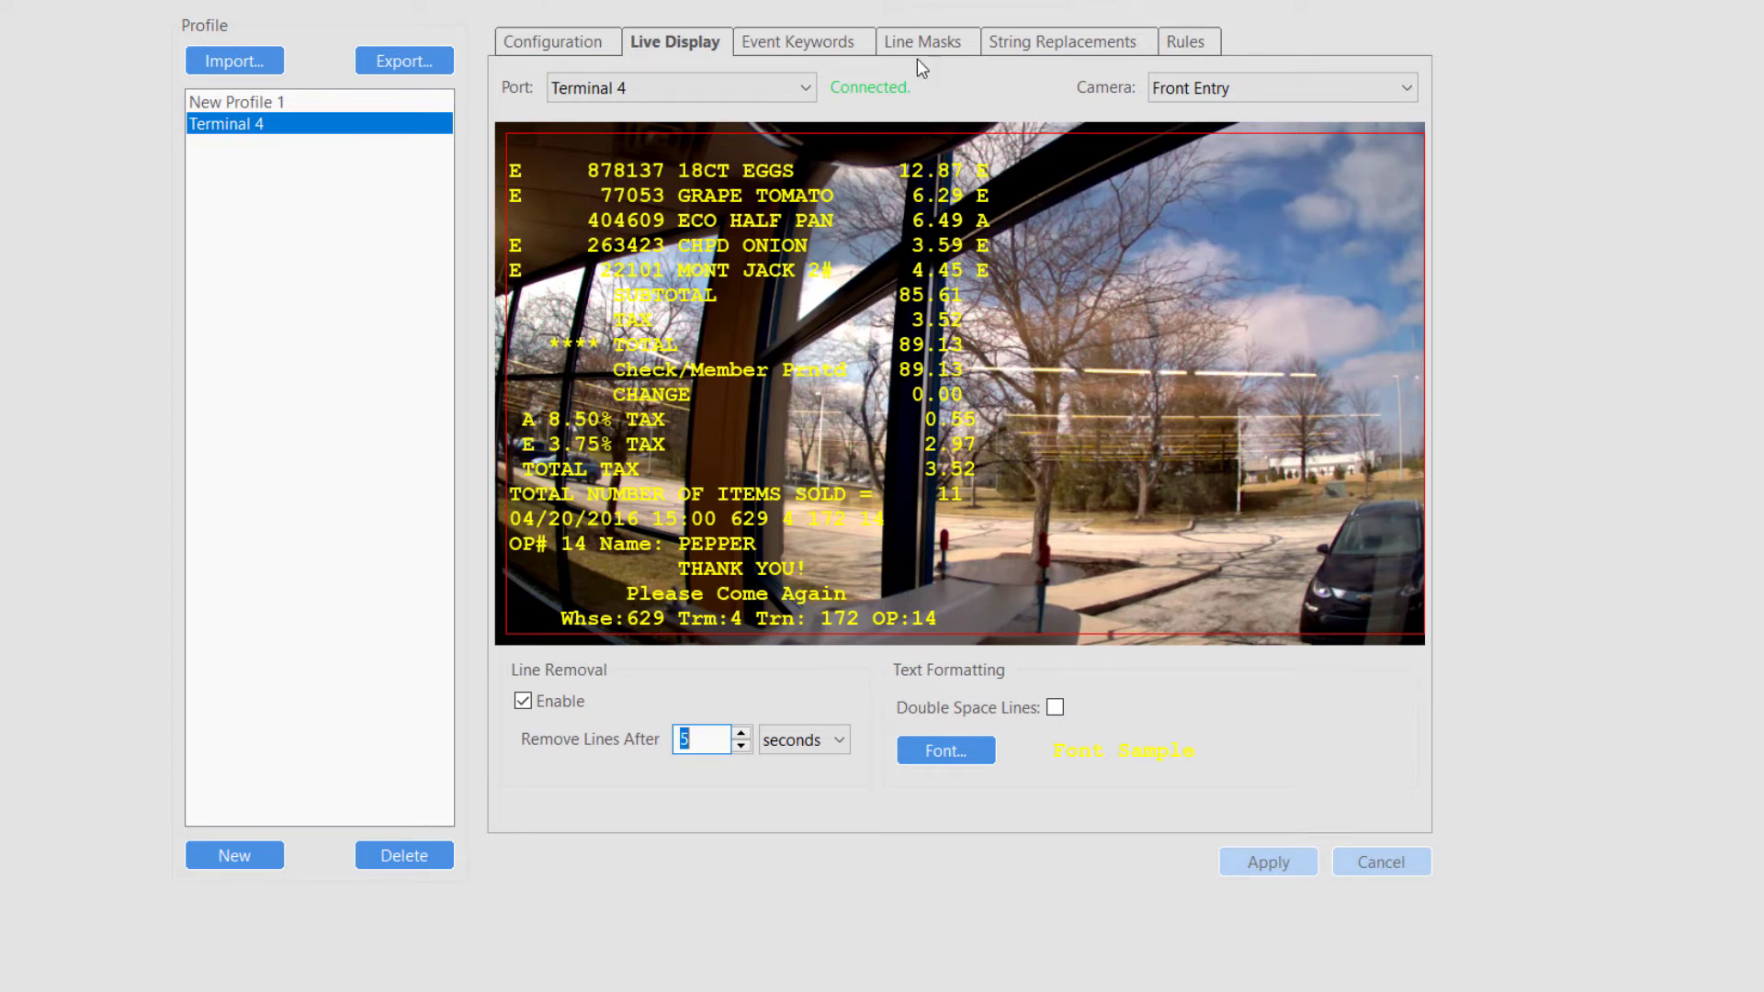
click(924, 42)
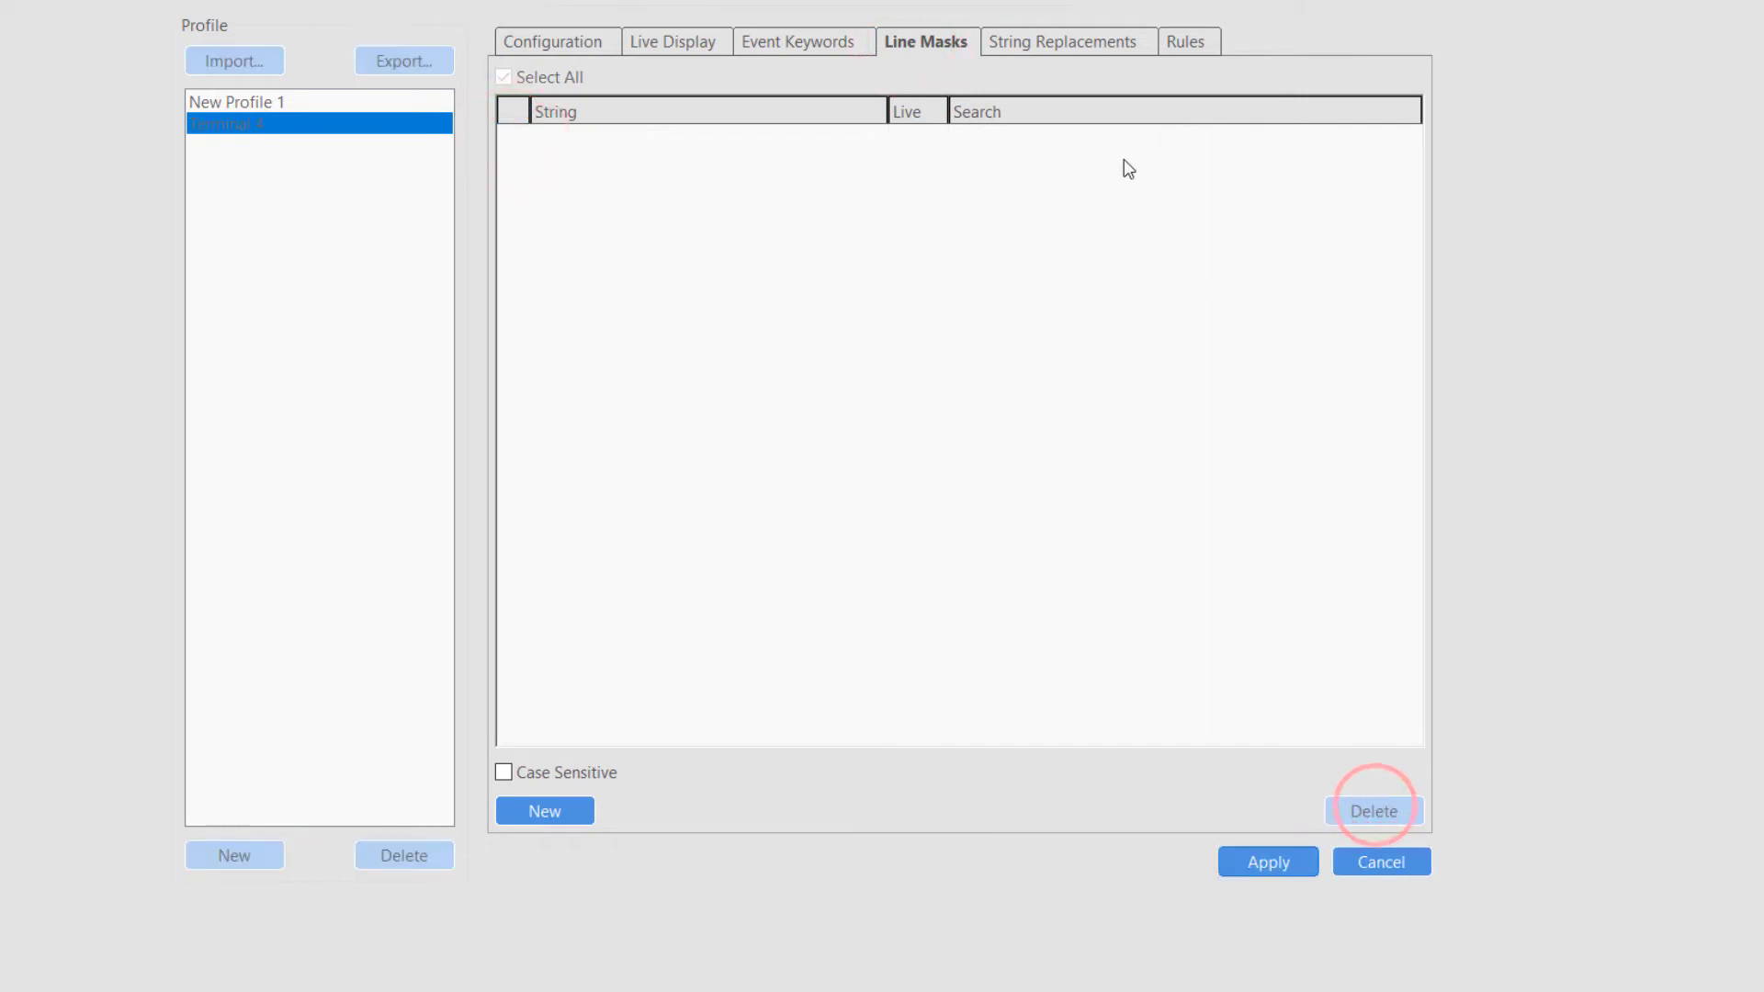
- Add a 'GRND TURKEY' → 'Ground Turkey' replacement, verify it on the live overlay, then return to delete it
click(1064, 43)
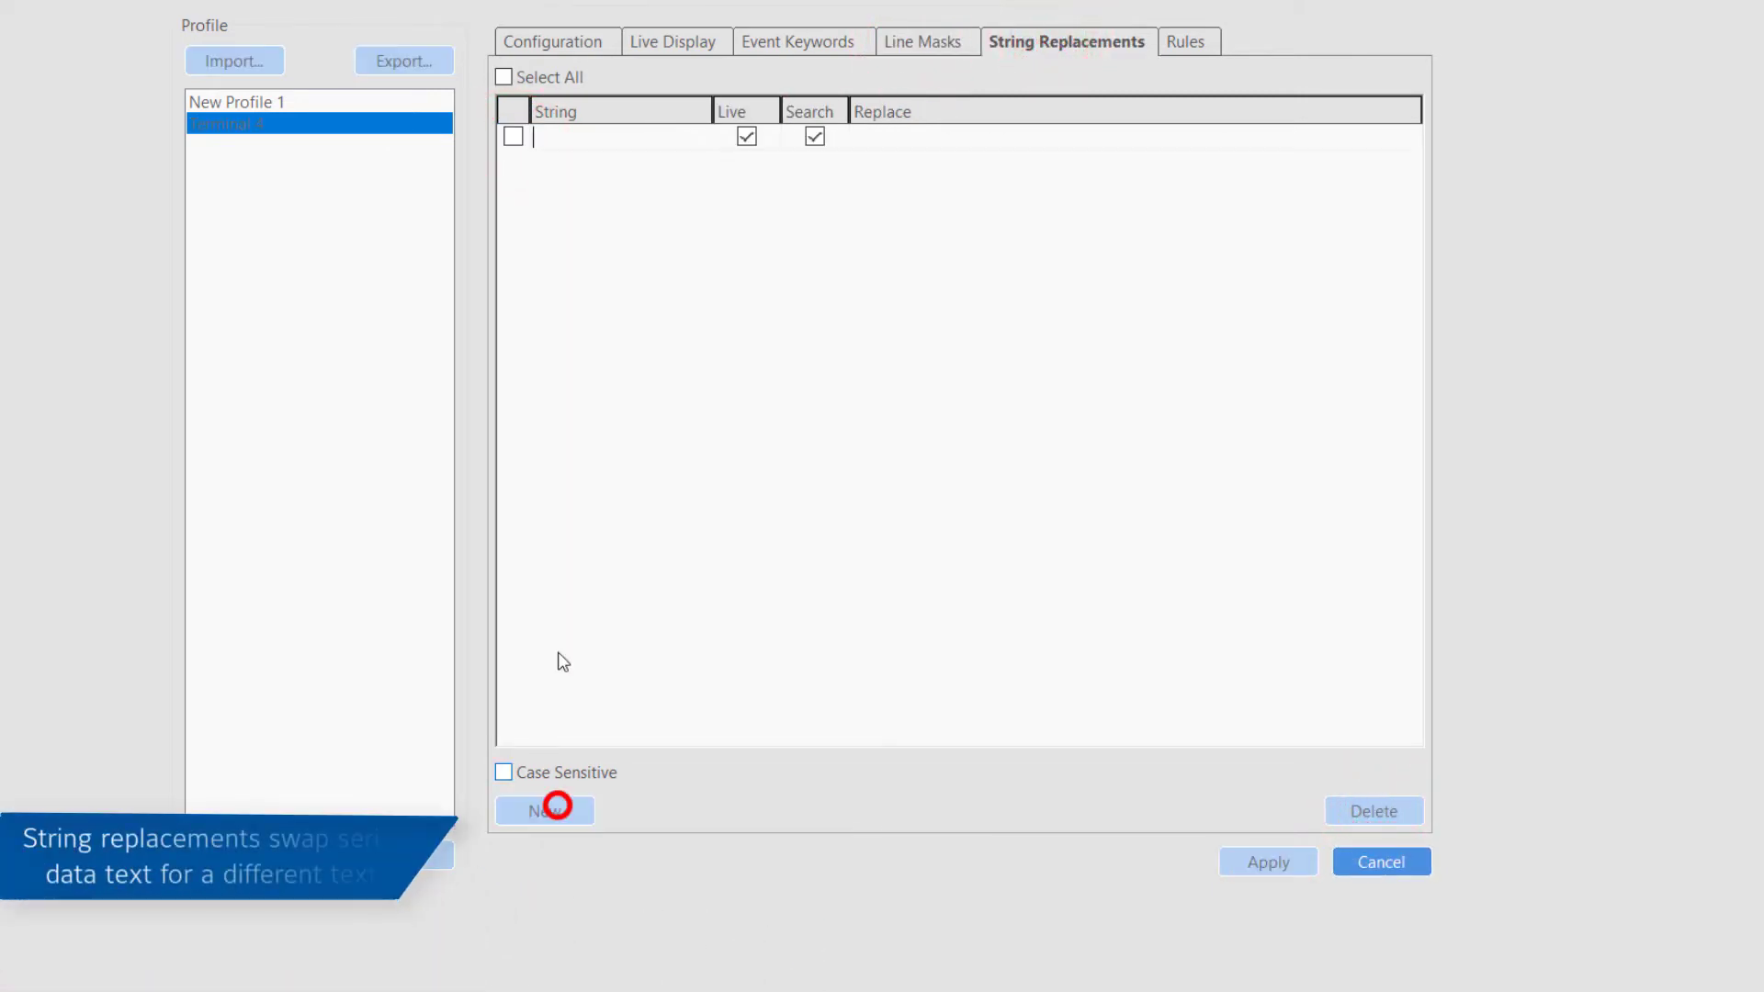
text(G)
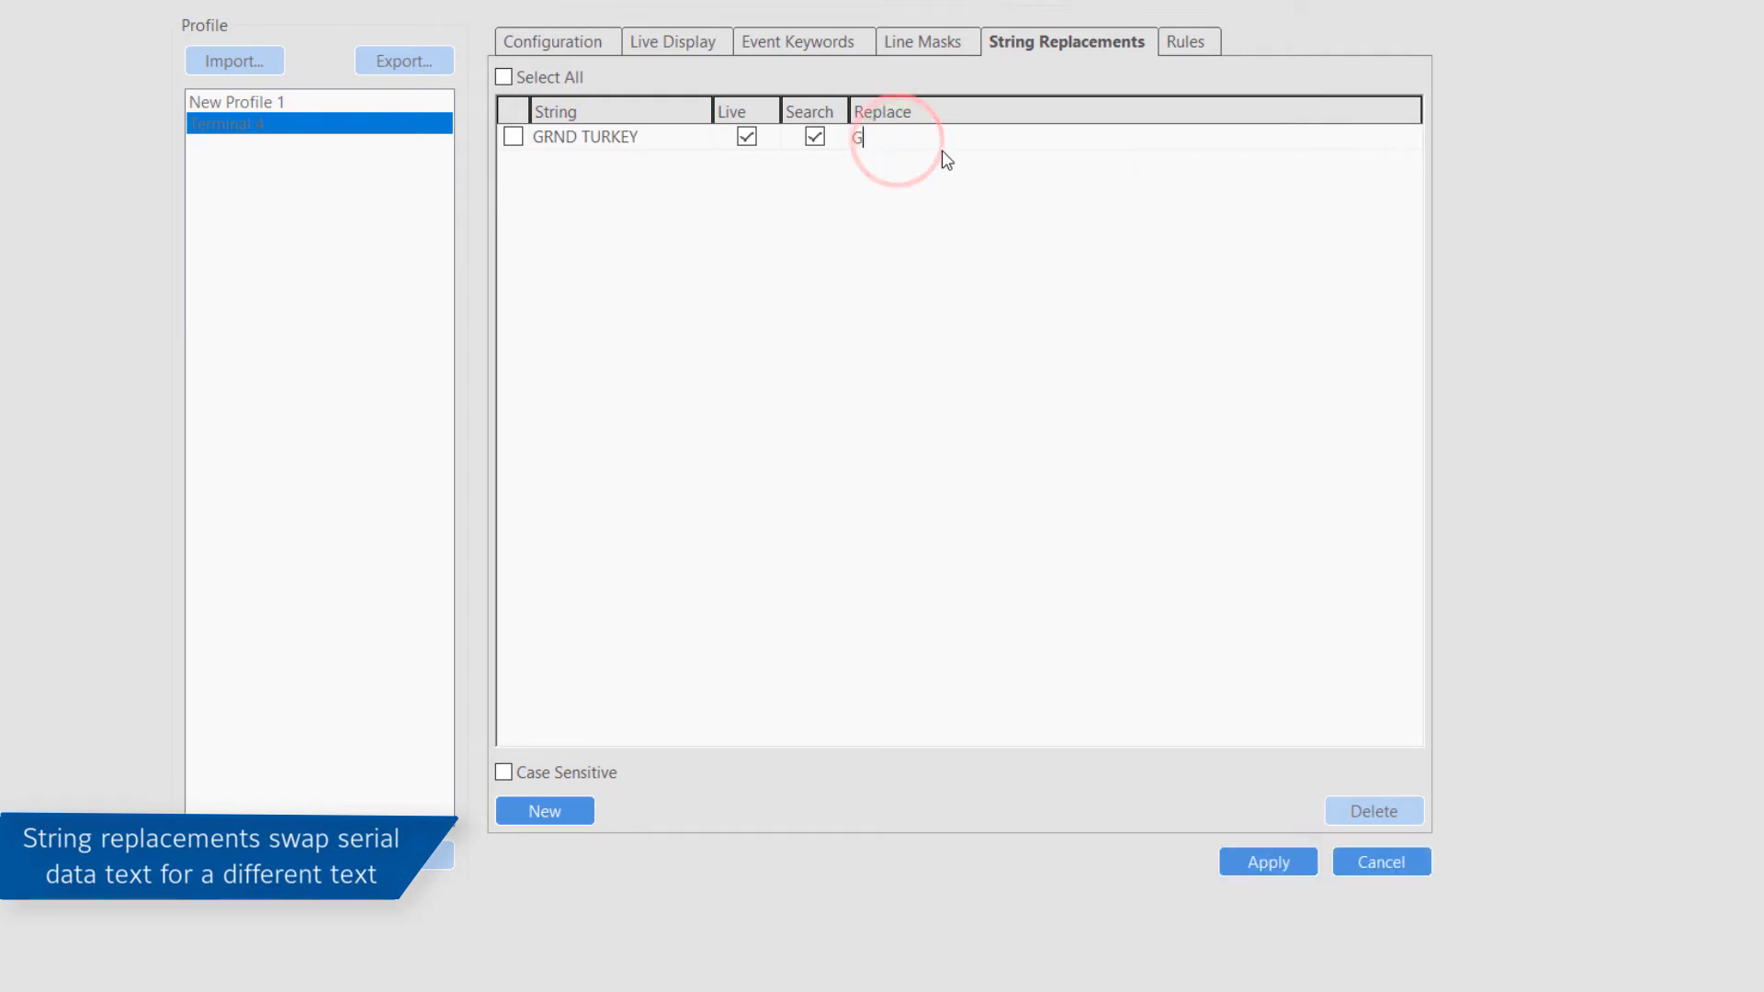
text(round Turk)
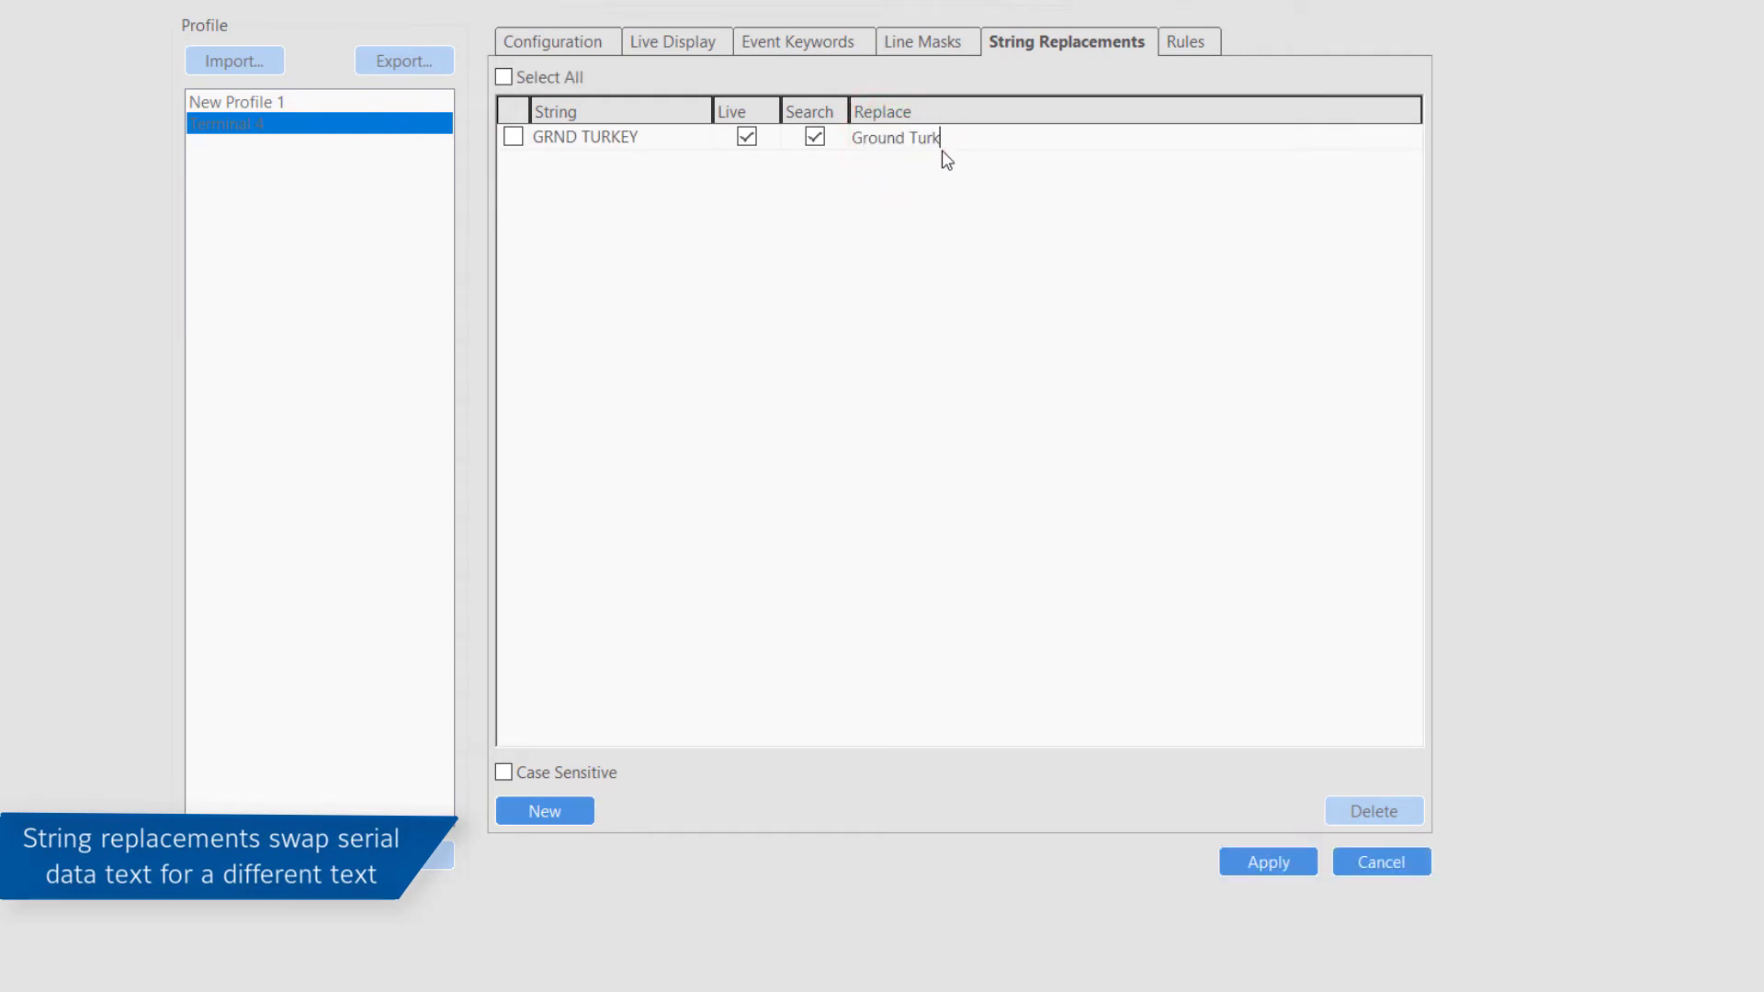
click(1266, 860)
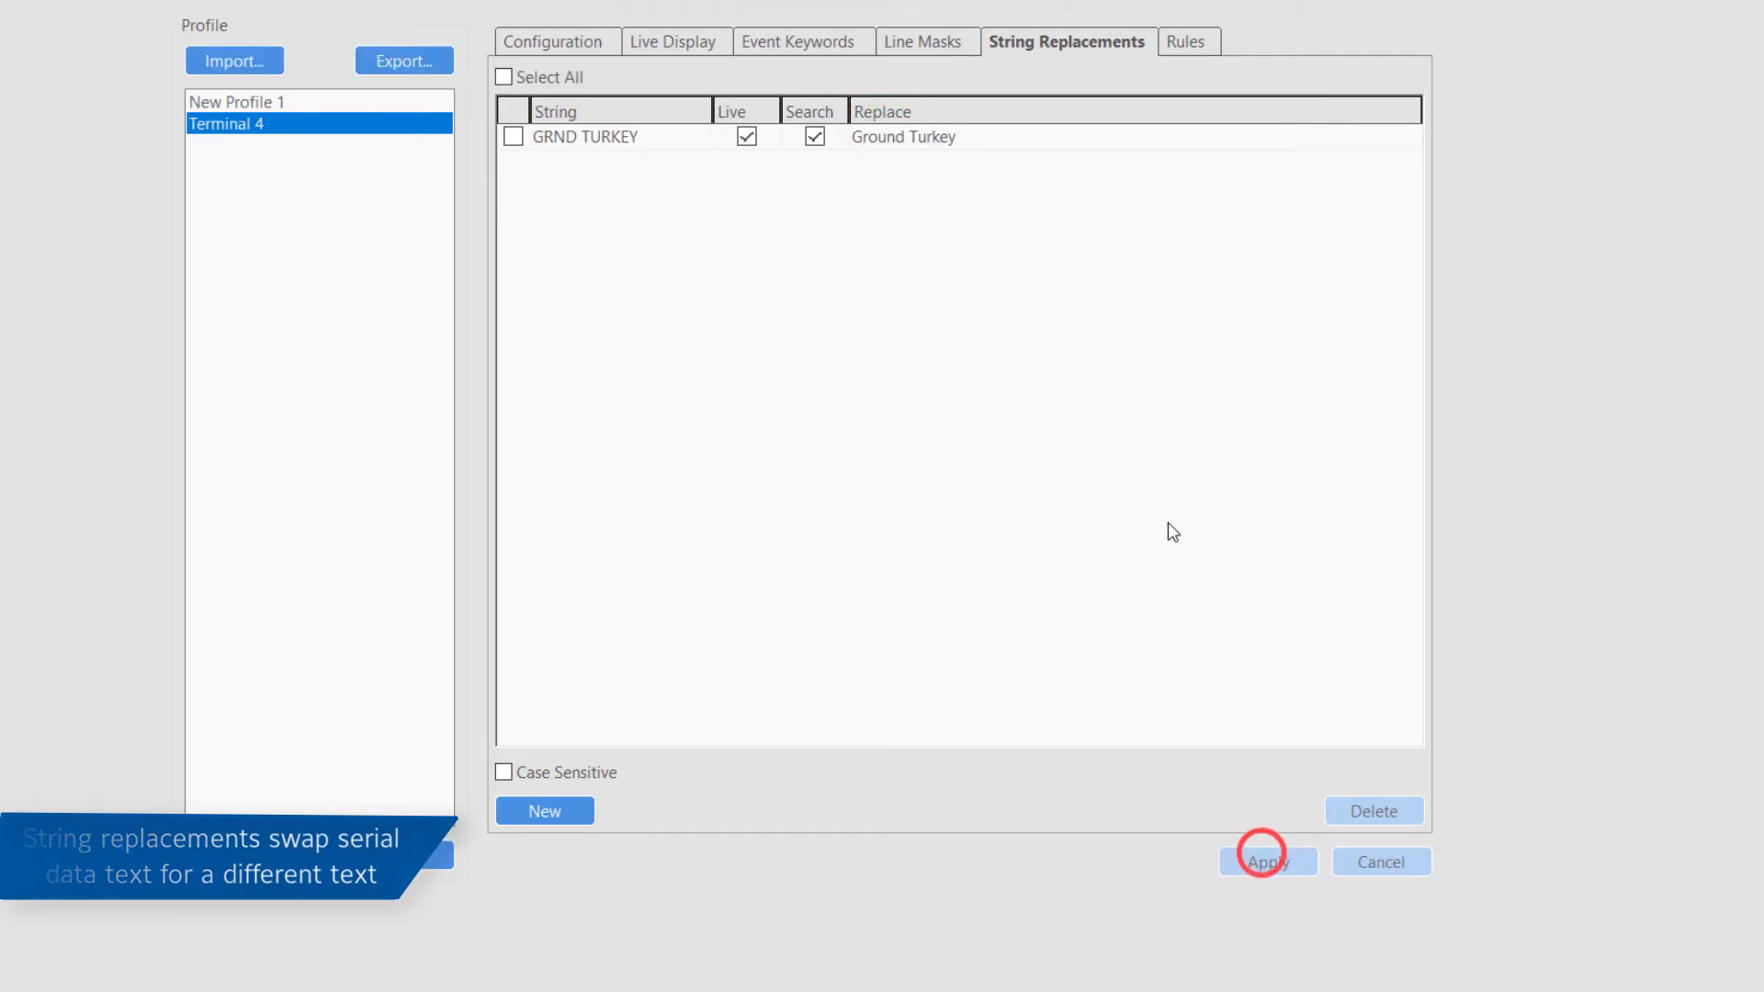
click(675, 42)
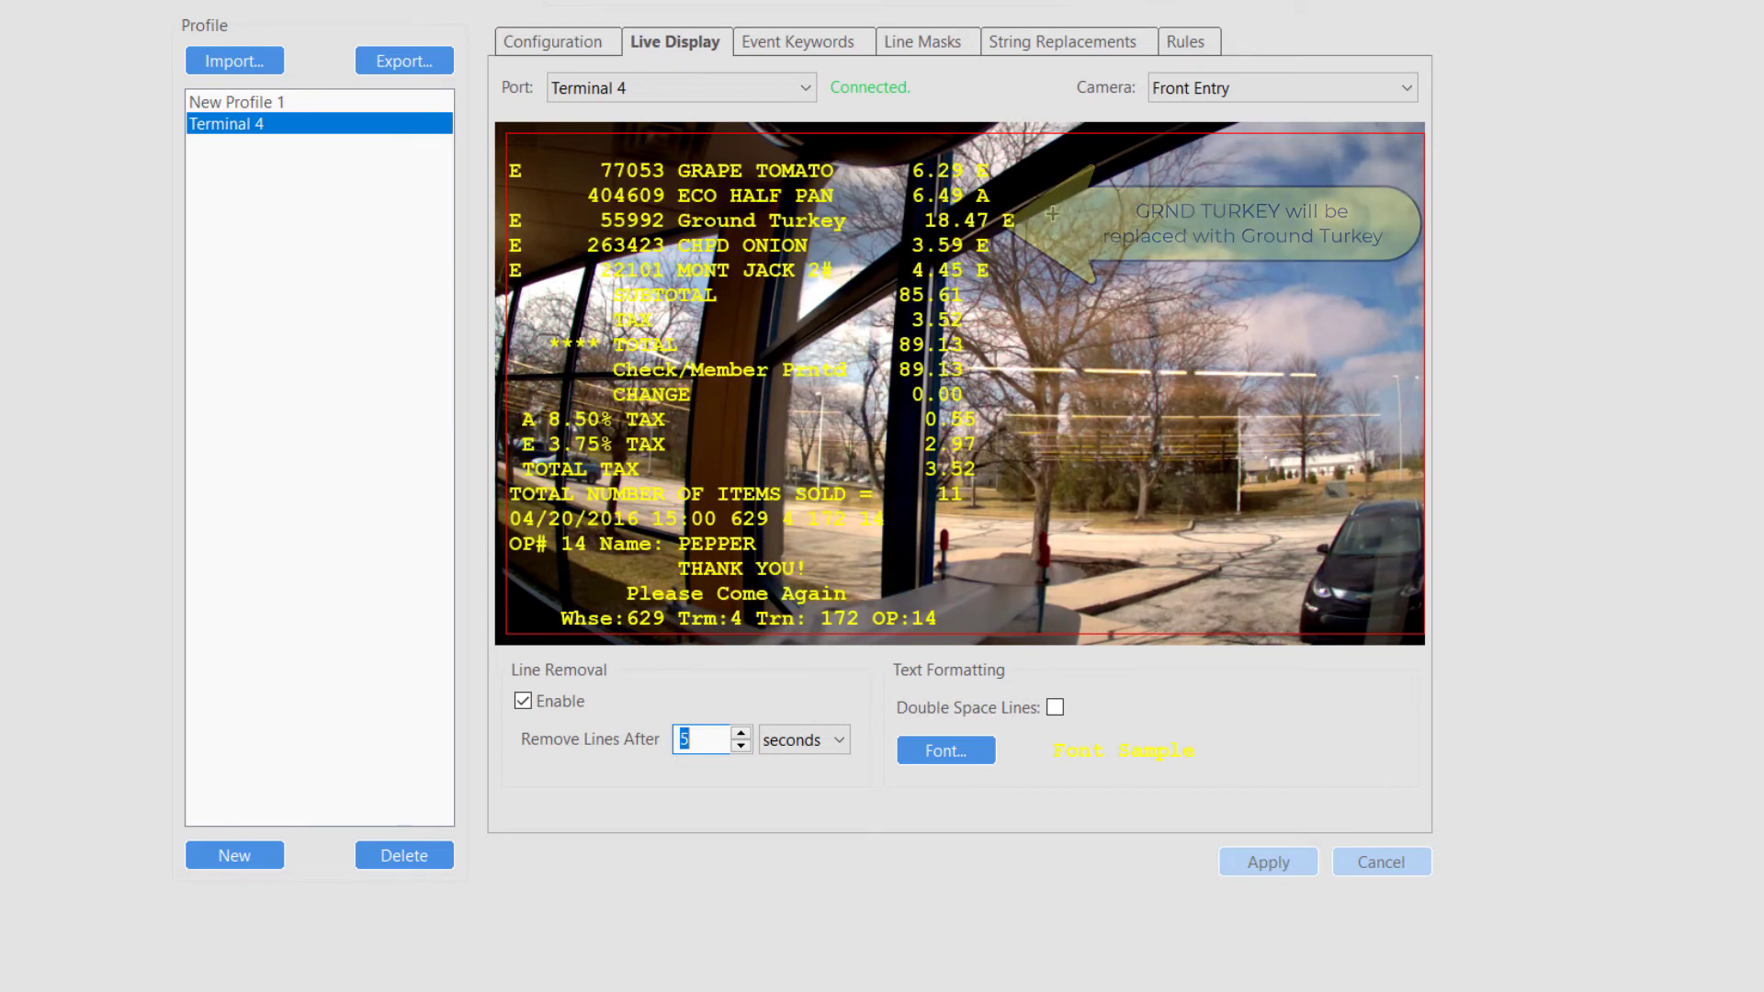
click(1066, 42)
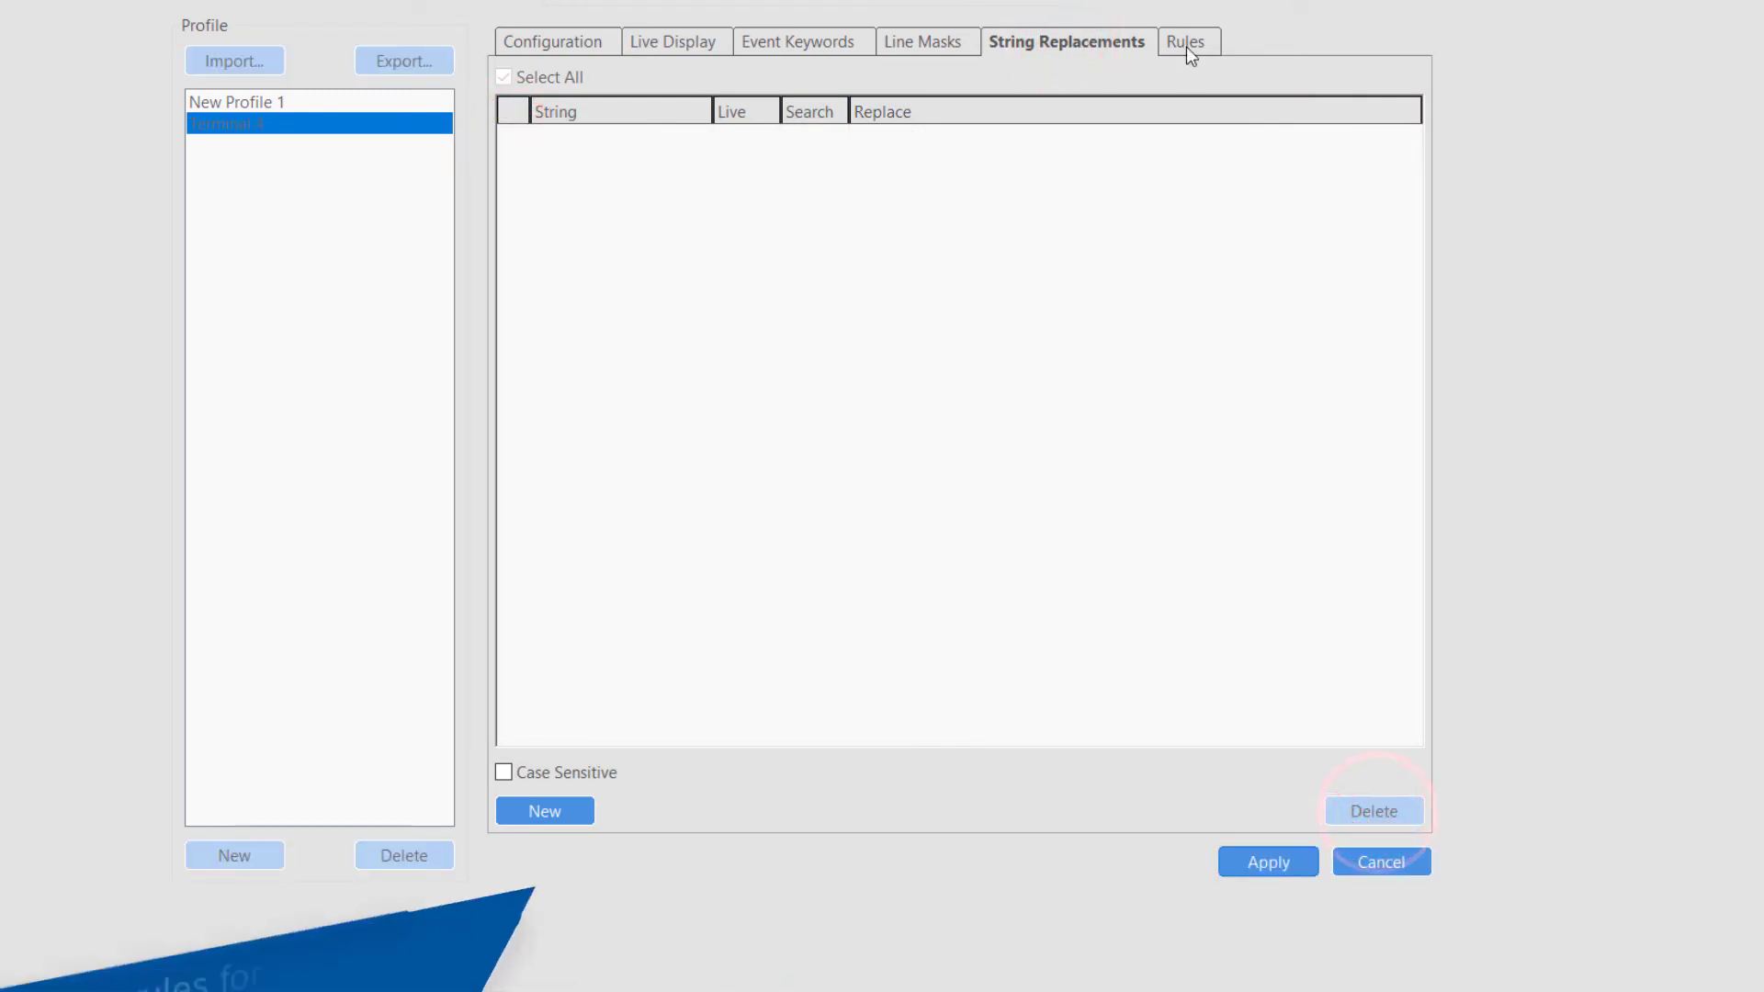
- Create Rule 1 with field GRND TURKEY, operator >, value $500, and apply it
click(1186, 42)
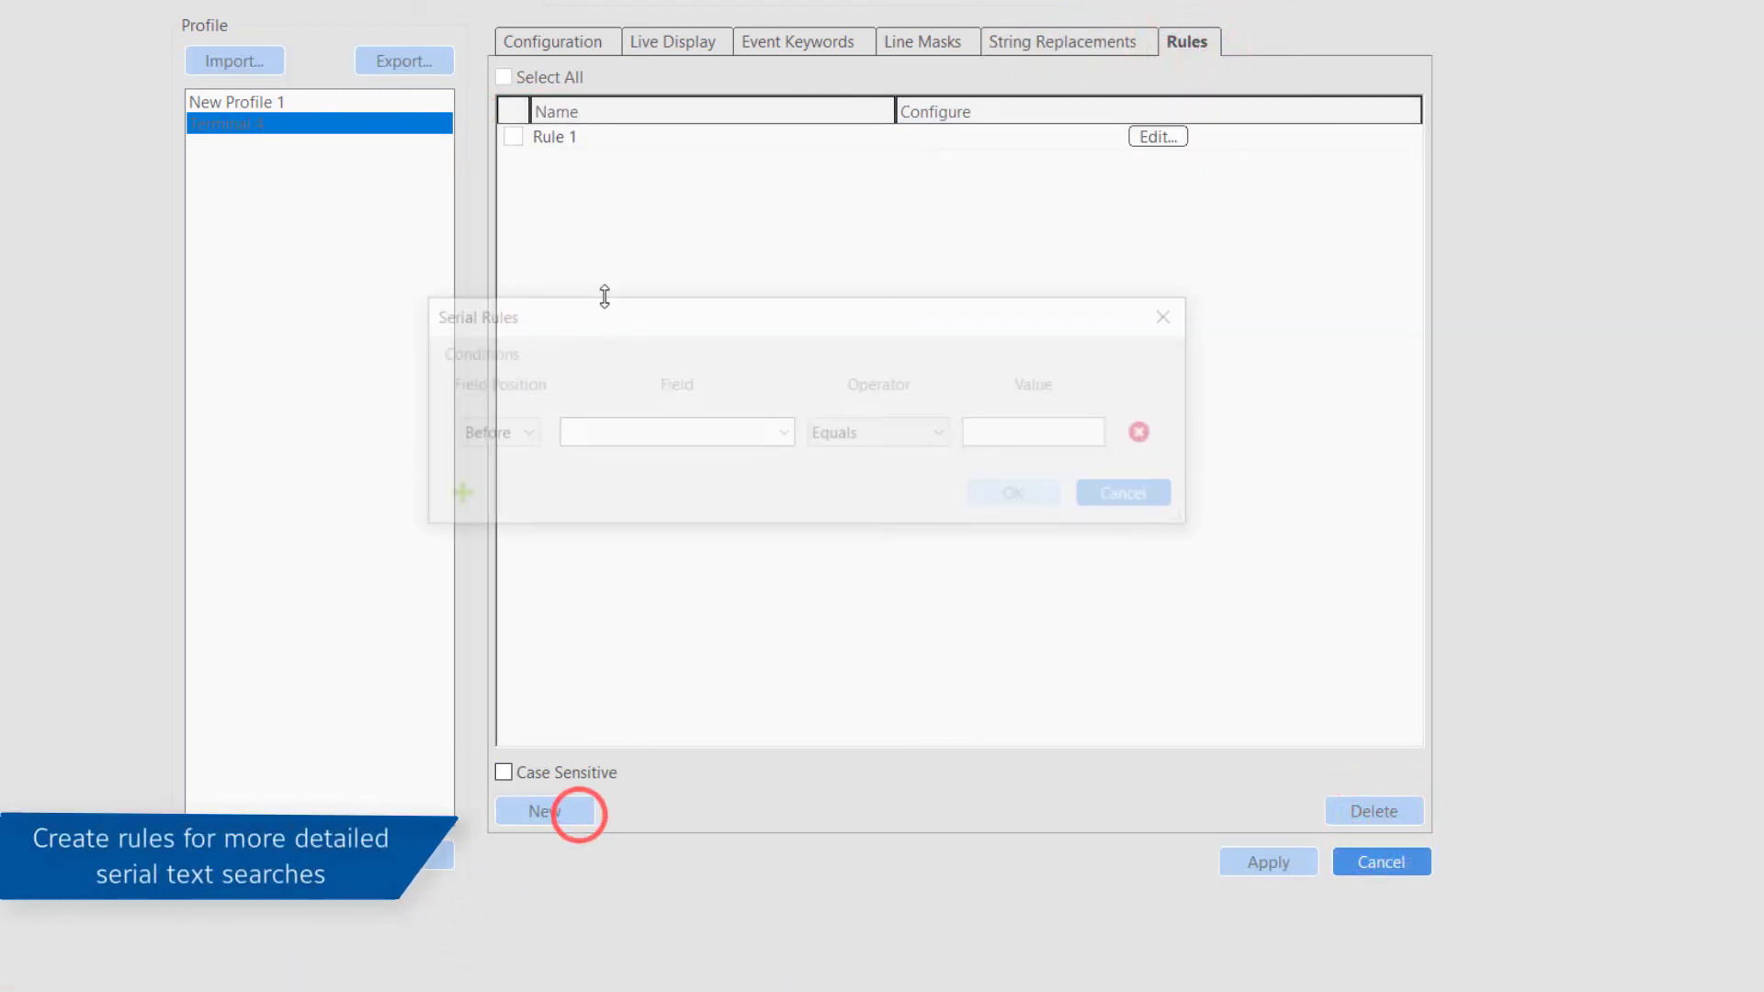
click(544, 810)
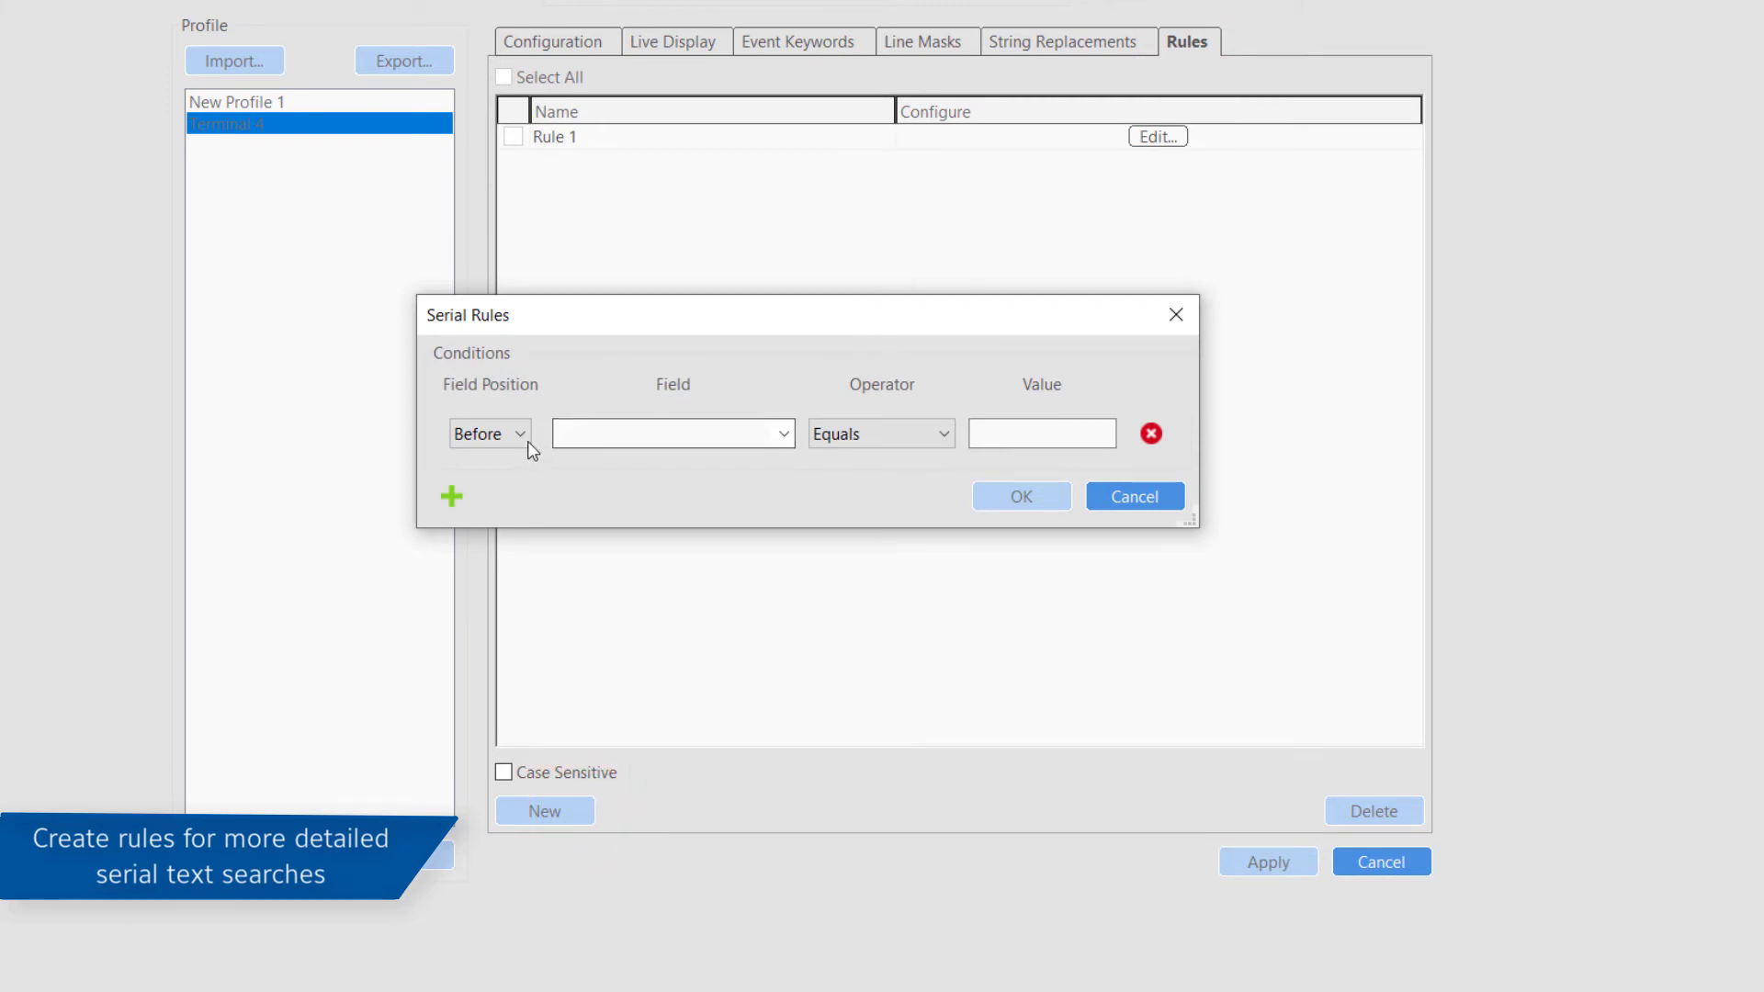
click(783, 434)
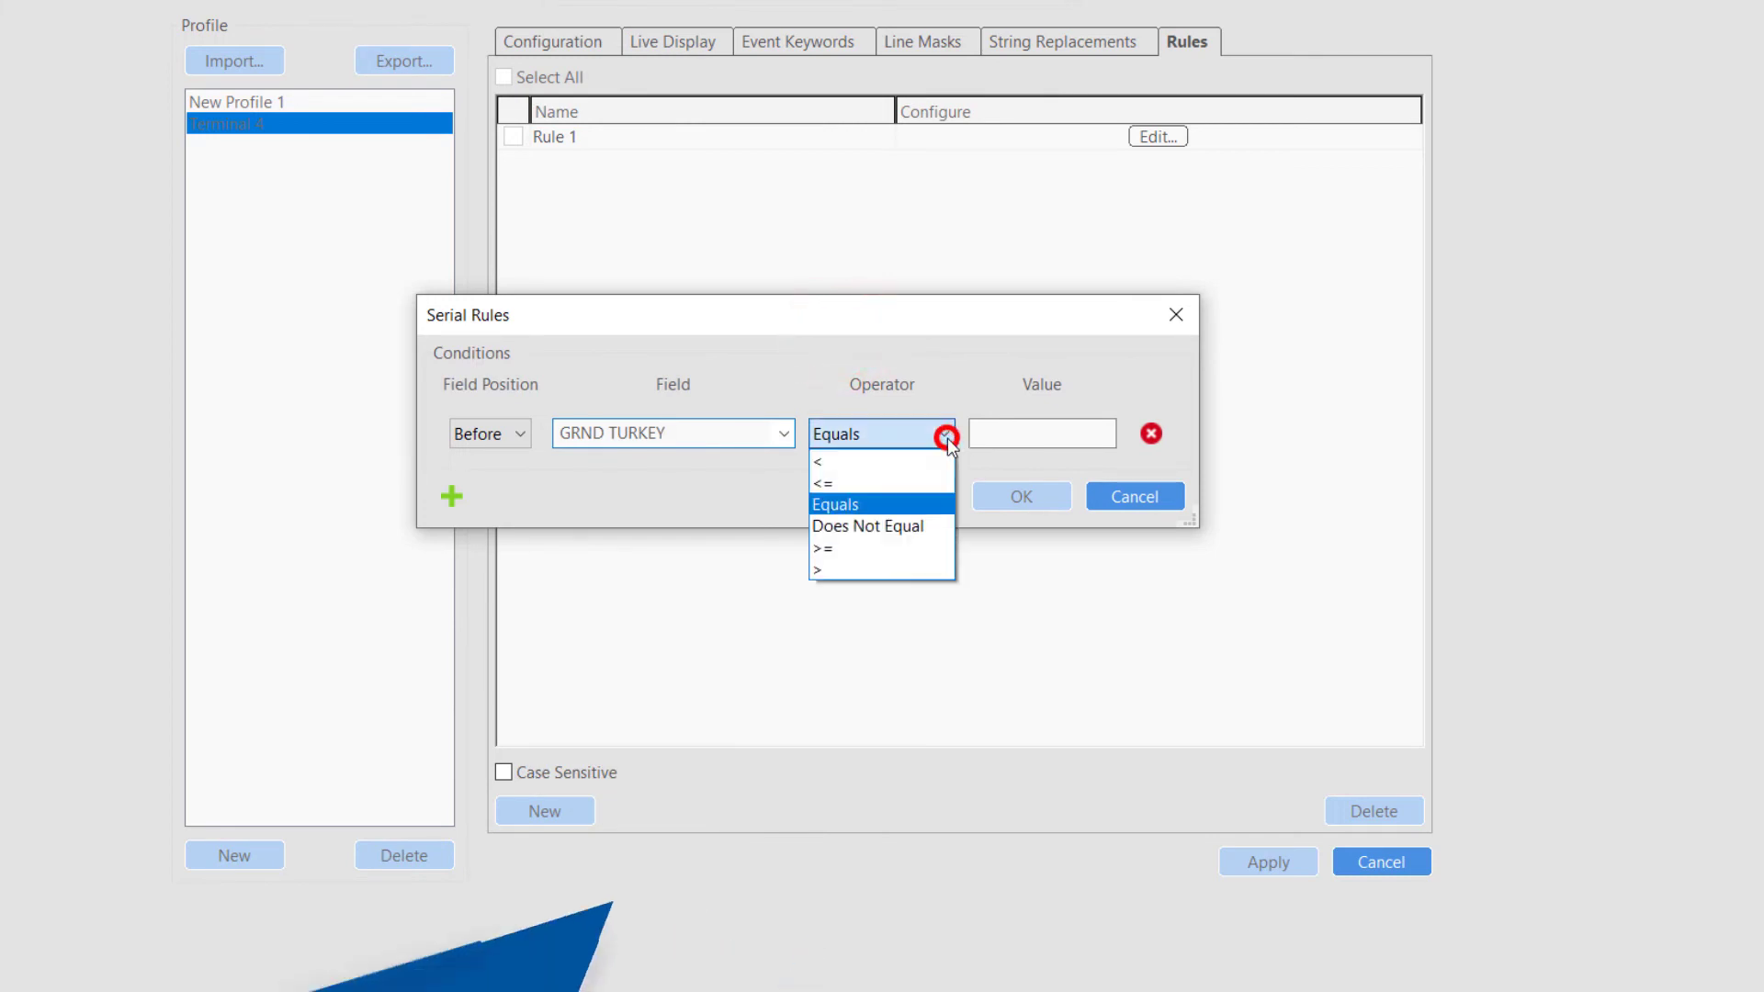
click(820, 570)
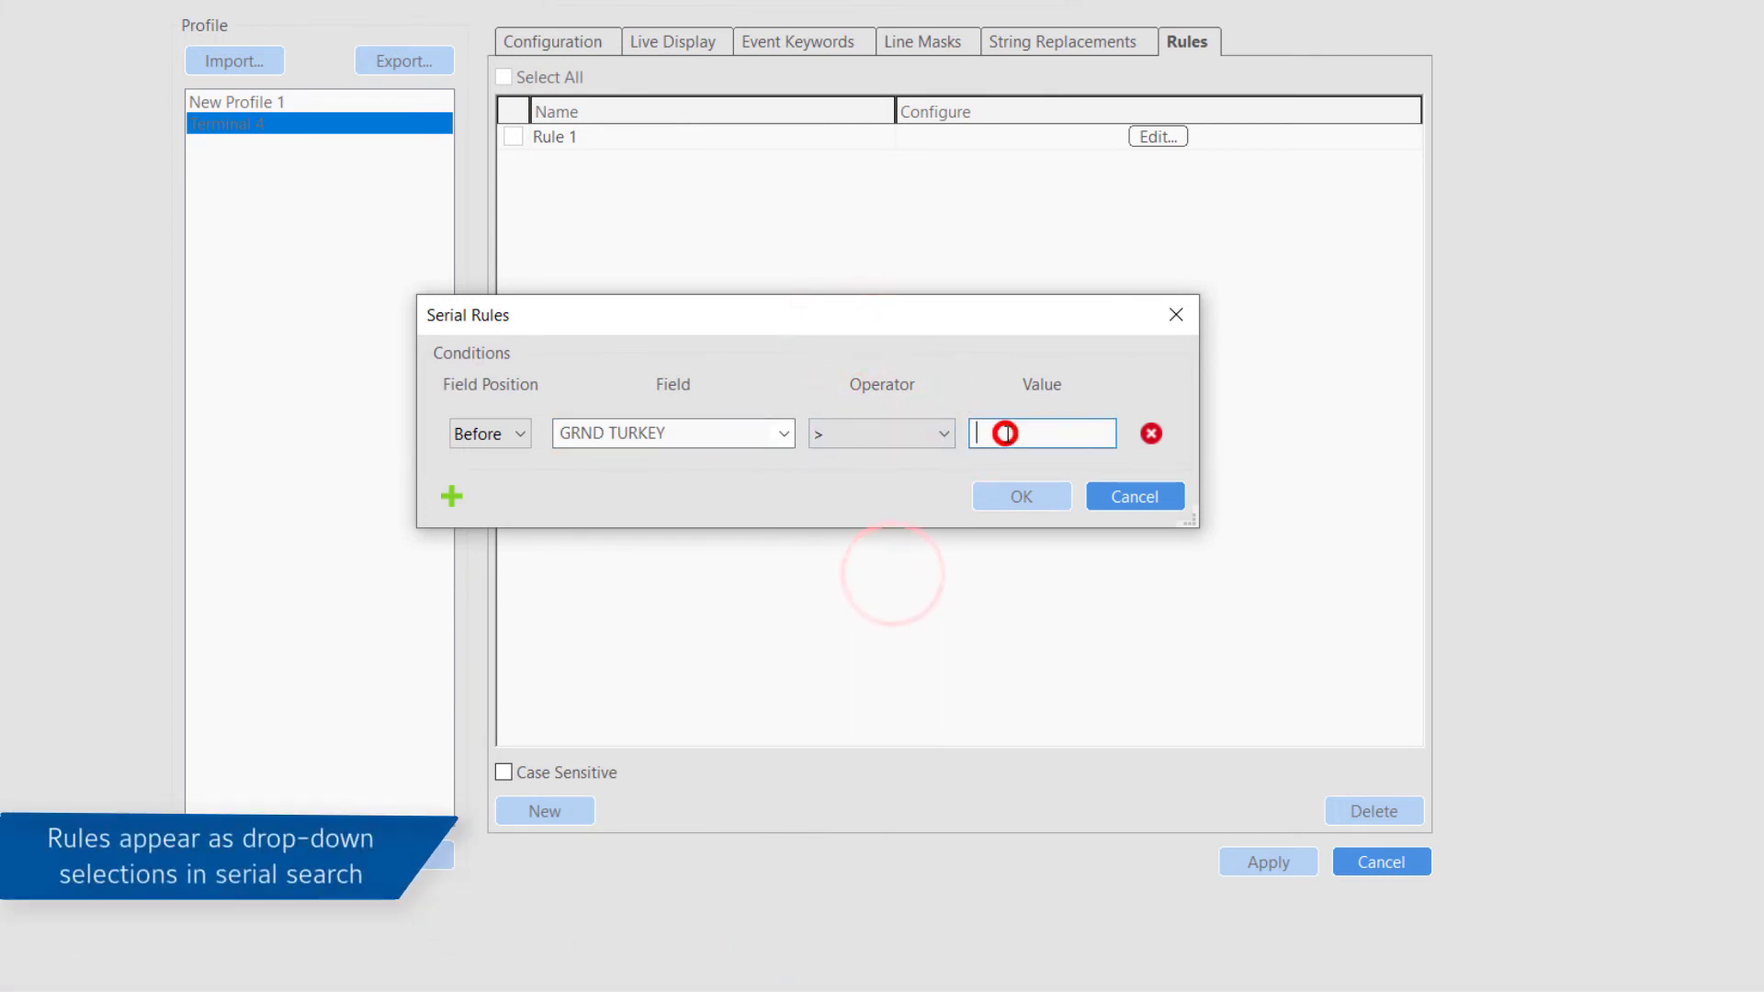
text($500)
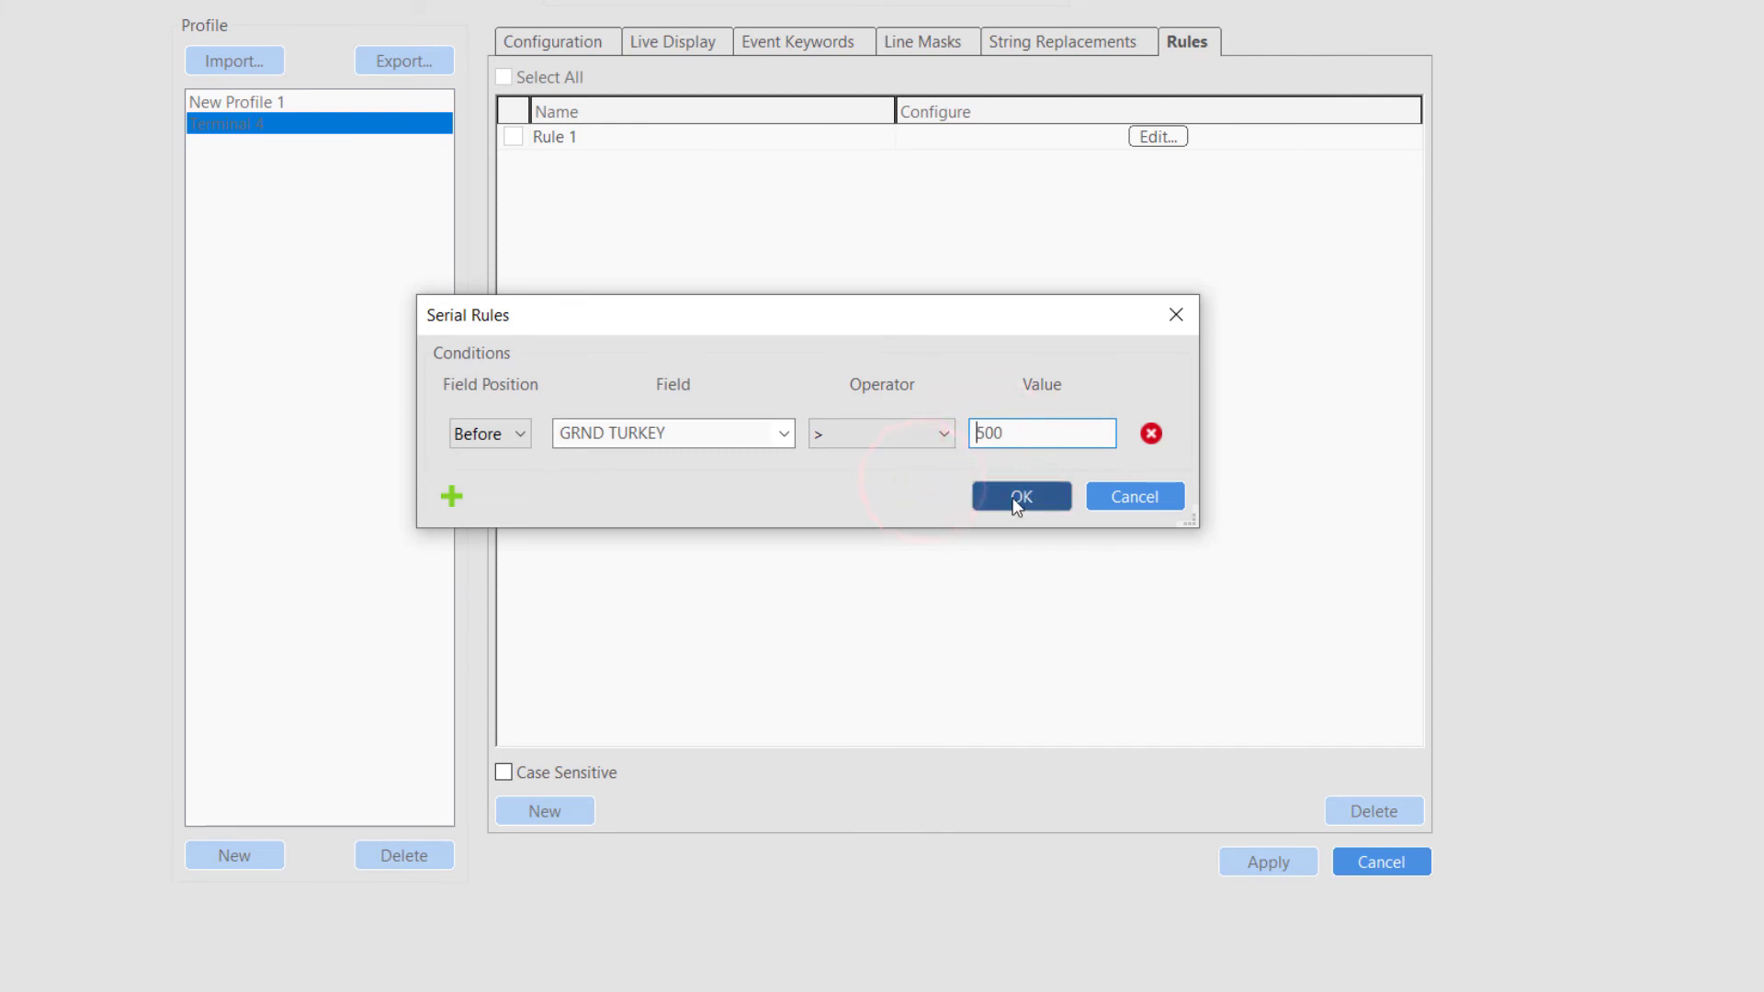
click(1020, 496)
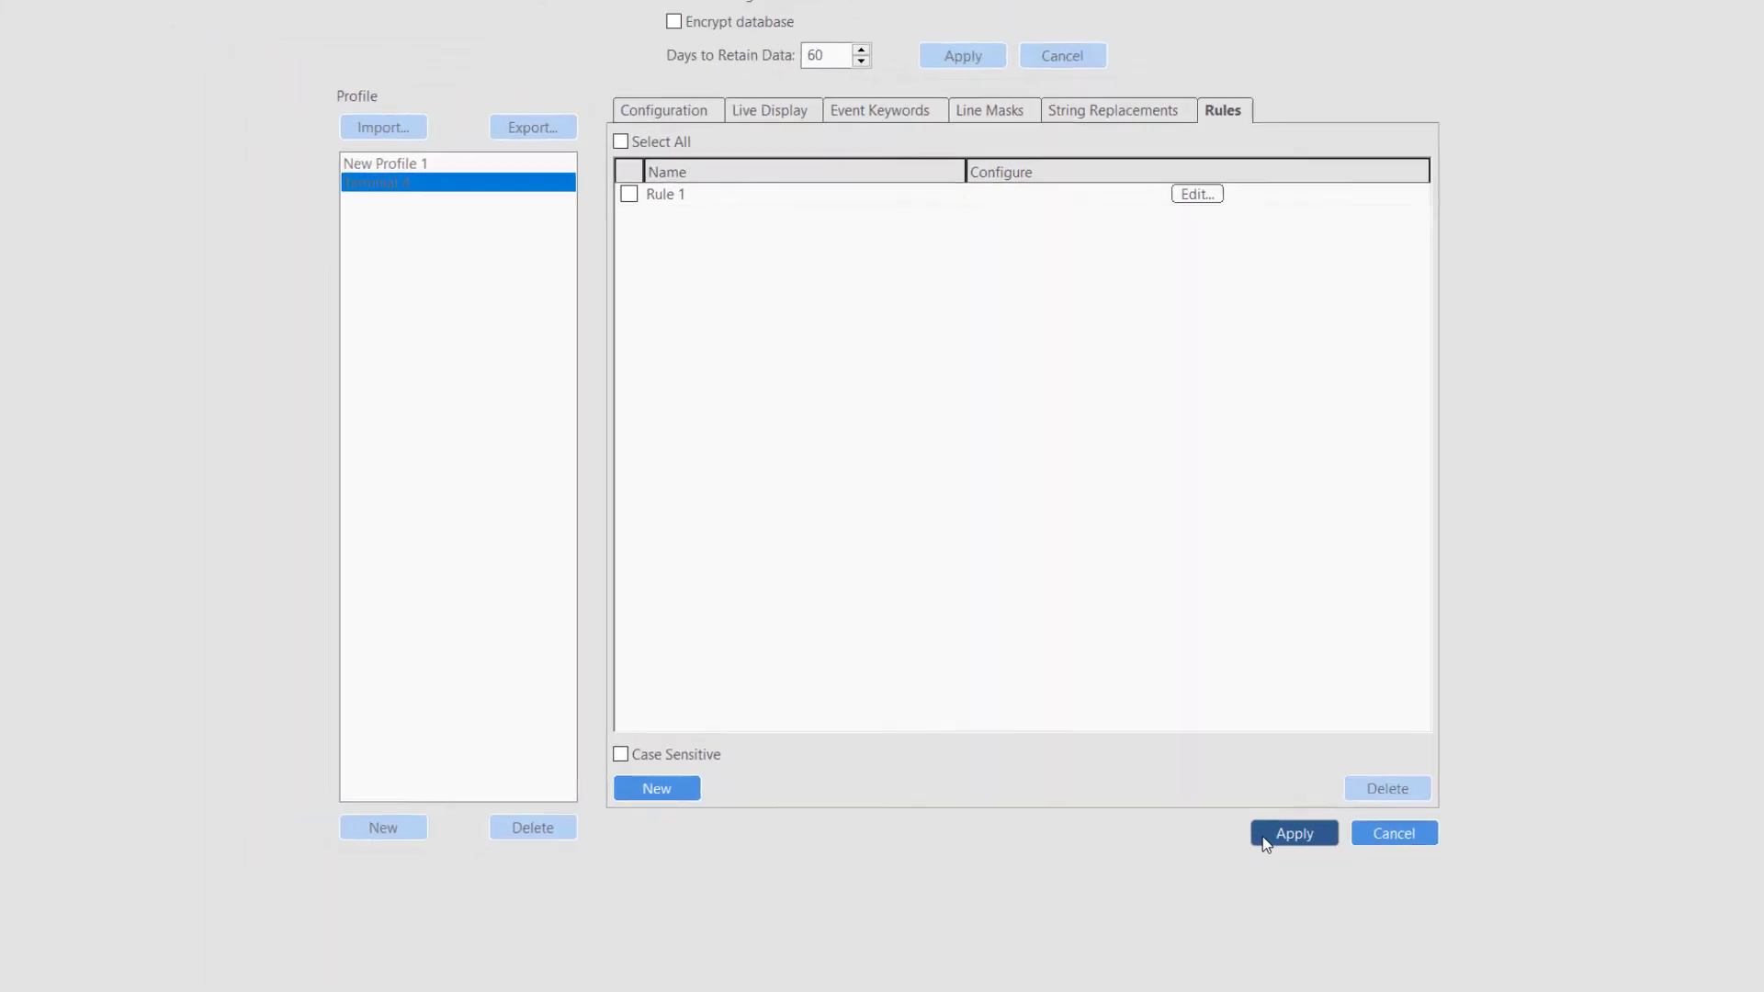
click(1292, 835)
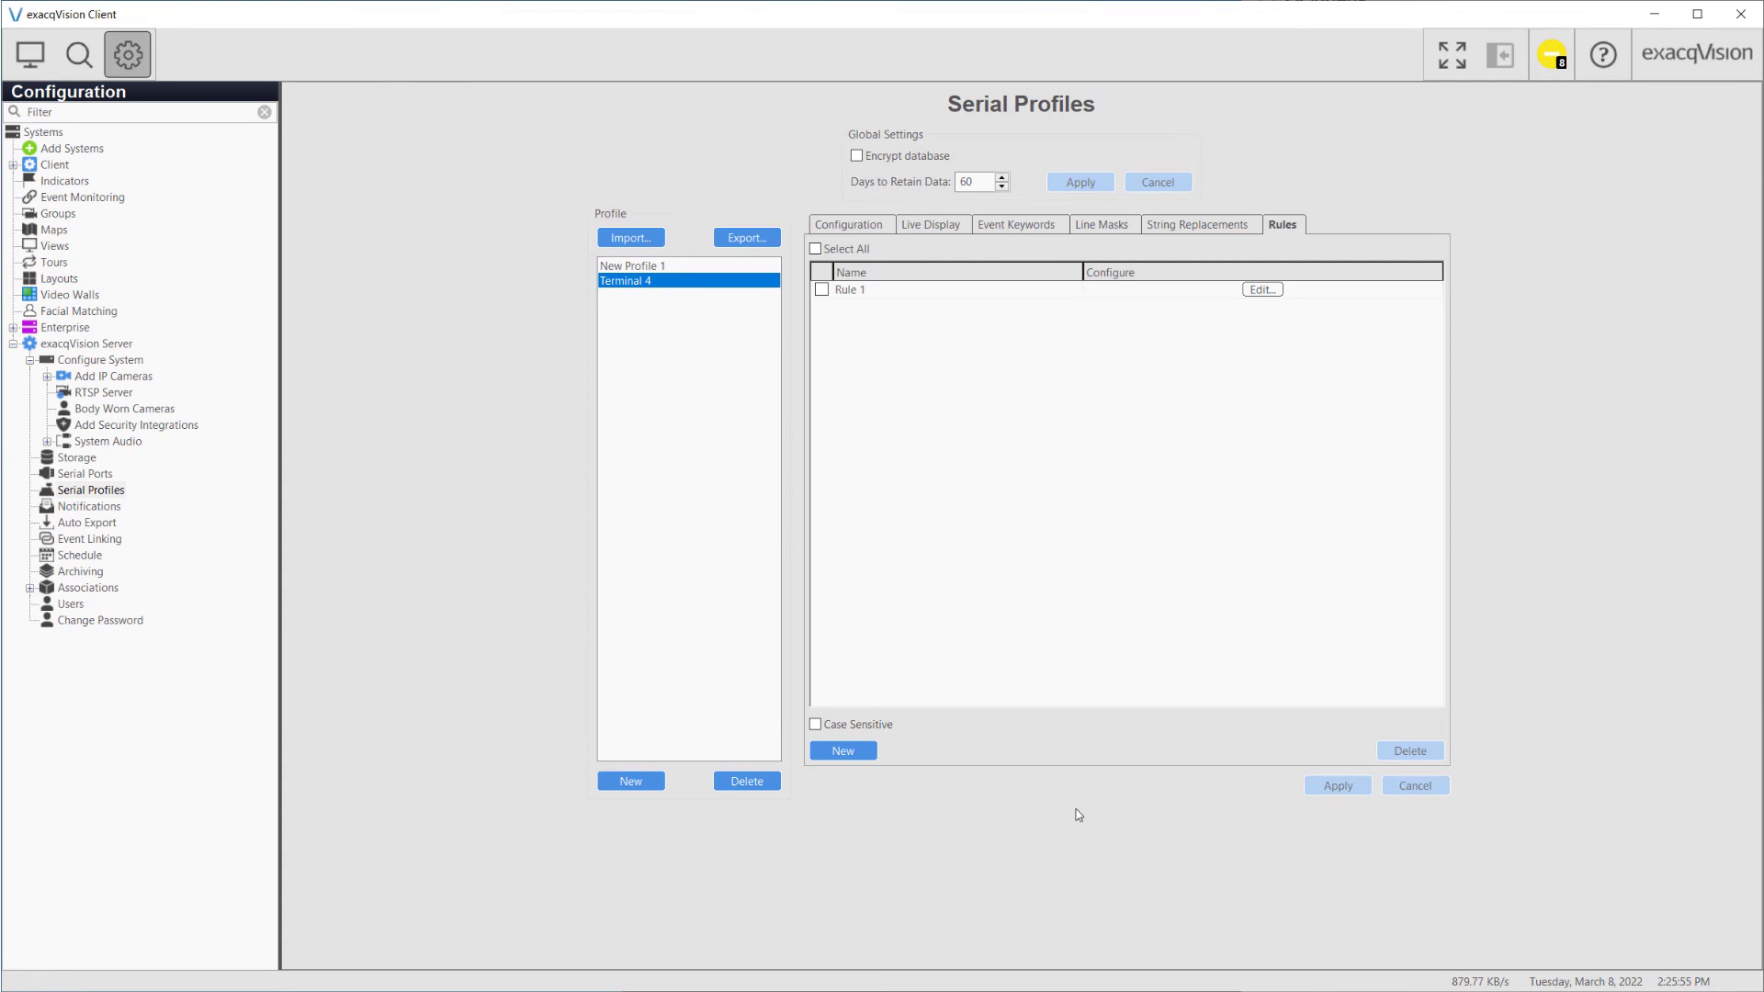
mouse_move(110, 474)
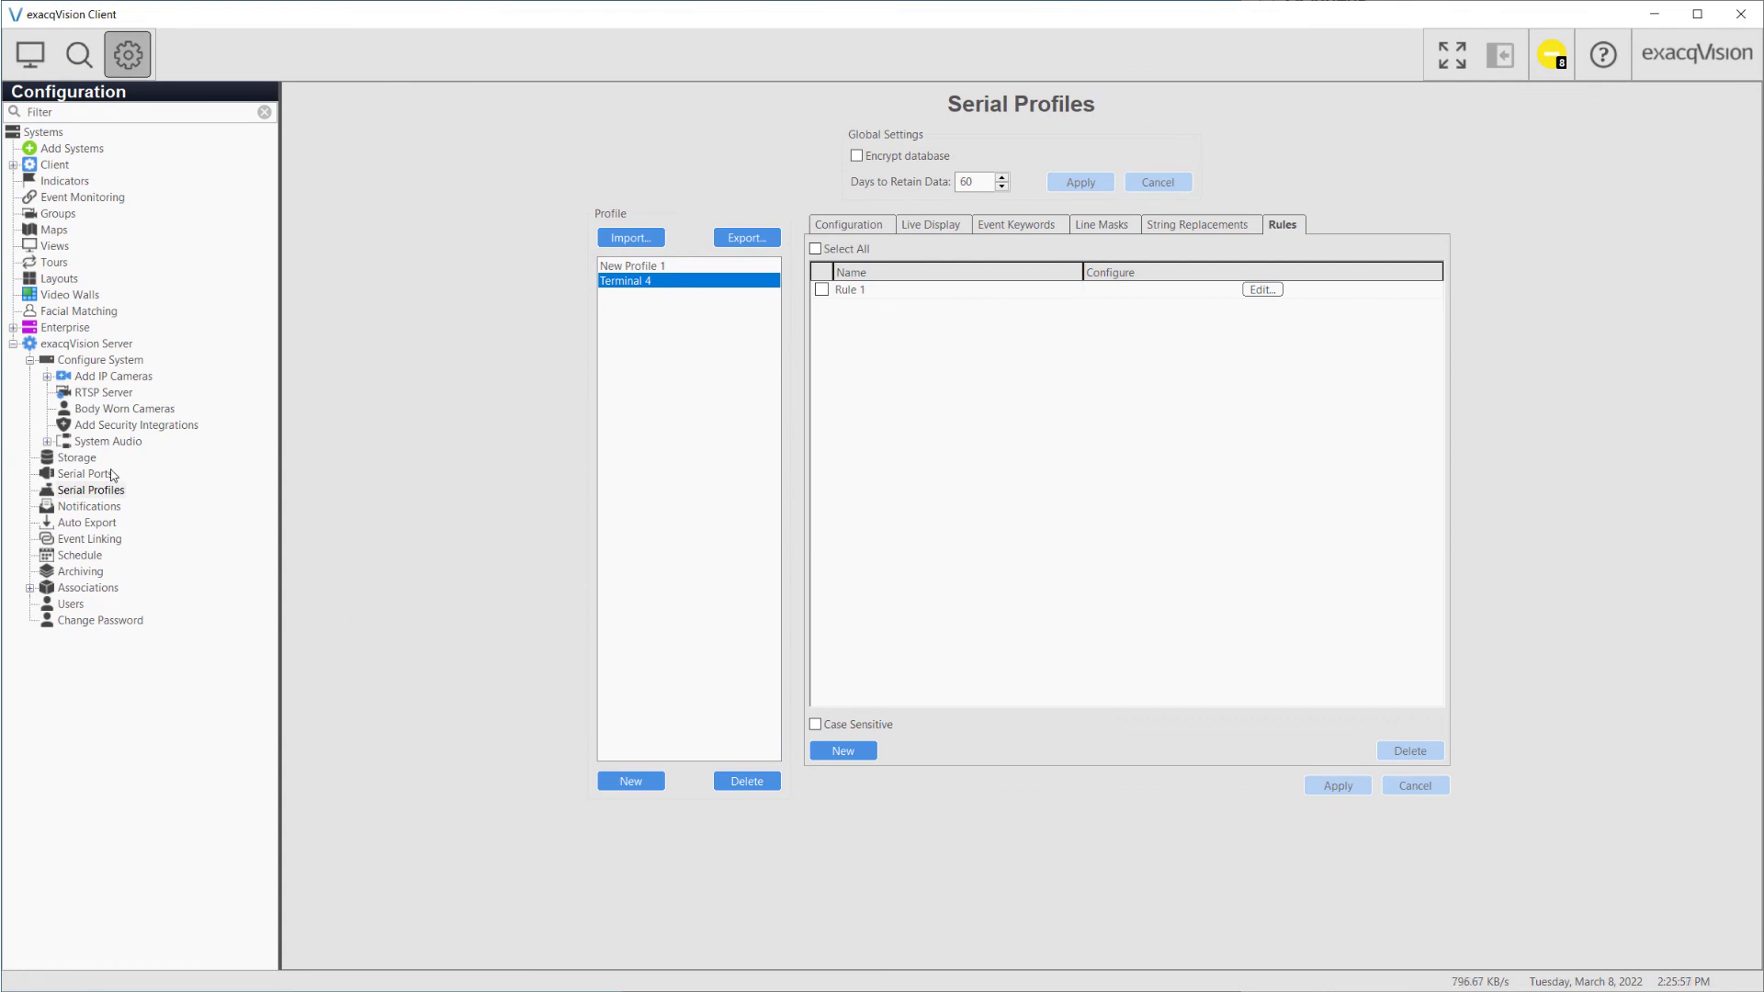
- Show the Serial Ports list where the Terminal 4 port uses the Terminal 4 profile
click(88, 475)
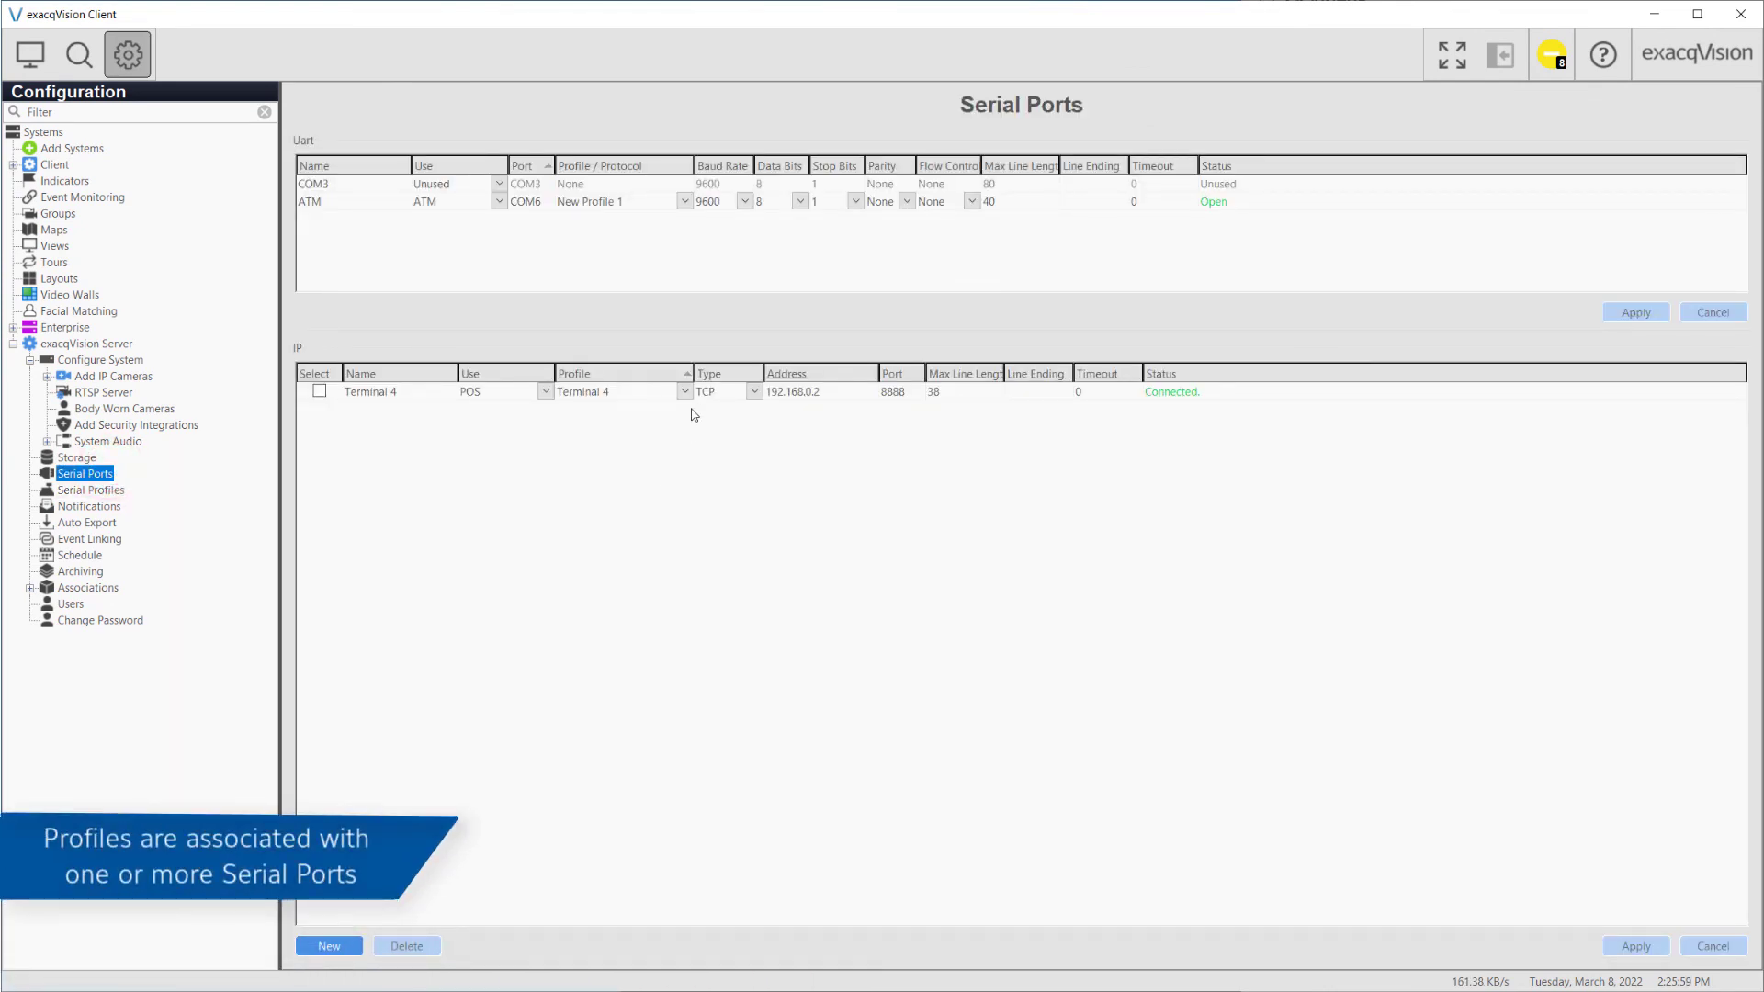